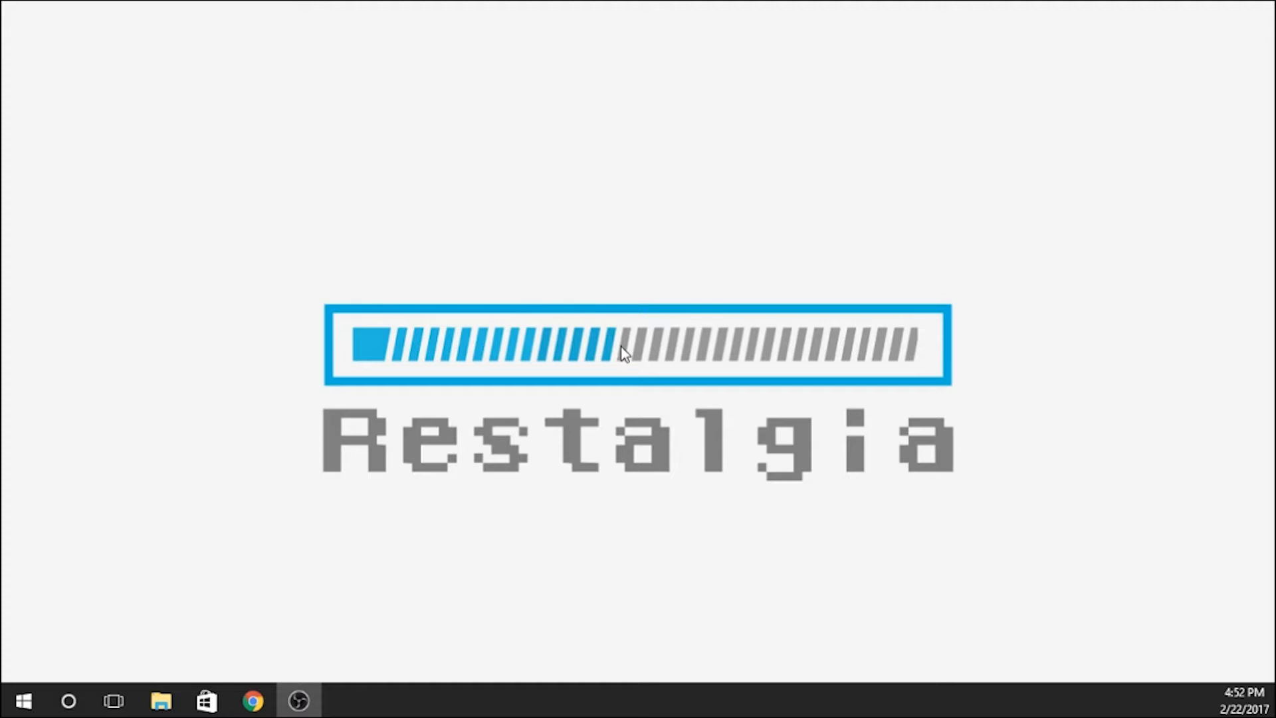
mouse_move(616, 354)
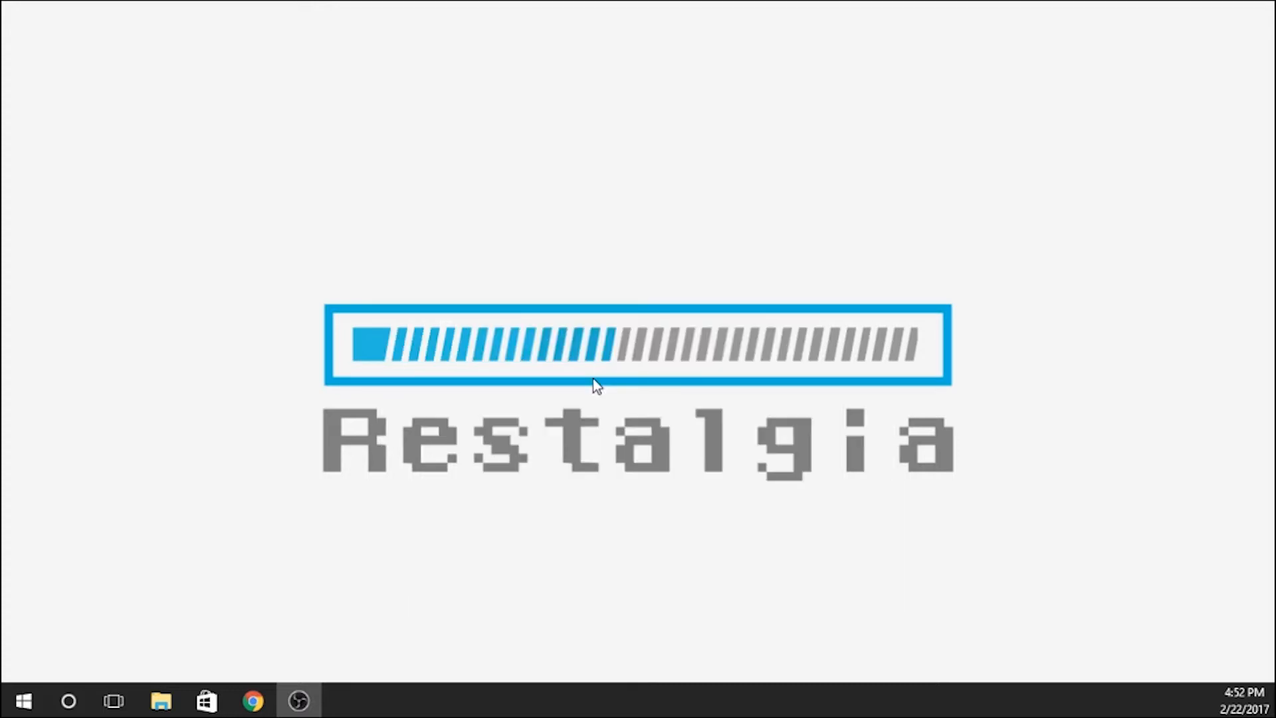
mouse_move(406, 626)
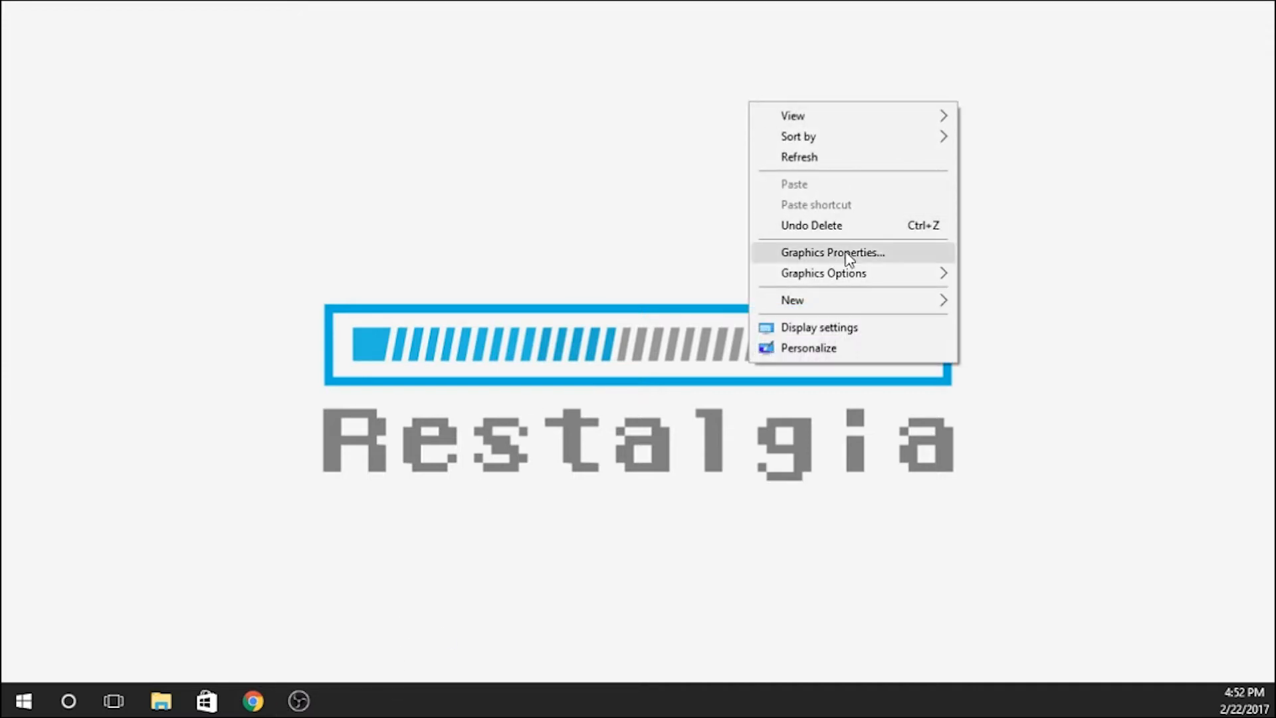
Create a new desktop folder and rename it Pi
left_click(792, 299)
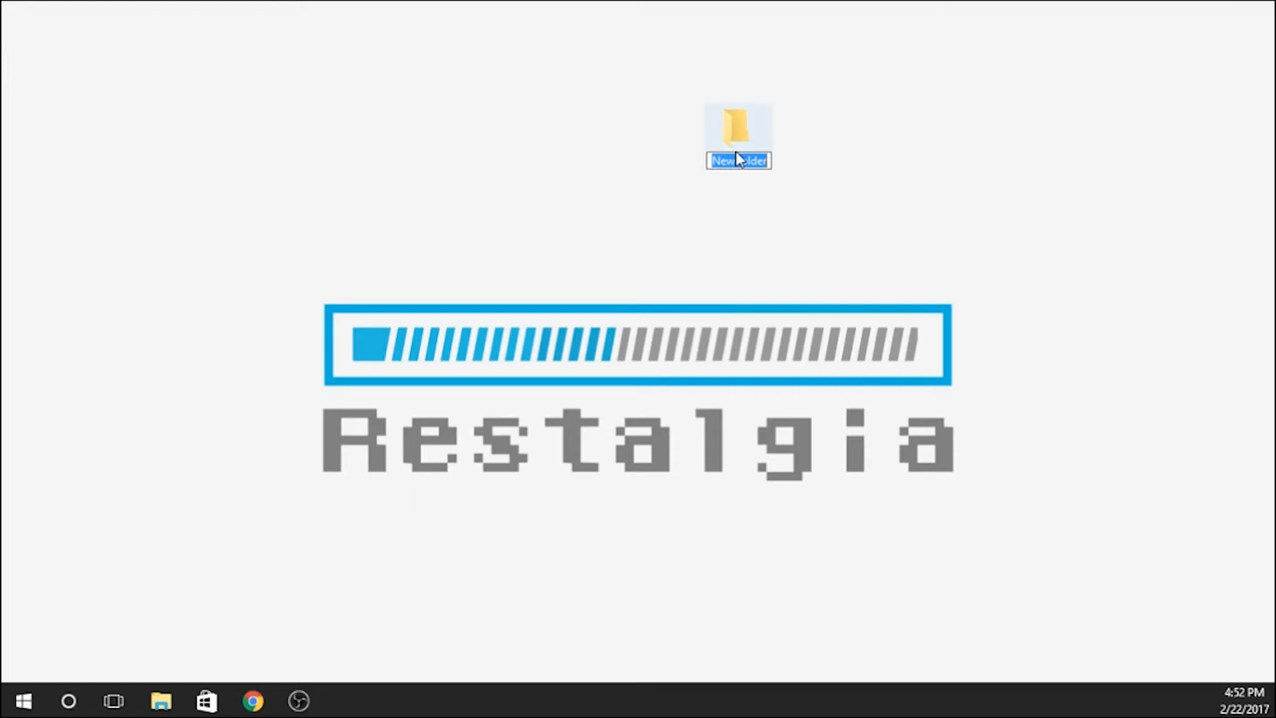
type("Pi")
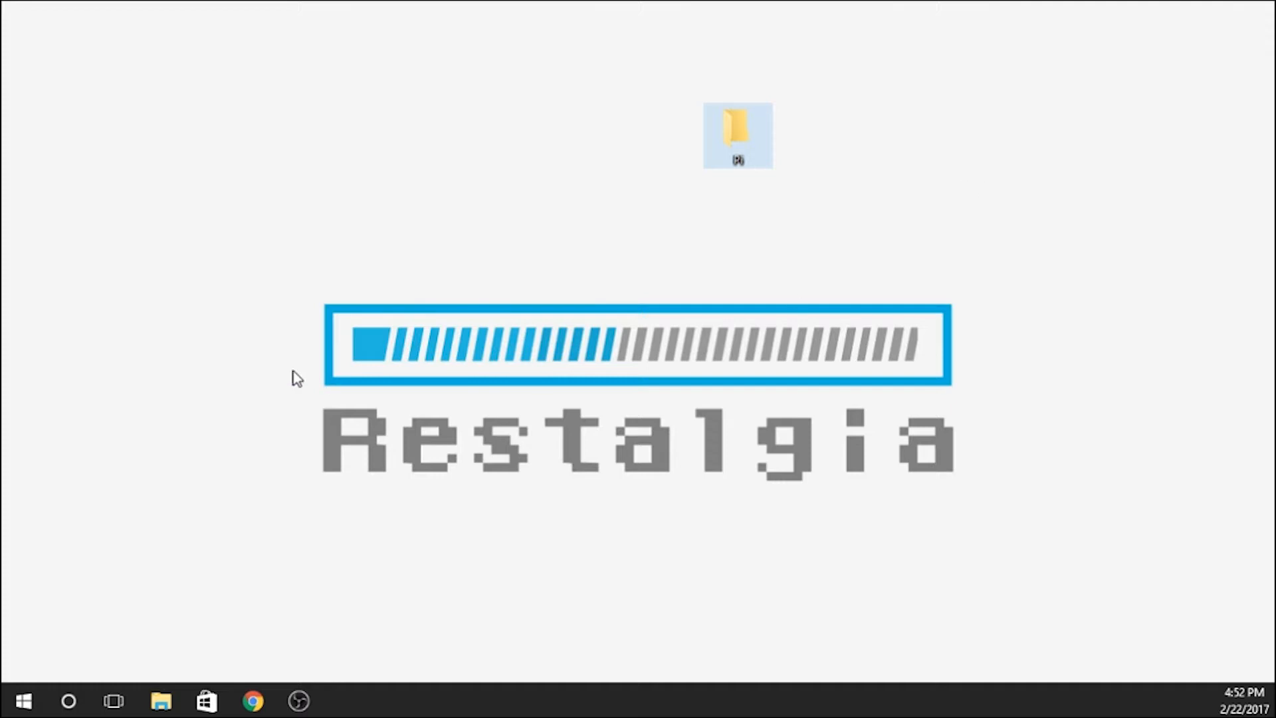
mouse_move(253, 701)
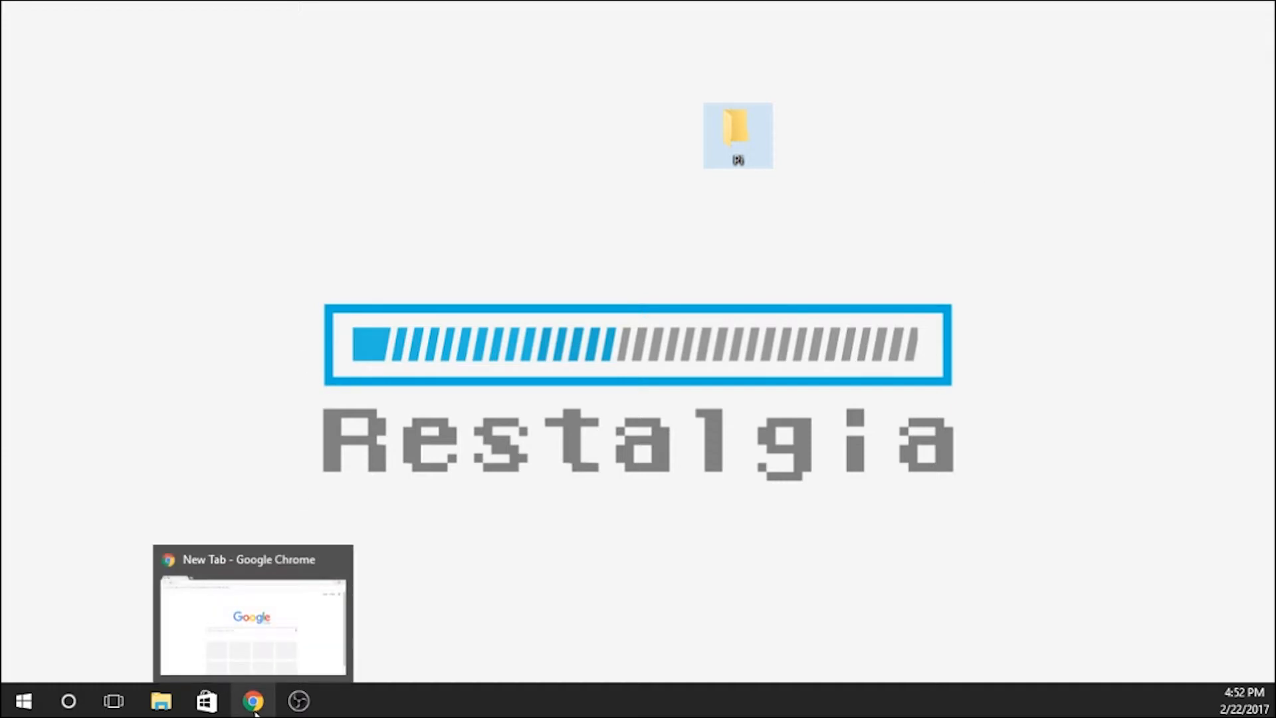
Search Google for win32diskimager, reach its SourceForge page and start the download
left_click(253, 700)
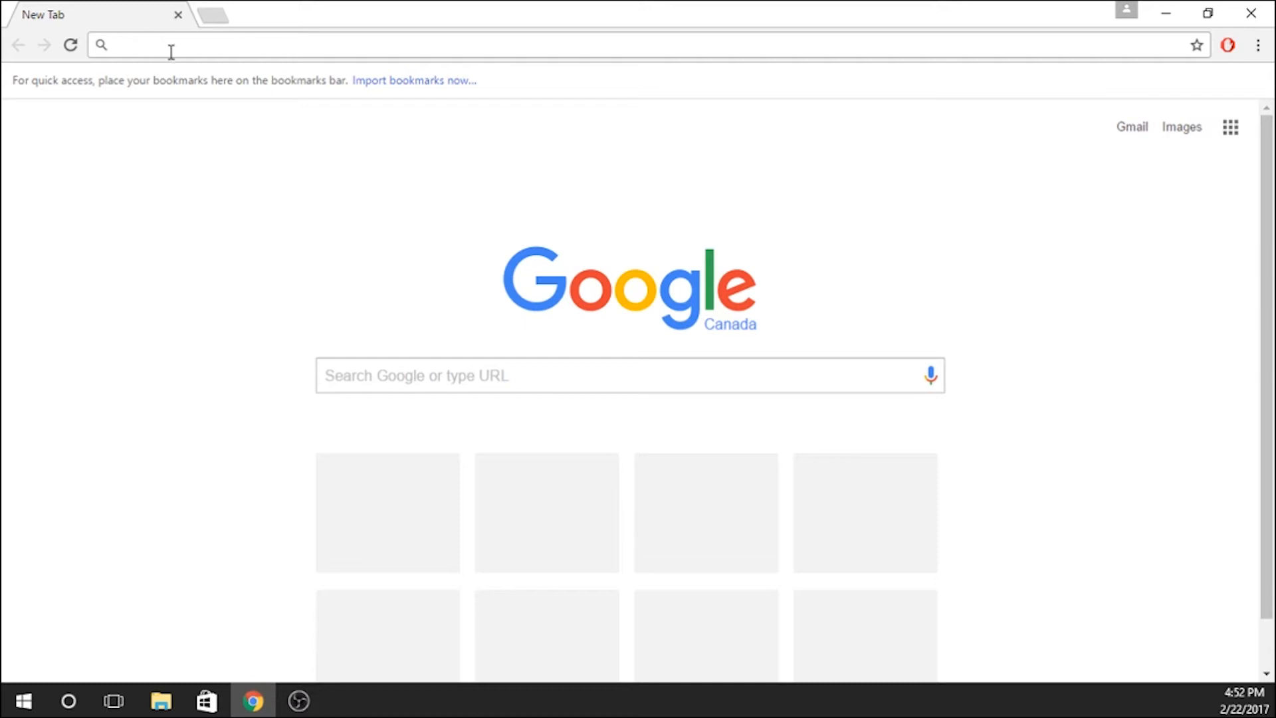
type("win32diskimager")
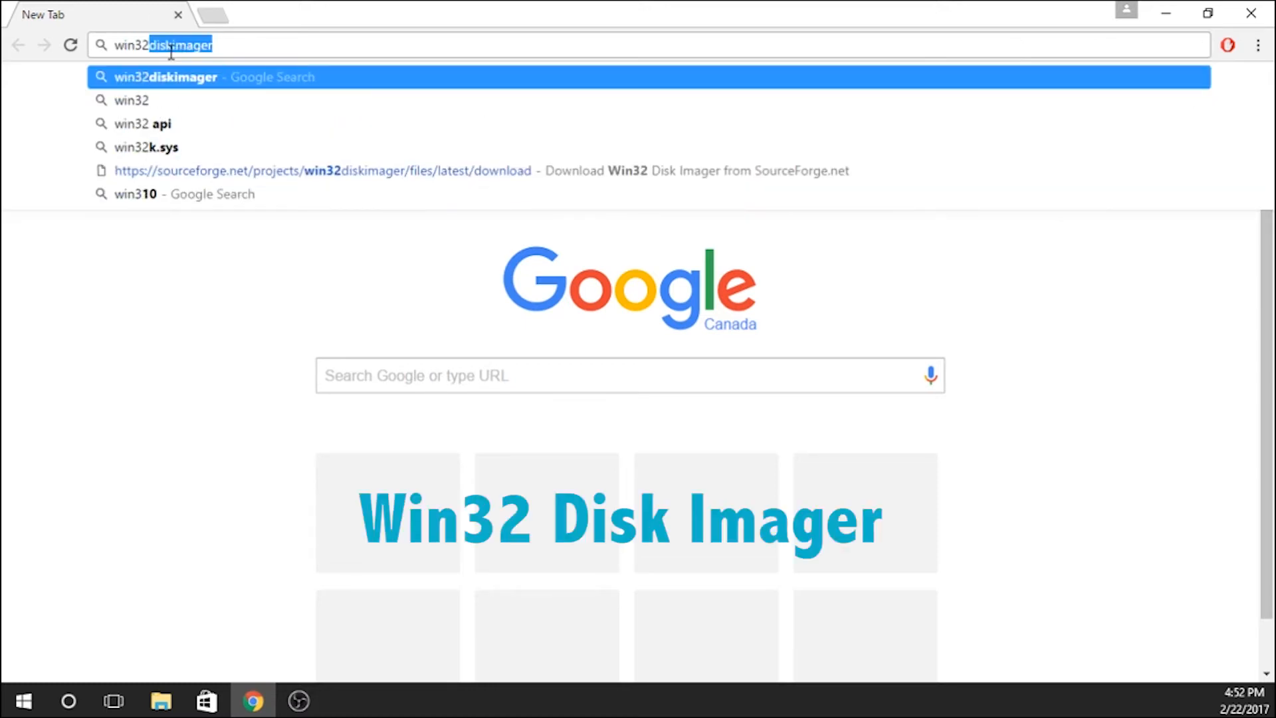
key("Return")
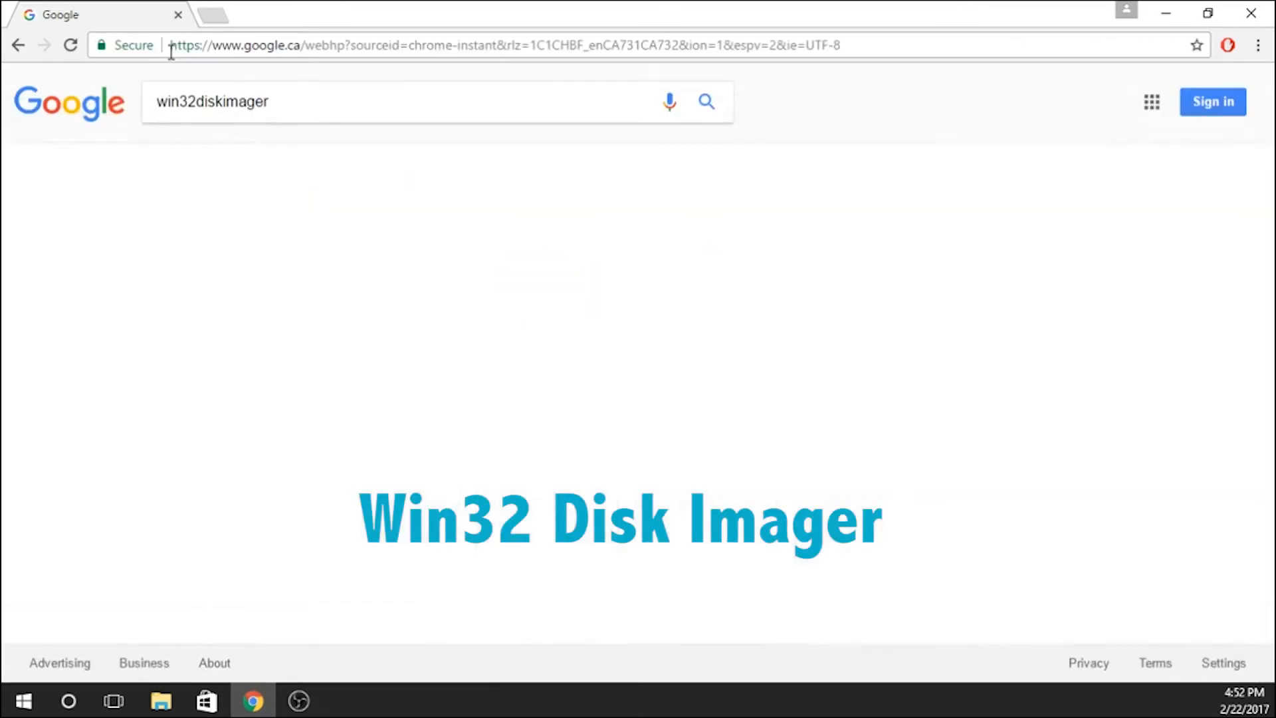
key("Return")
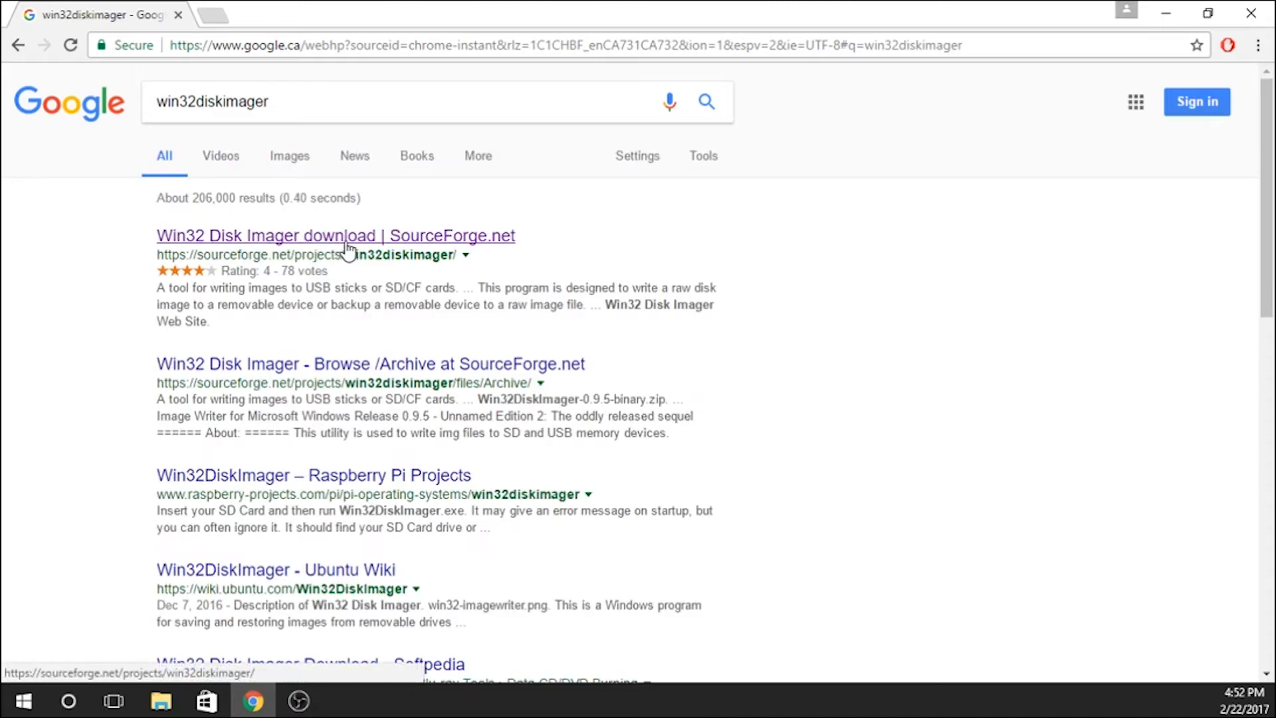
left_click(335, 235)
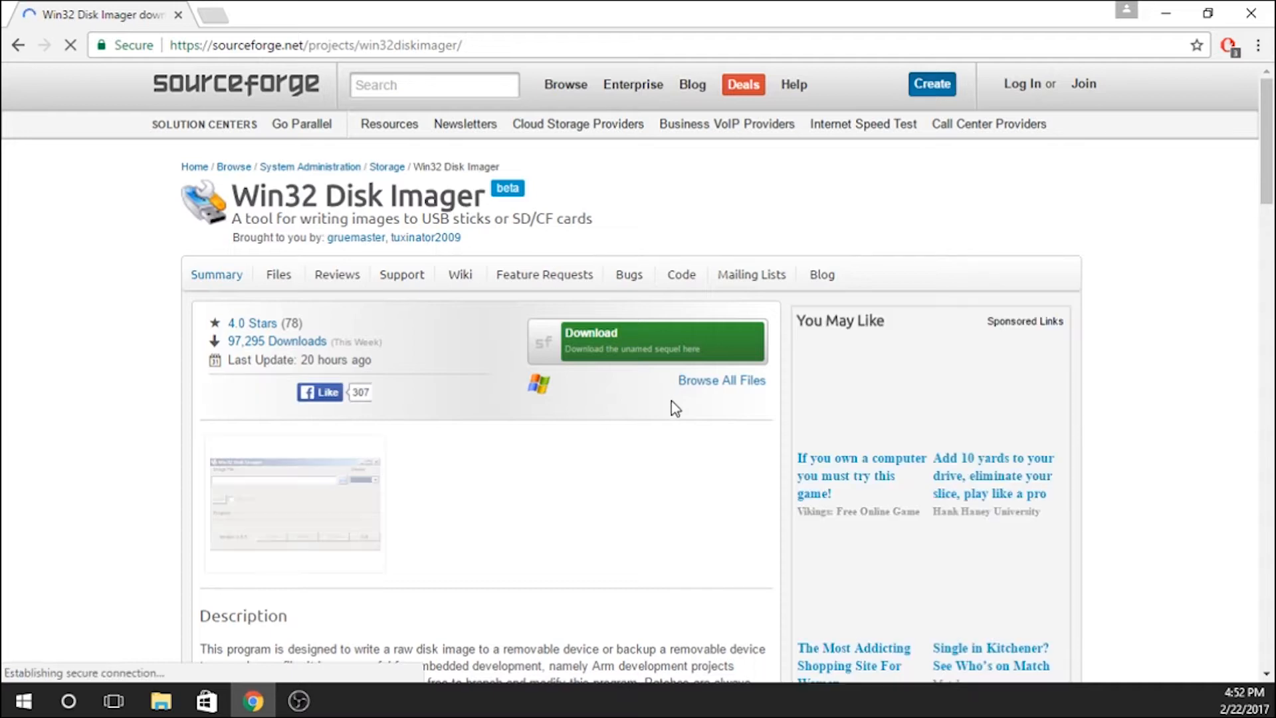
left_click(646, 342)
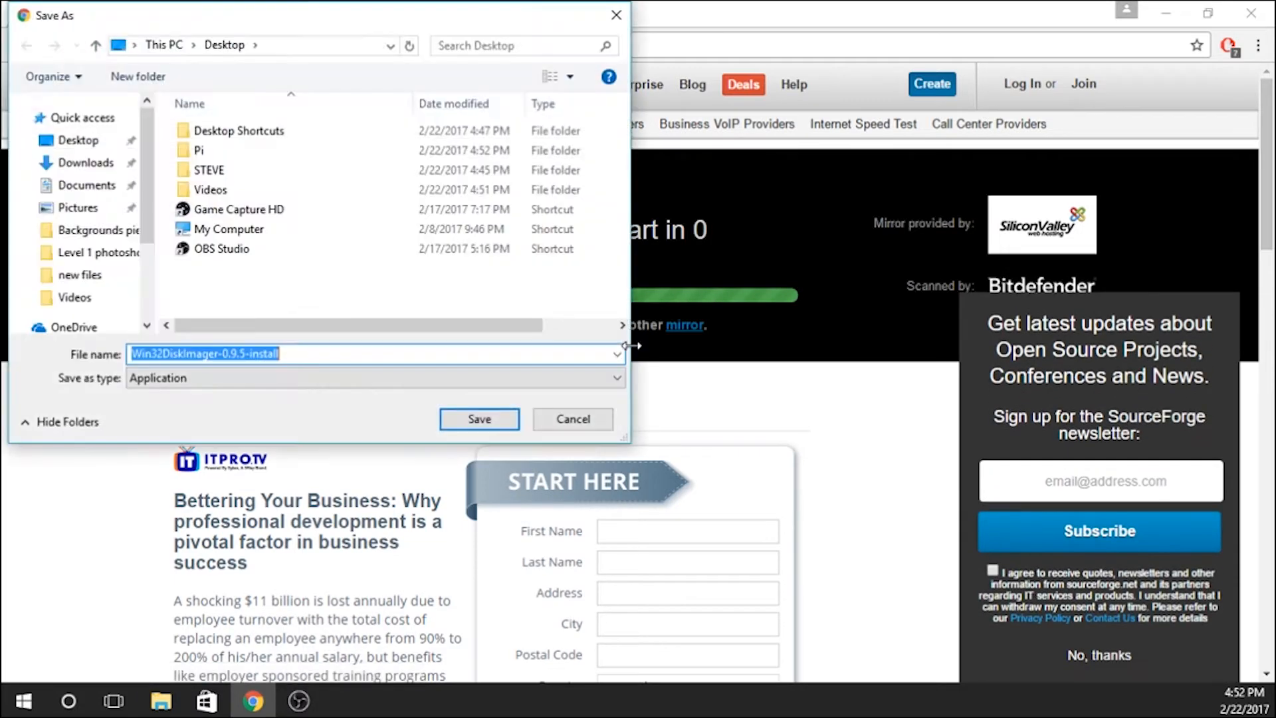
Save the Win32DiskImager installer into the Pi folder on the Desktop
left_click(198, 151)
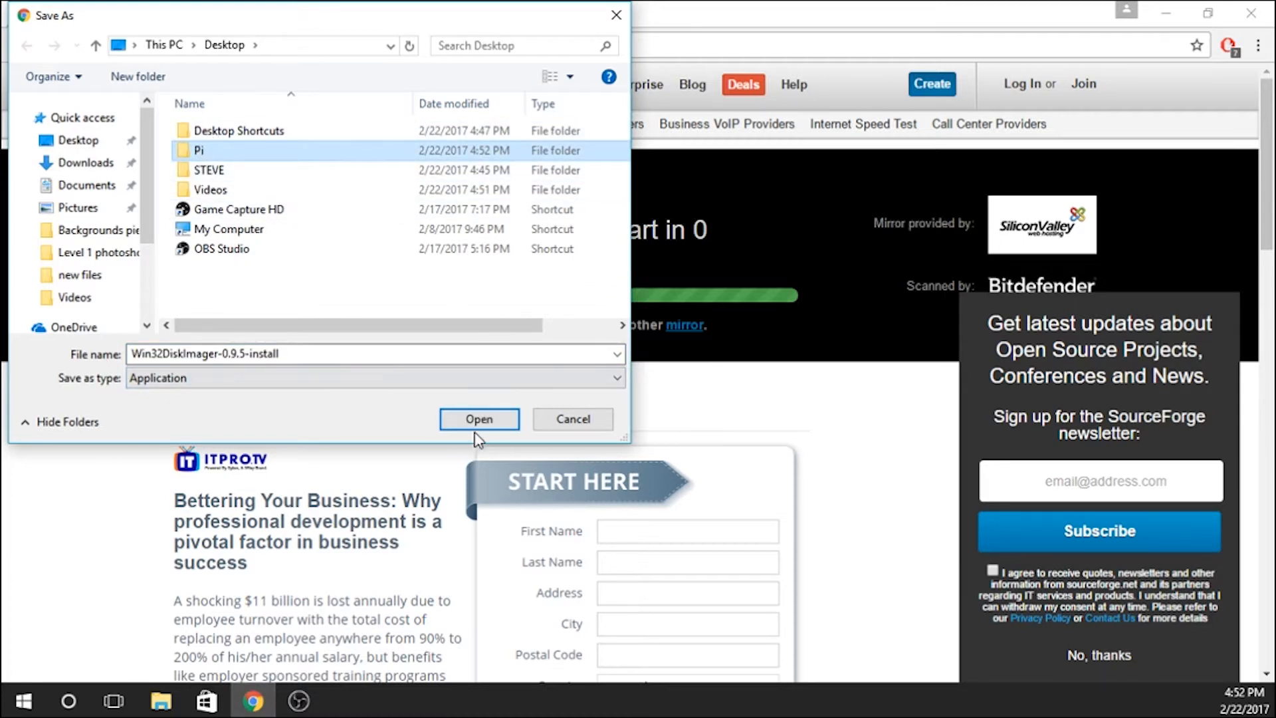
double_click(199, 150)
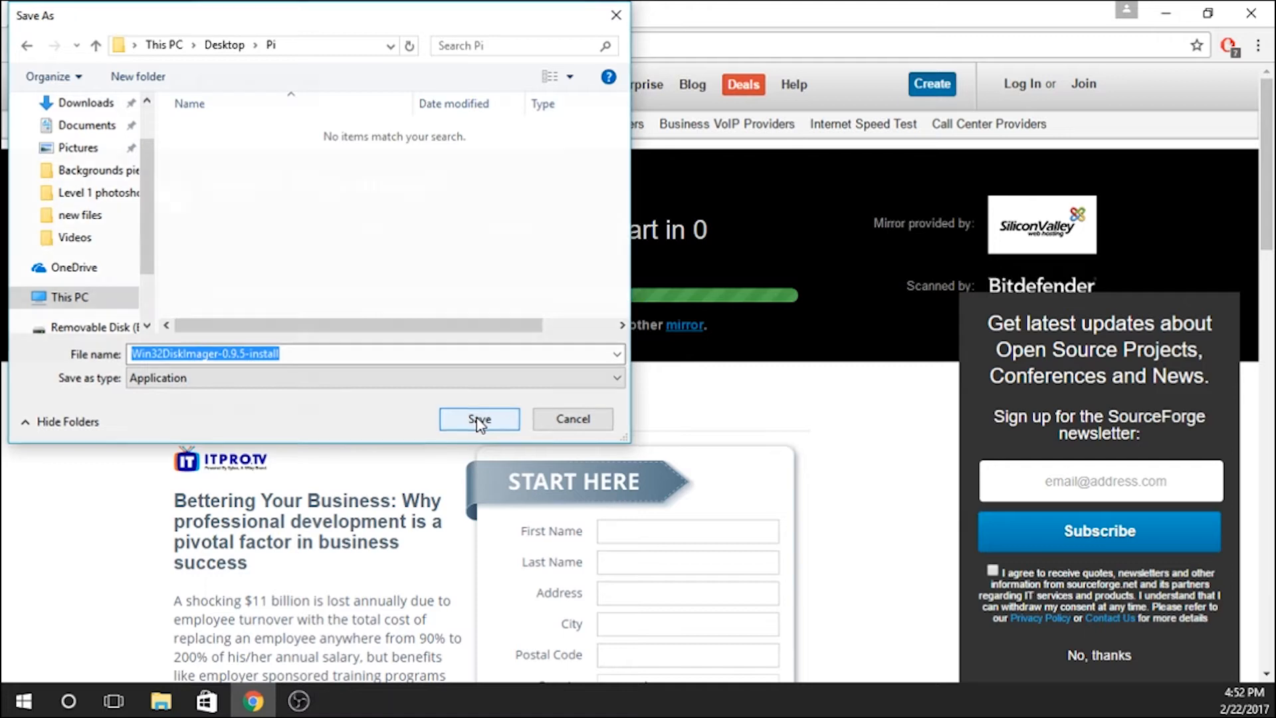
left_click(479, 419)
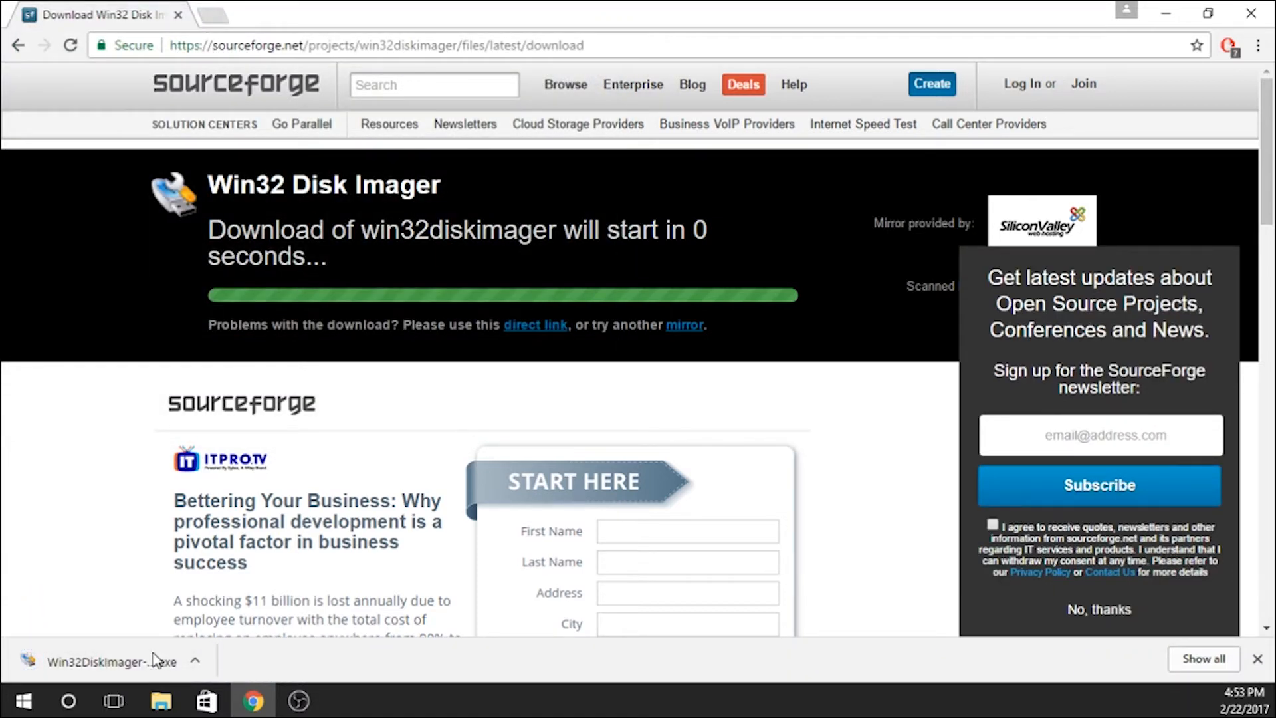
mouse_move(157, 660)
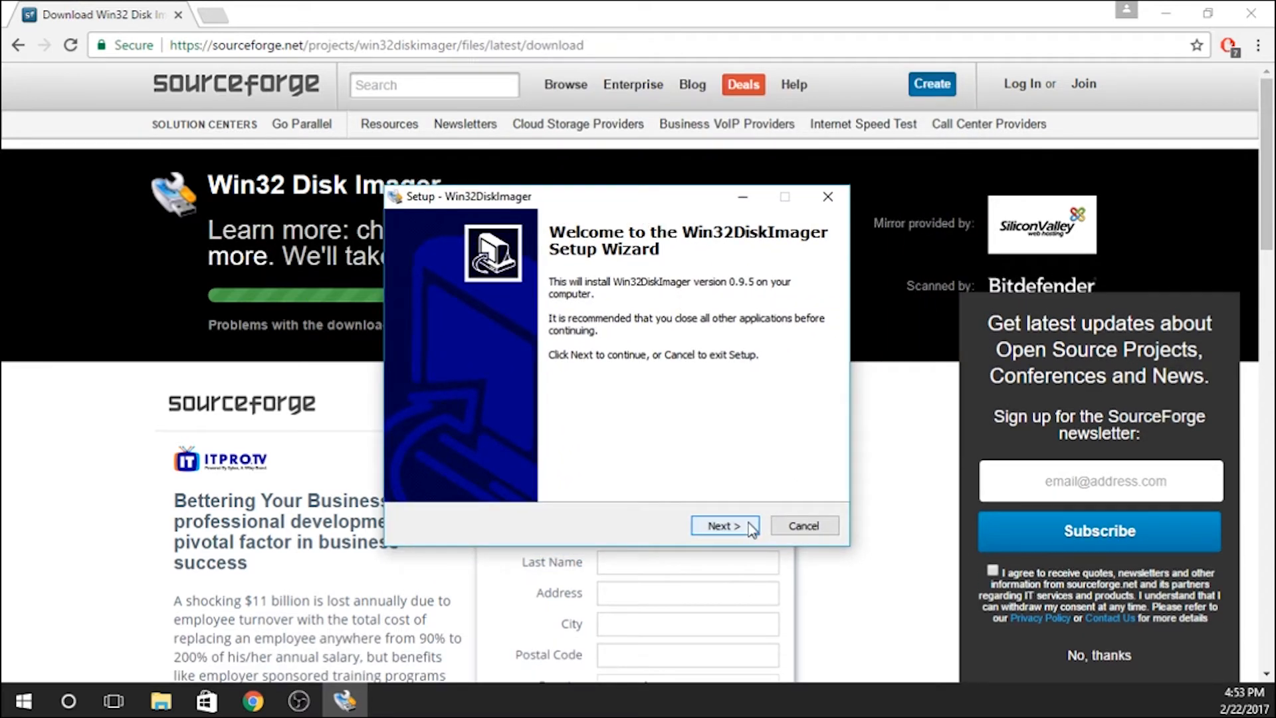
Install Win32DiskImager with a desktop icon, skipping the readme and launch options at finish
left_click(723, 525)
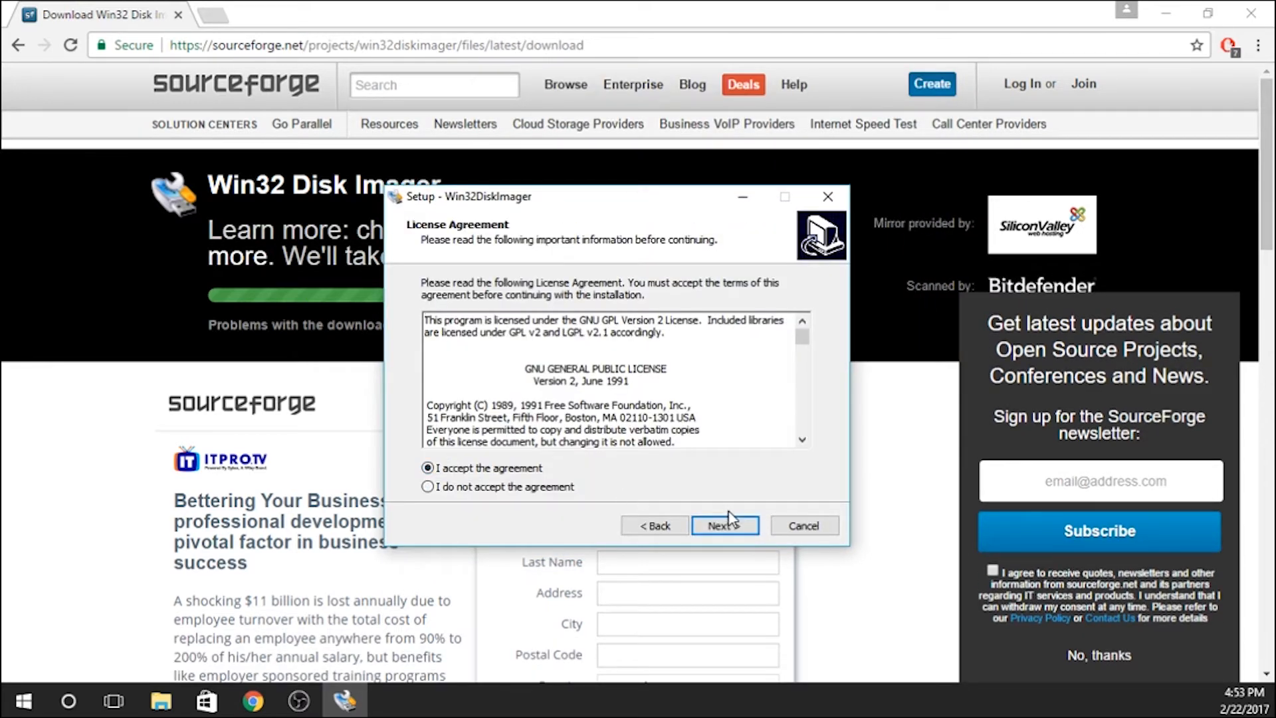
left_click(724, 525)
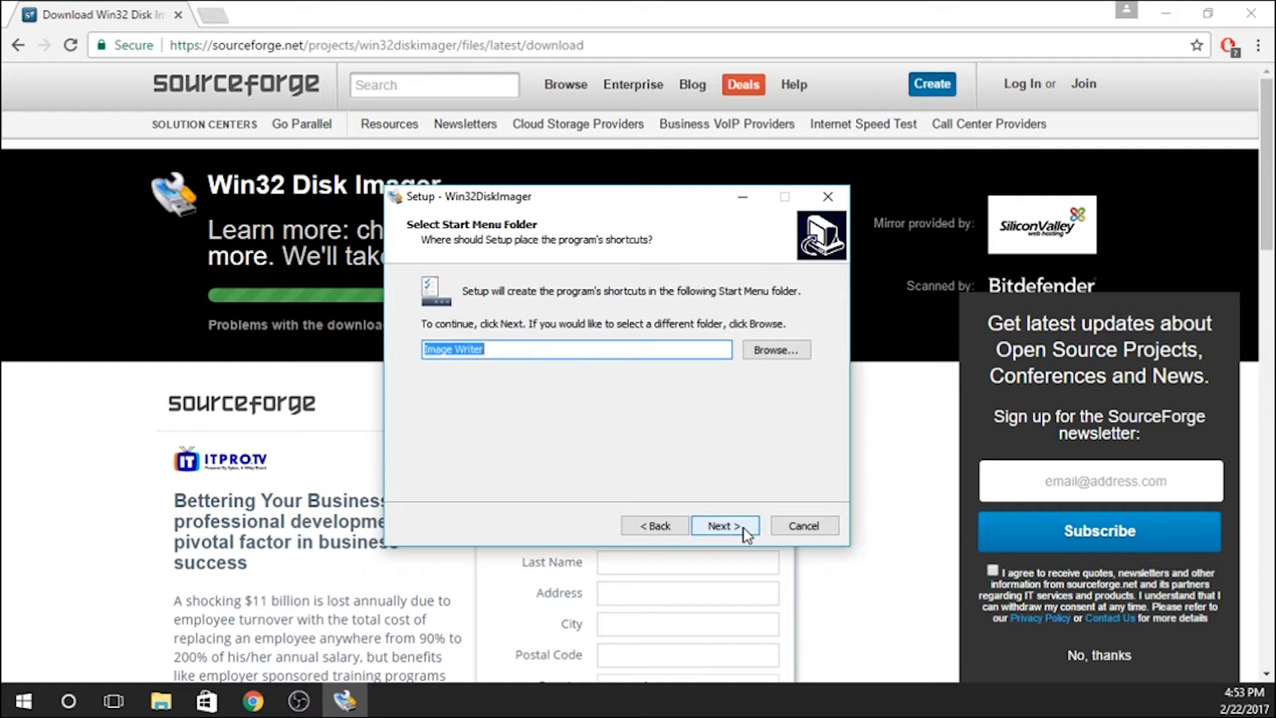
left_click(724, 526)
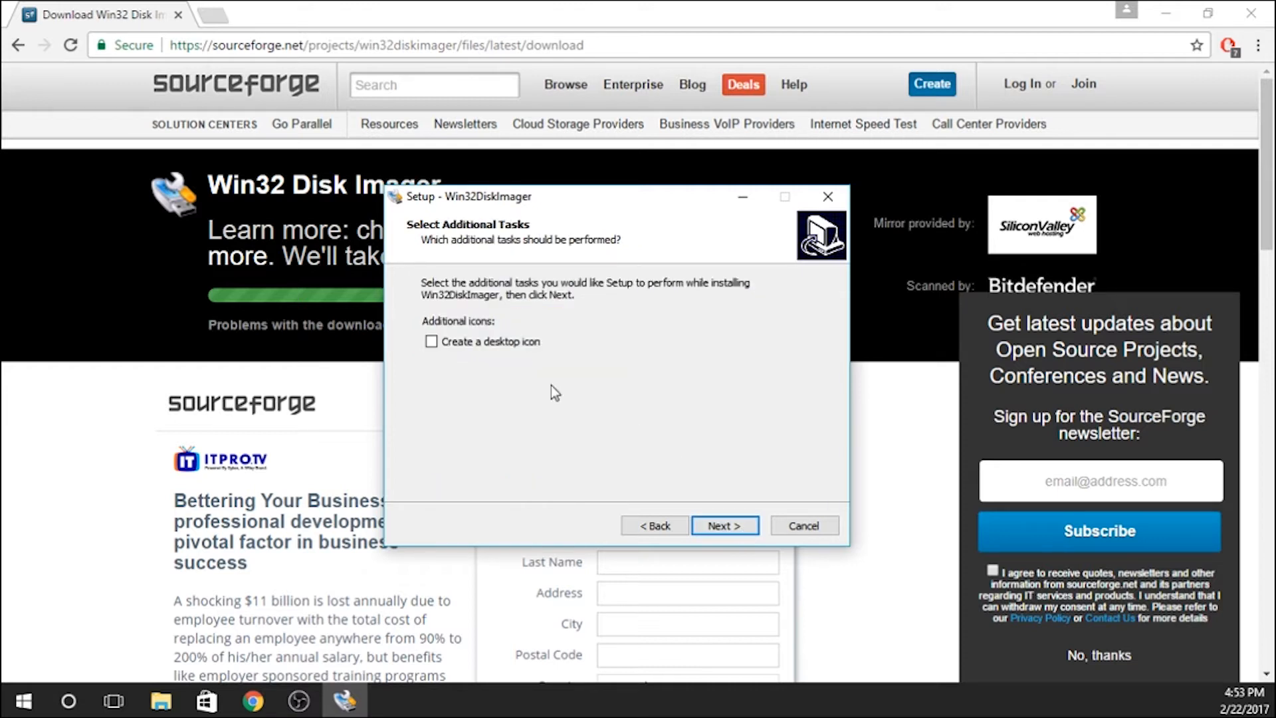
left_click(431, 342)
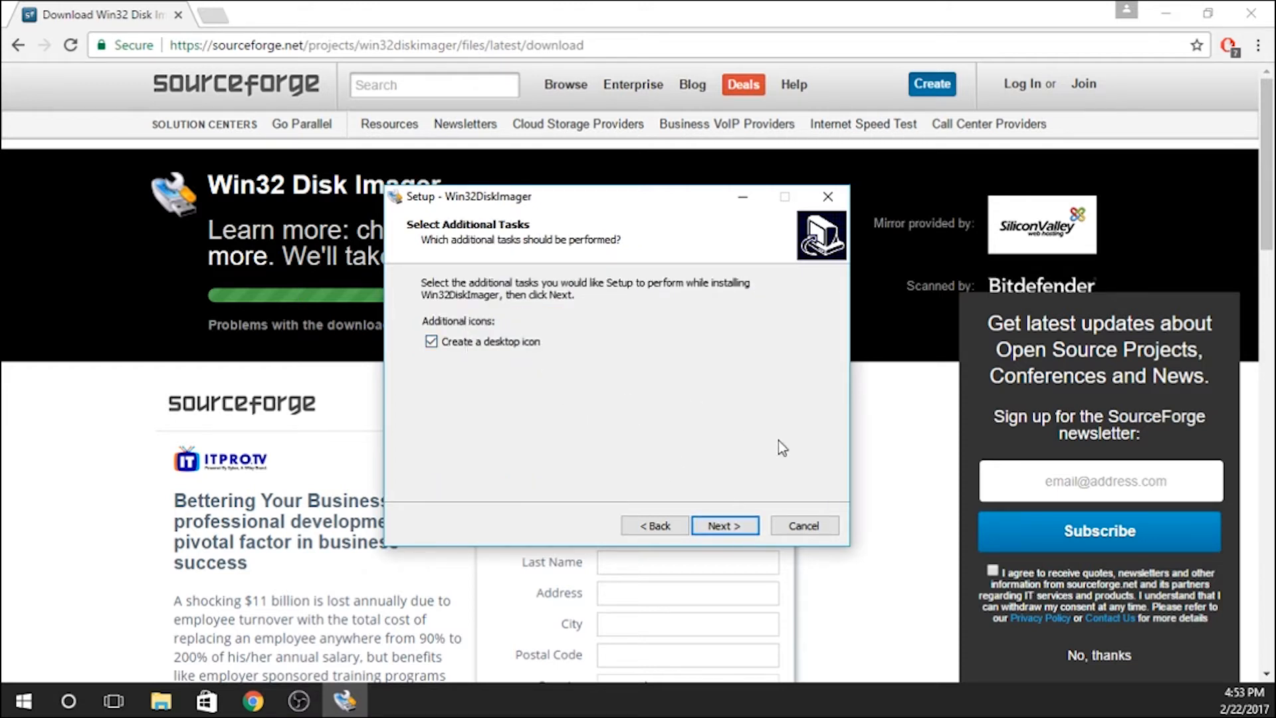
left_click(723, 525)
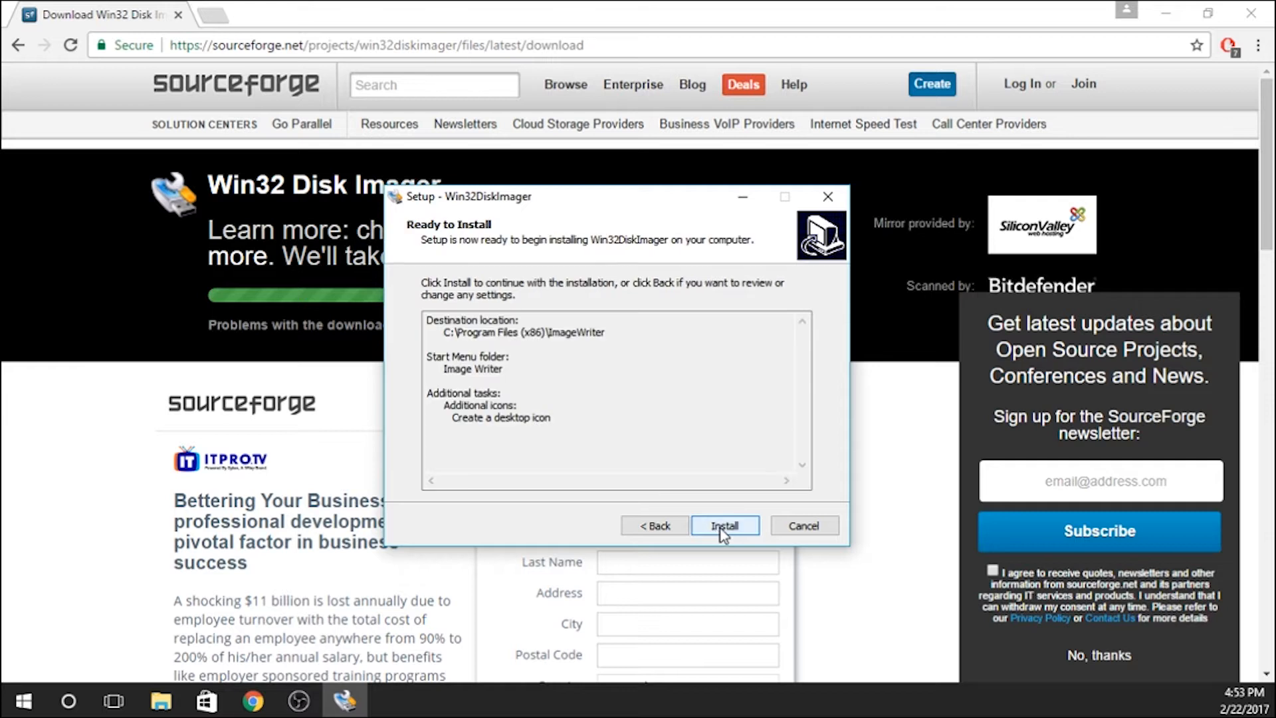
left_click(723, 526)
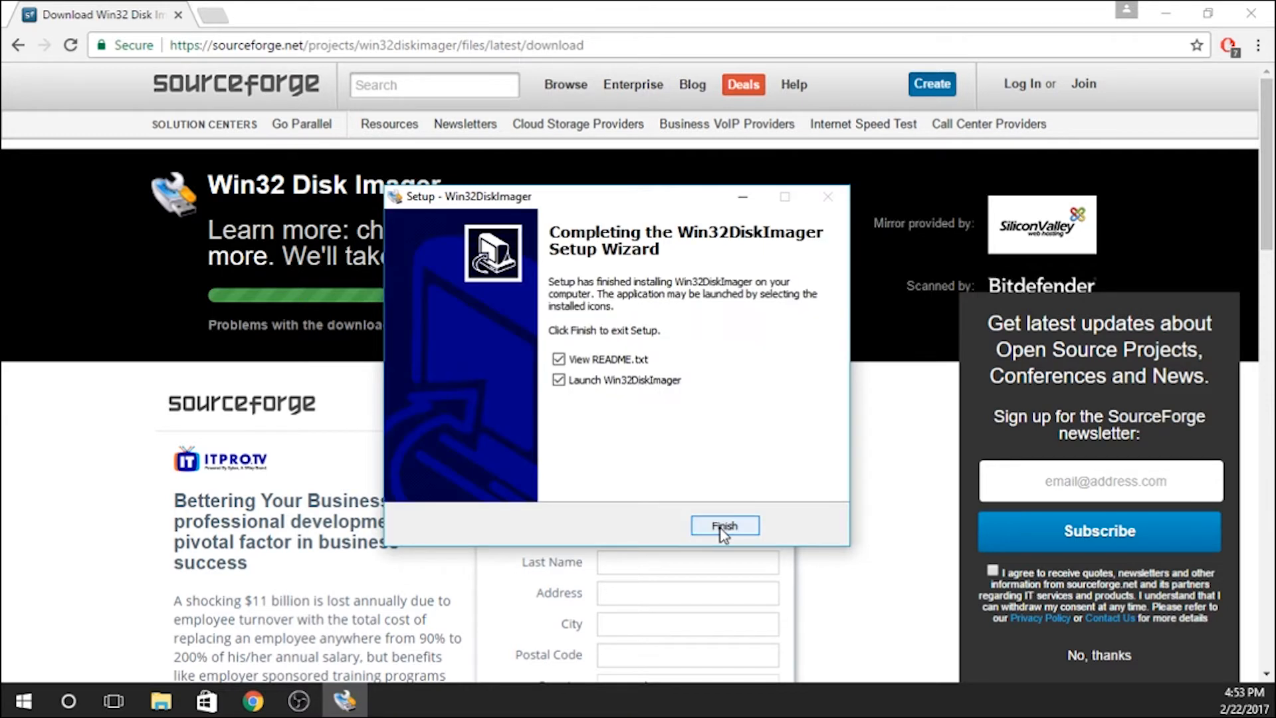
left_click(560, 380)
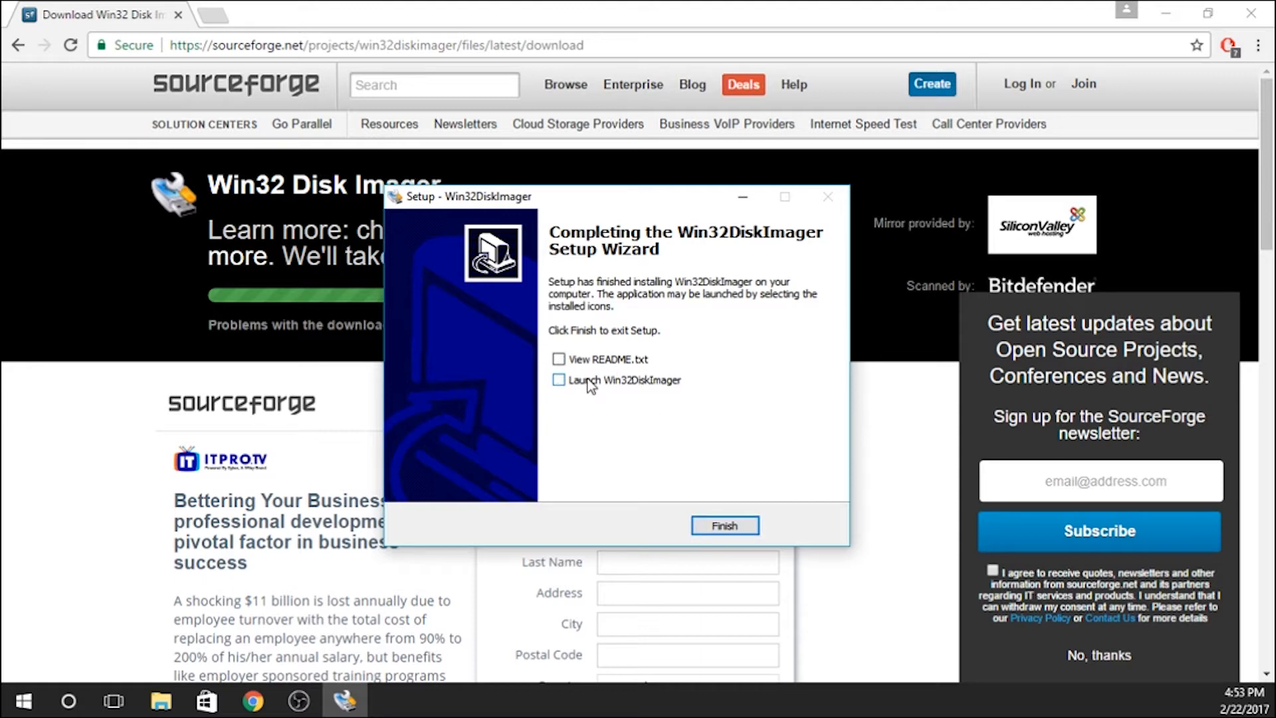
left_click(724, 526)
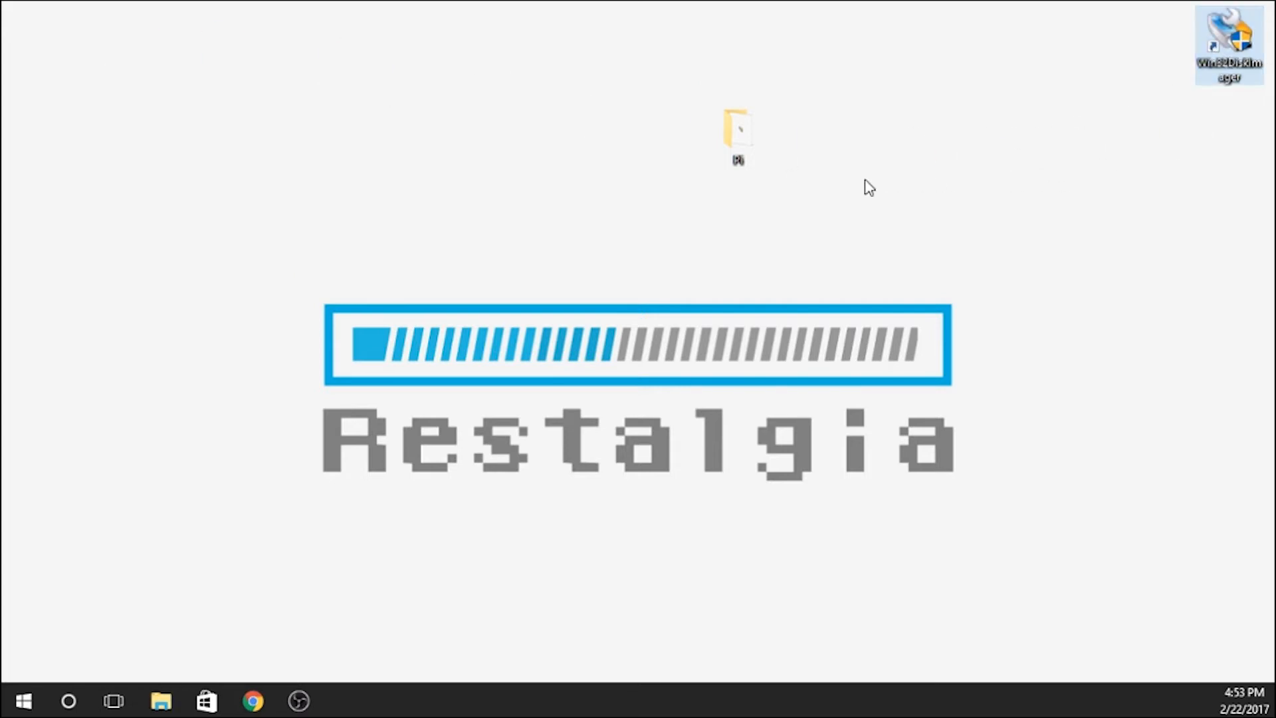
mouse_move(737, 130)
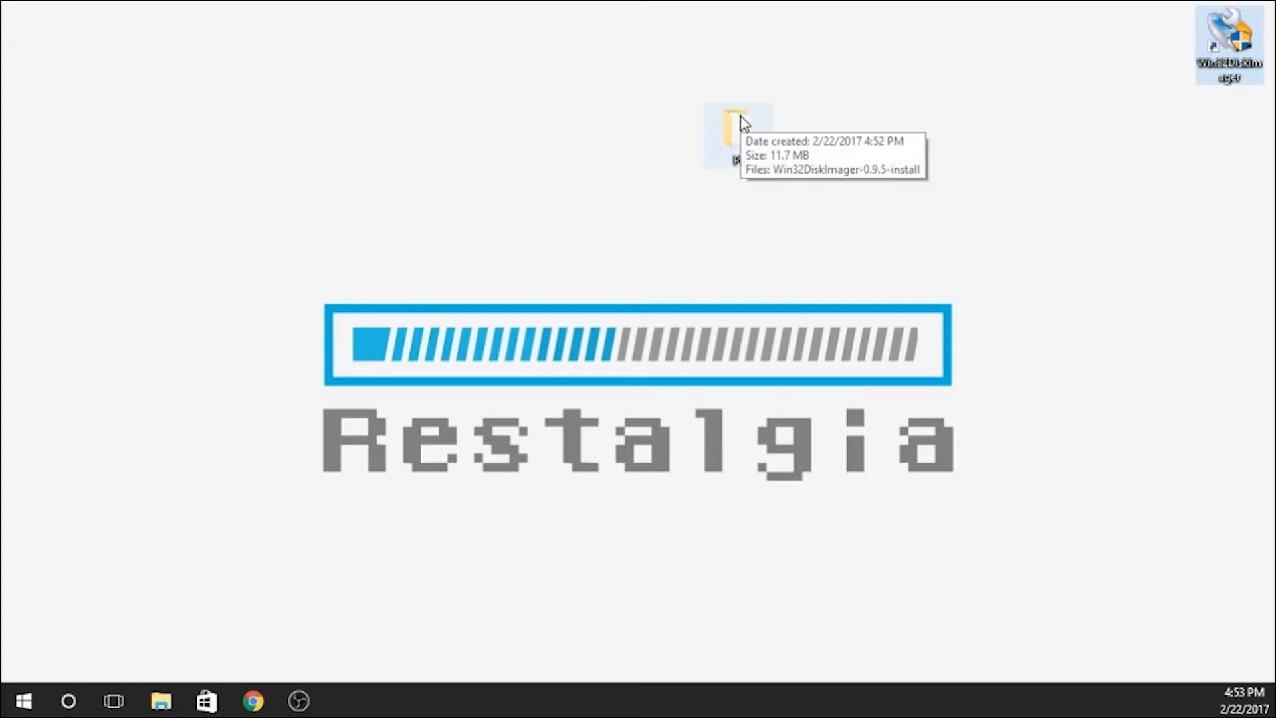
mouse_move(723, 142)
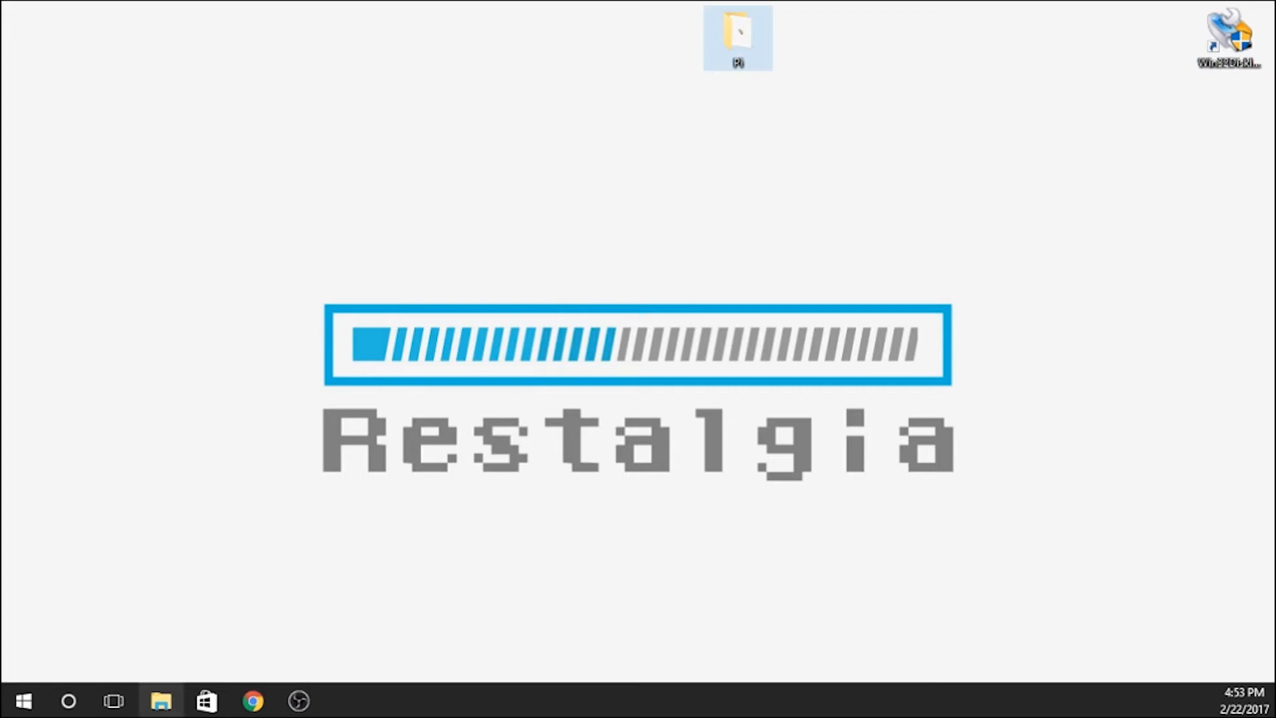
Bring the Chrome browser window back up
left_click(252, 701)
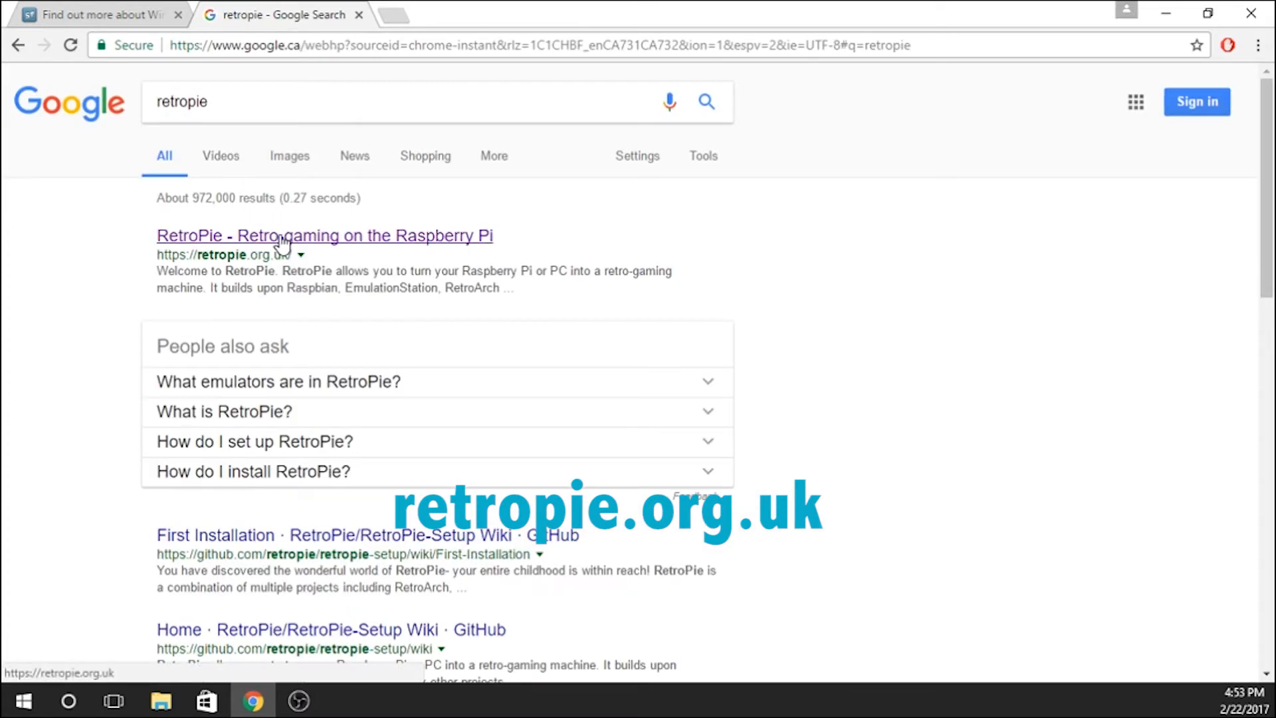
Go to the RetroPie website from the search results and scroll toward Get RetroPie
left_click(325, 235)
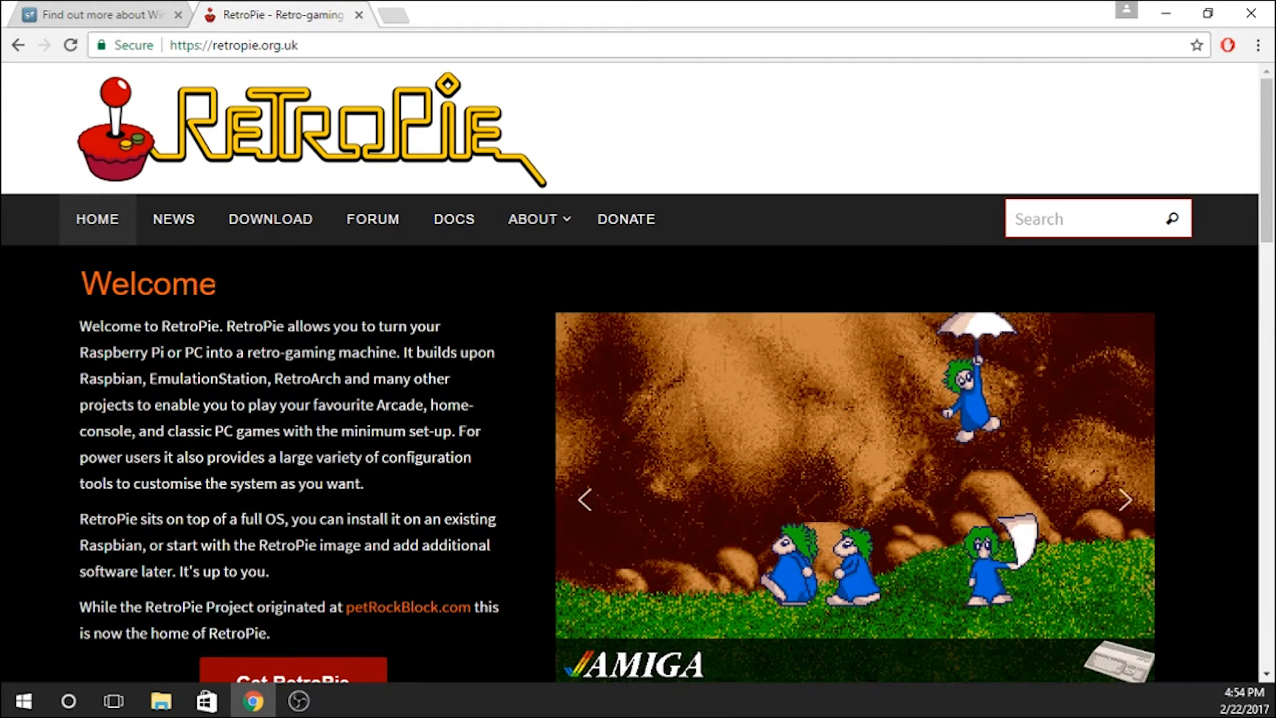
mouse_move(339, 274)
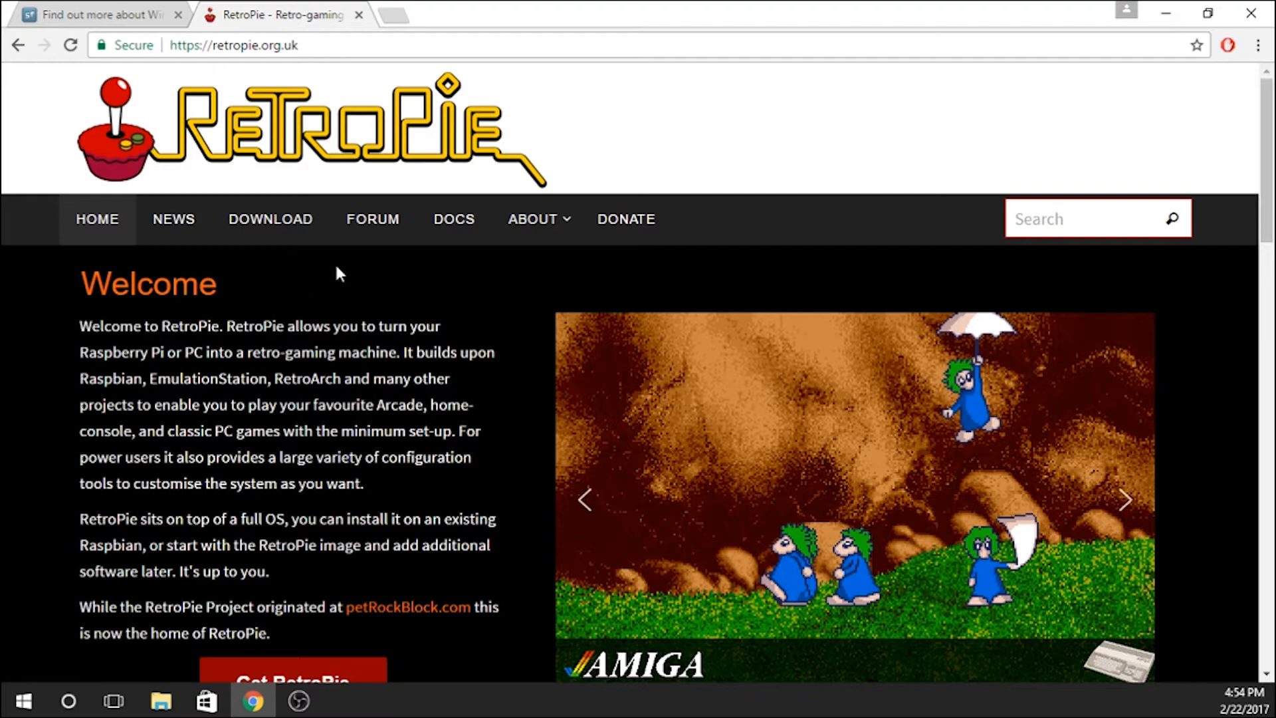
scroll("down", 3)
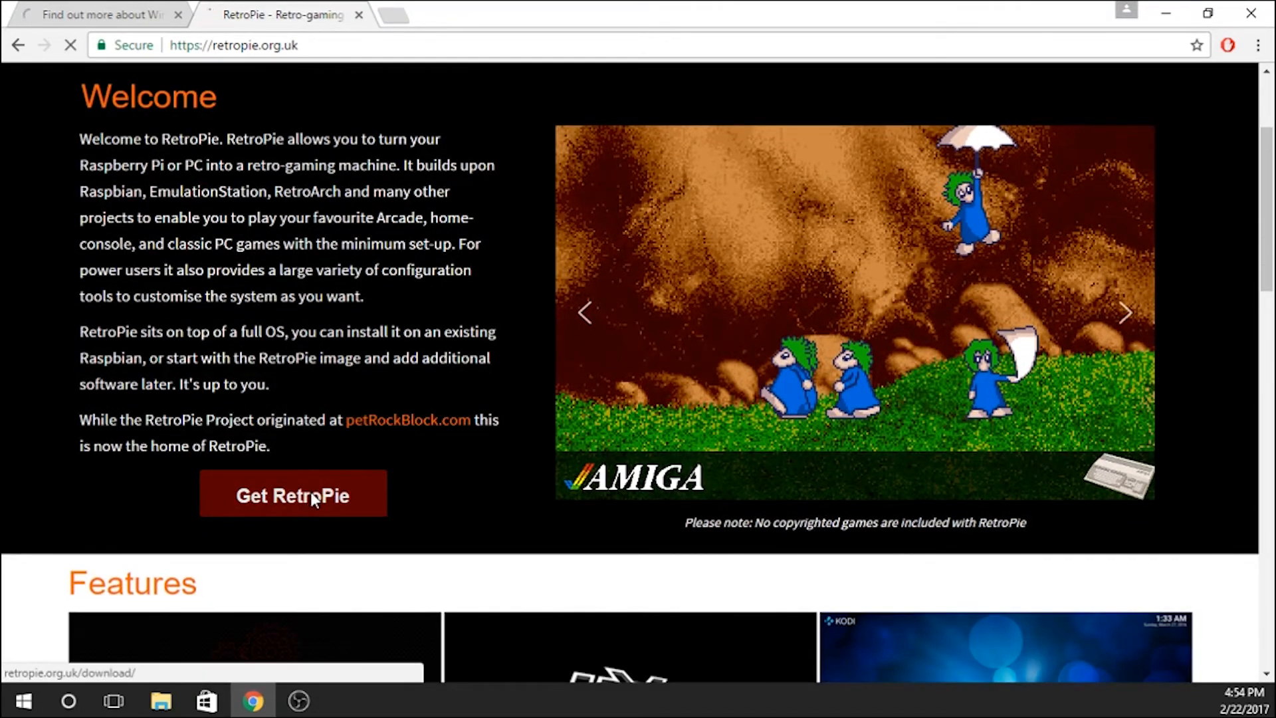
Reach the RetroPie download page and scroll to the Raspberry Pi image buttons
left_click(293, 494)
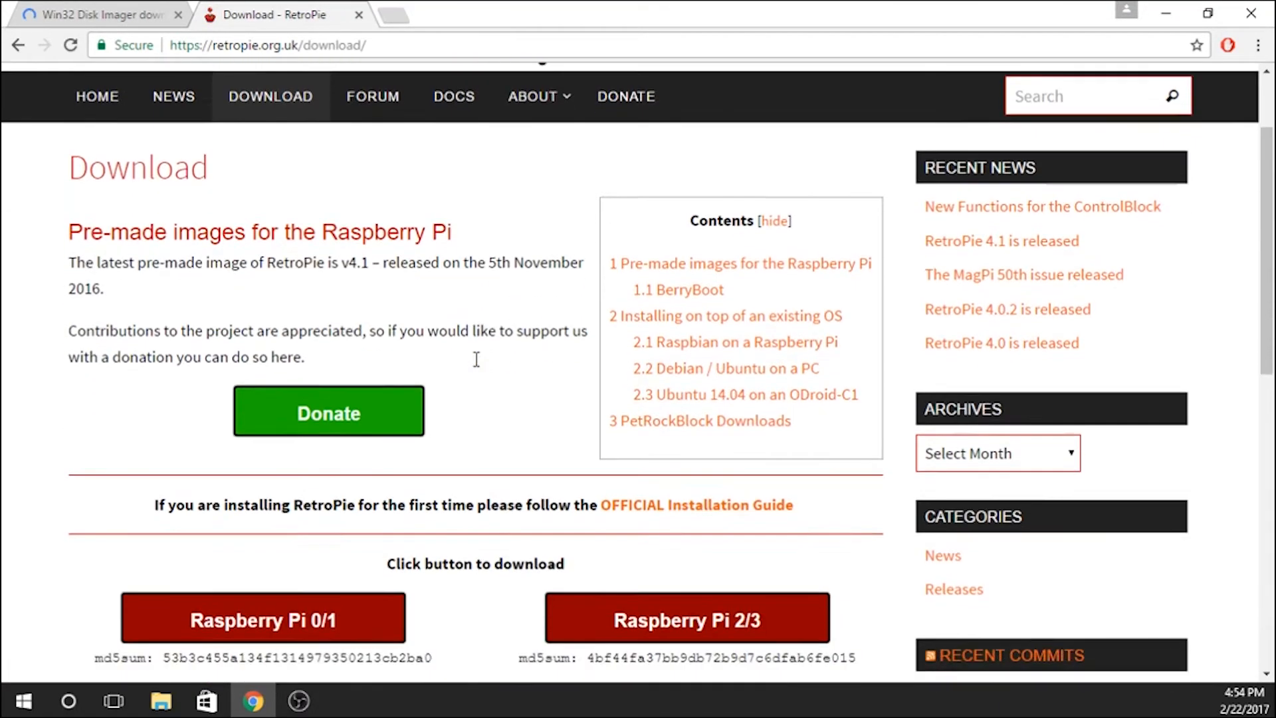
scroll("down", 3)
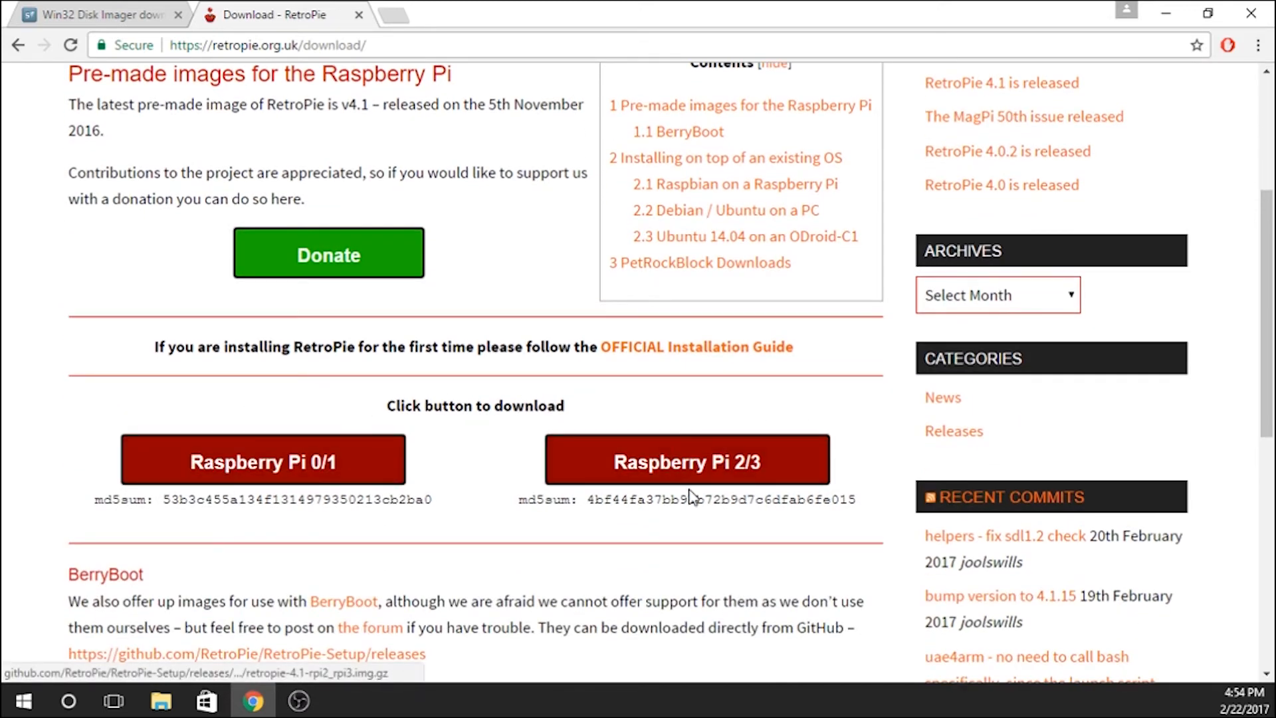
mouse_move(262, 462)
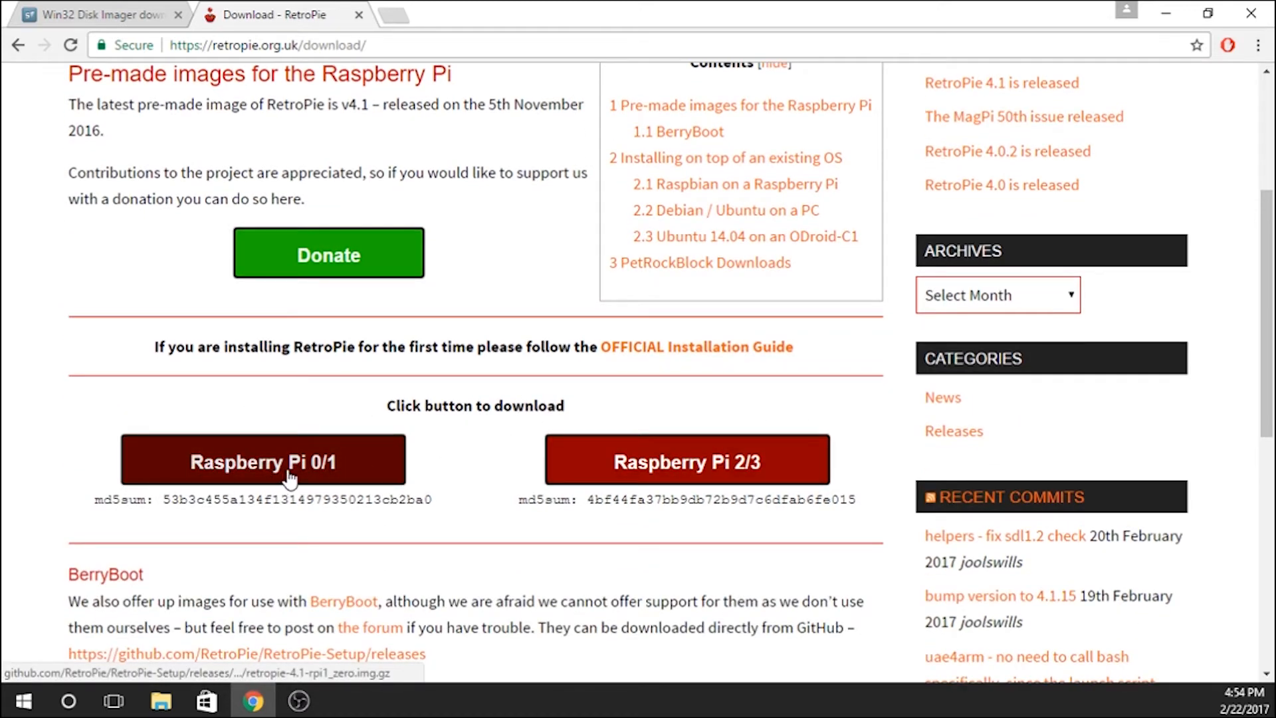
mouse_move(614, 484)
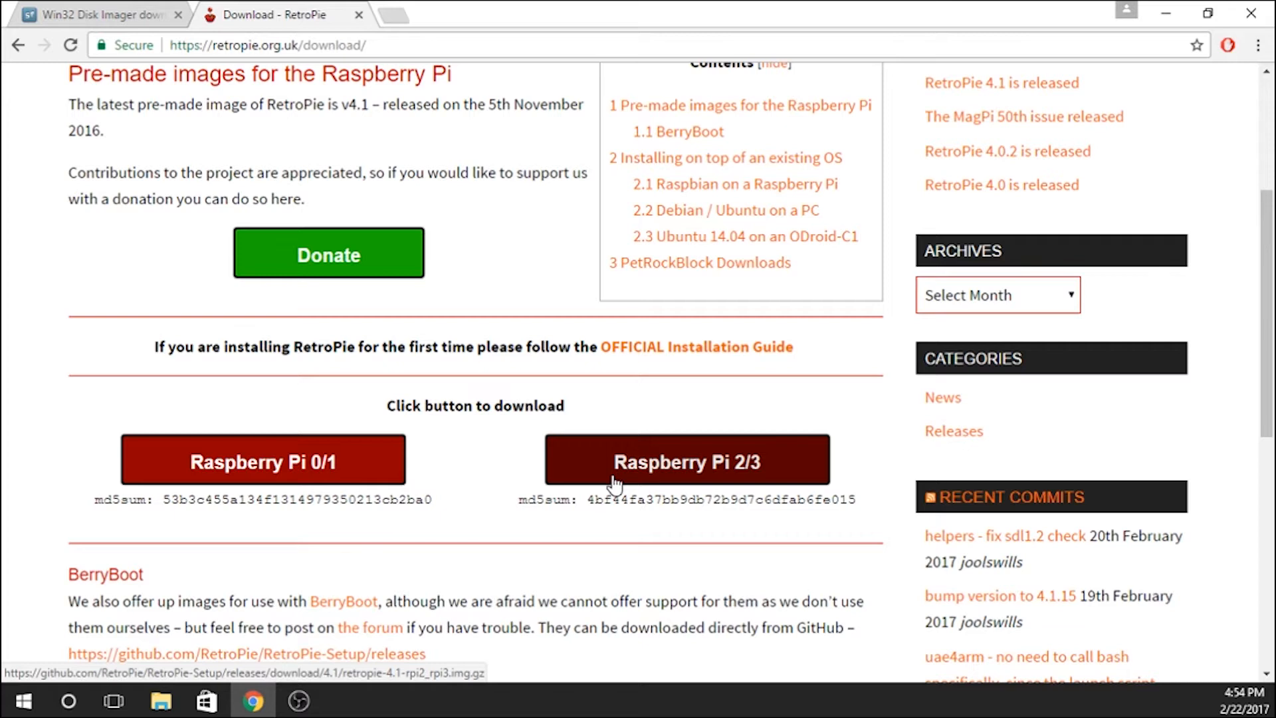
mouse_move(652, 472)
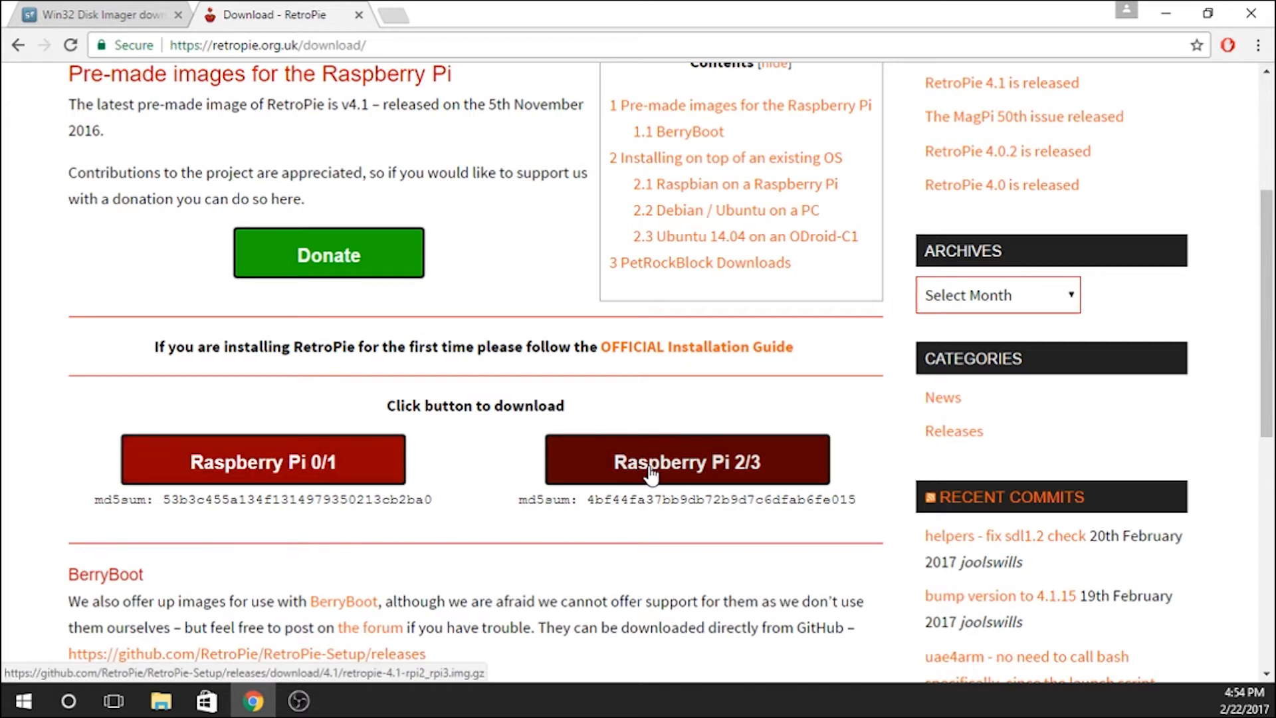
mouse_move(900, 499)
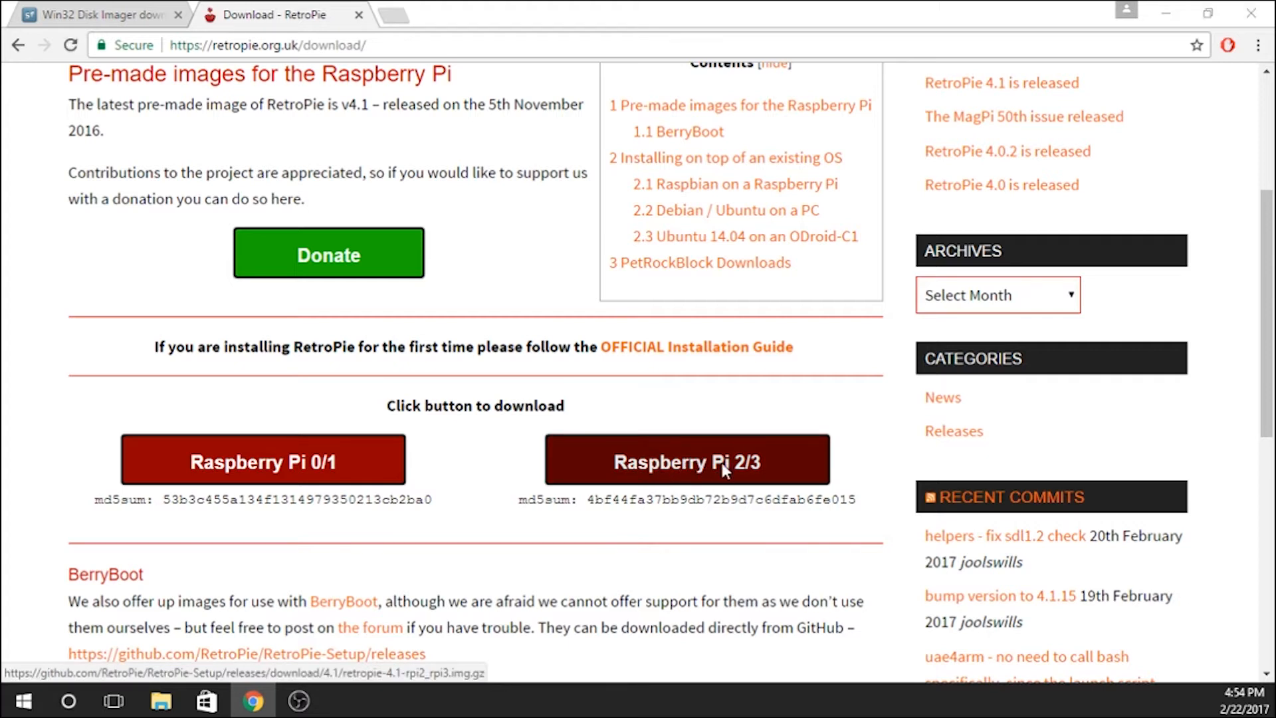
Download the RetroPie Raspberry Pi 2/3 image into the Pi folder
left_click(687, 462)
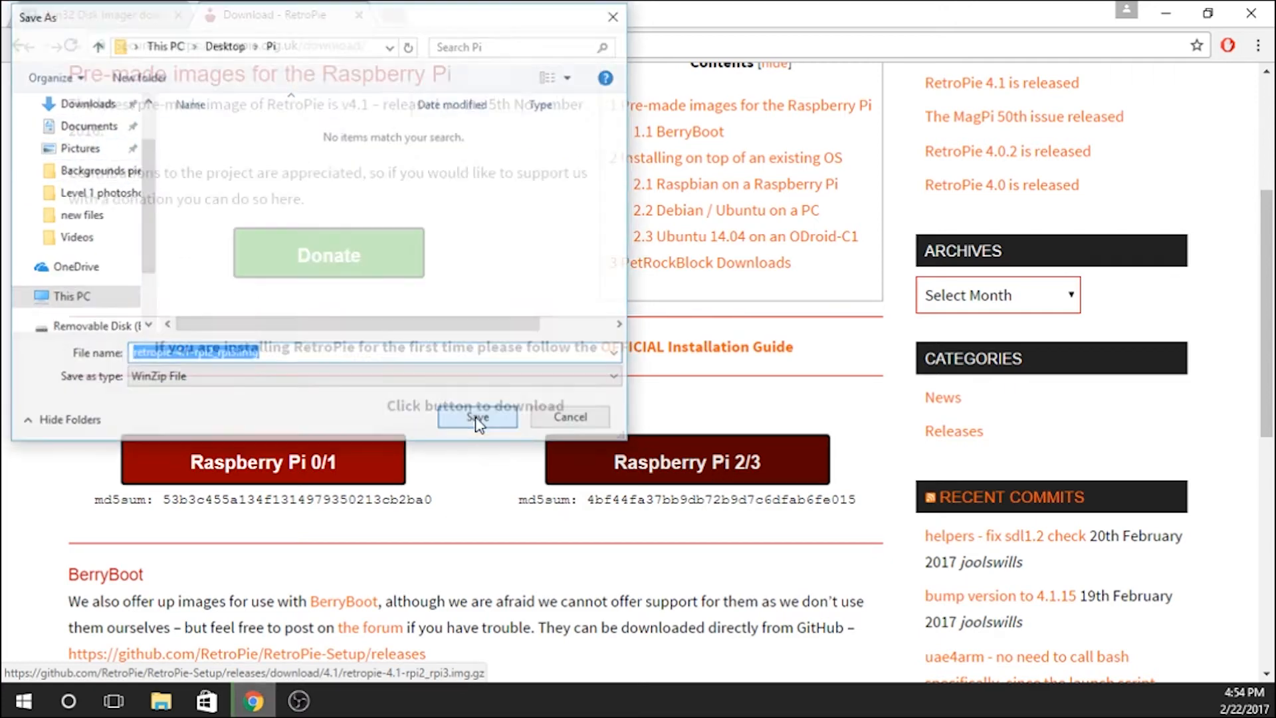
left_click(477, 416)
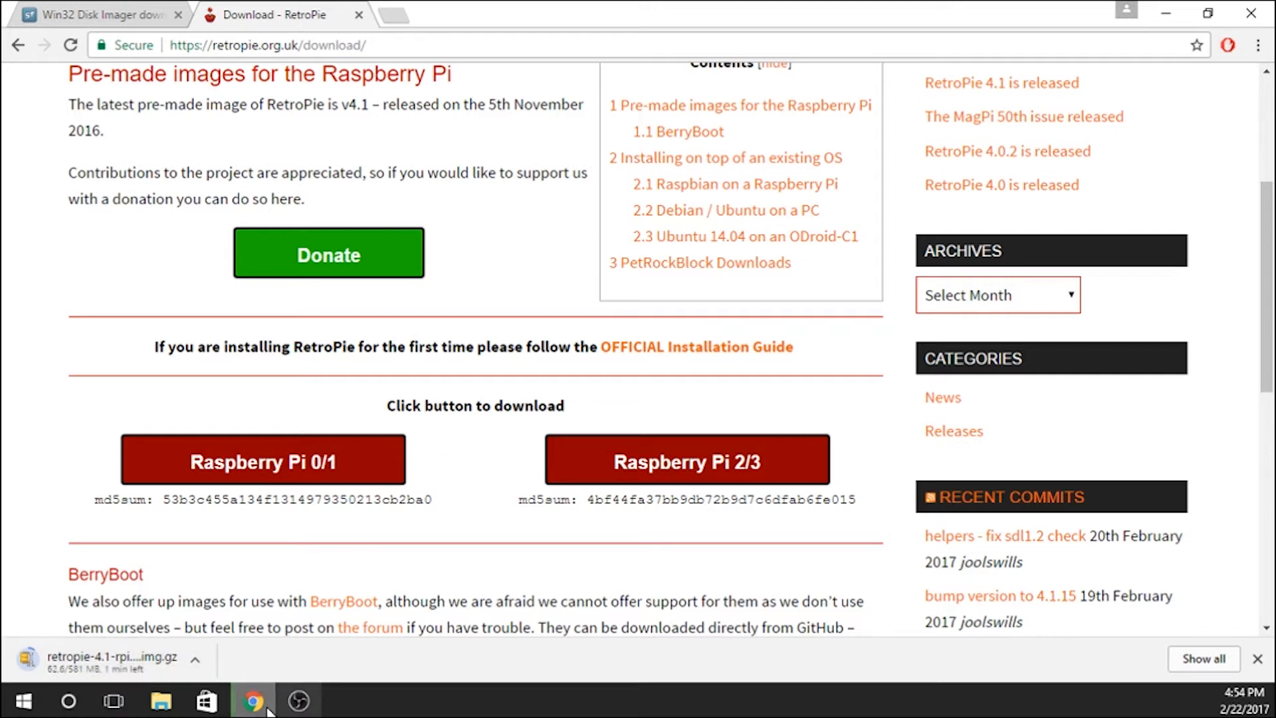
mouse_move(944, 236)
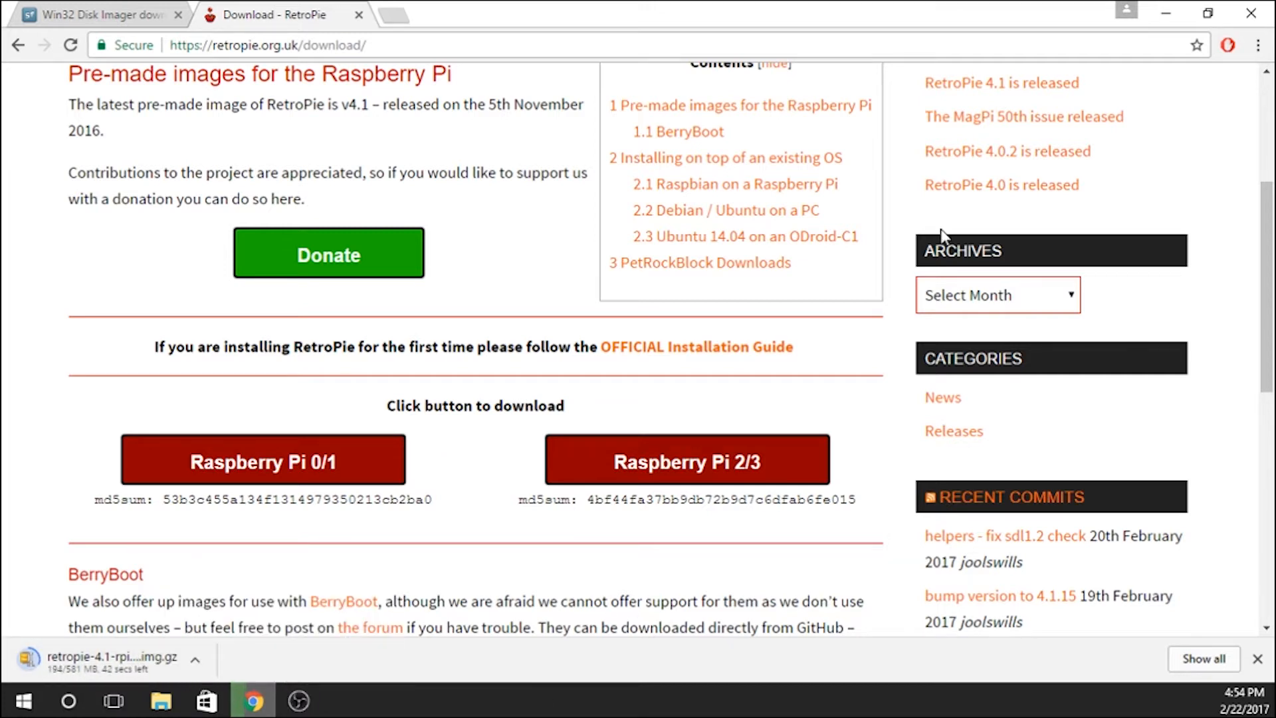
mouse_move(407, 471)
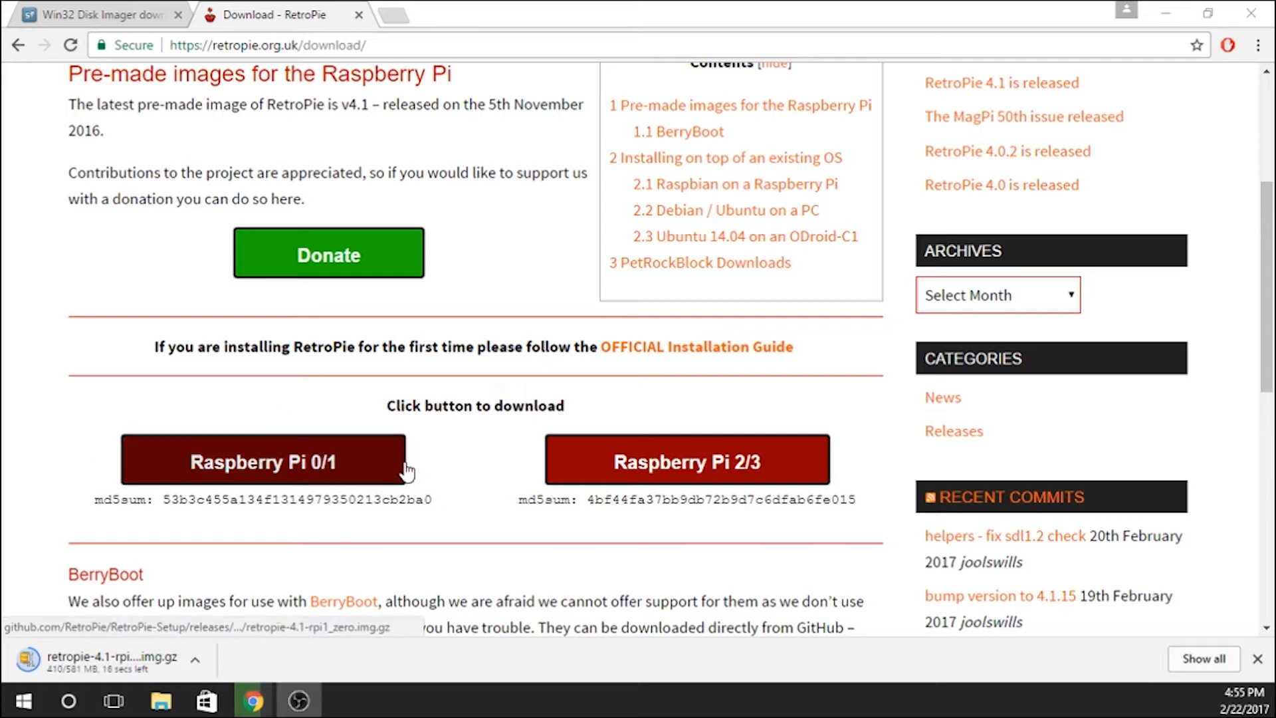
mouse_move(478, 452)
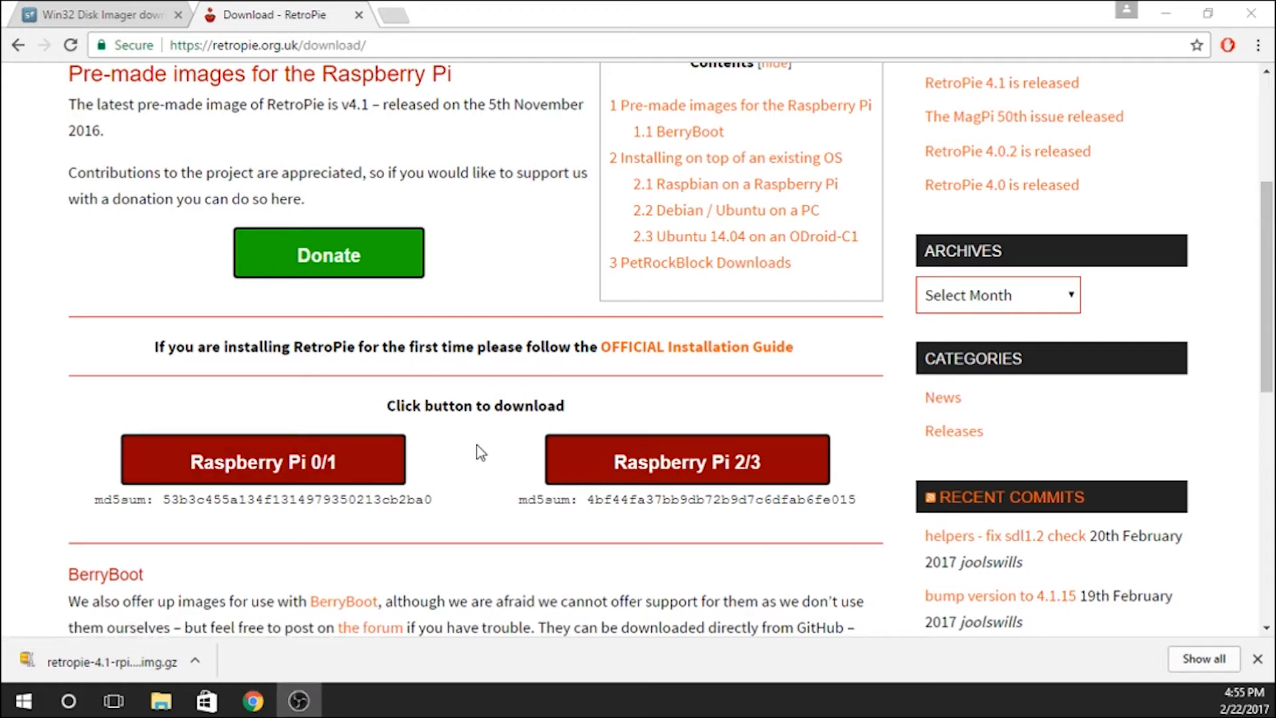
mouse_move(1166, 13)
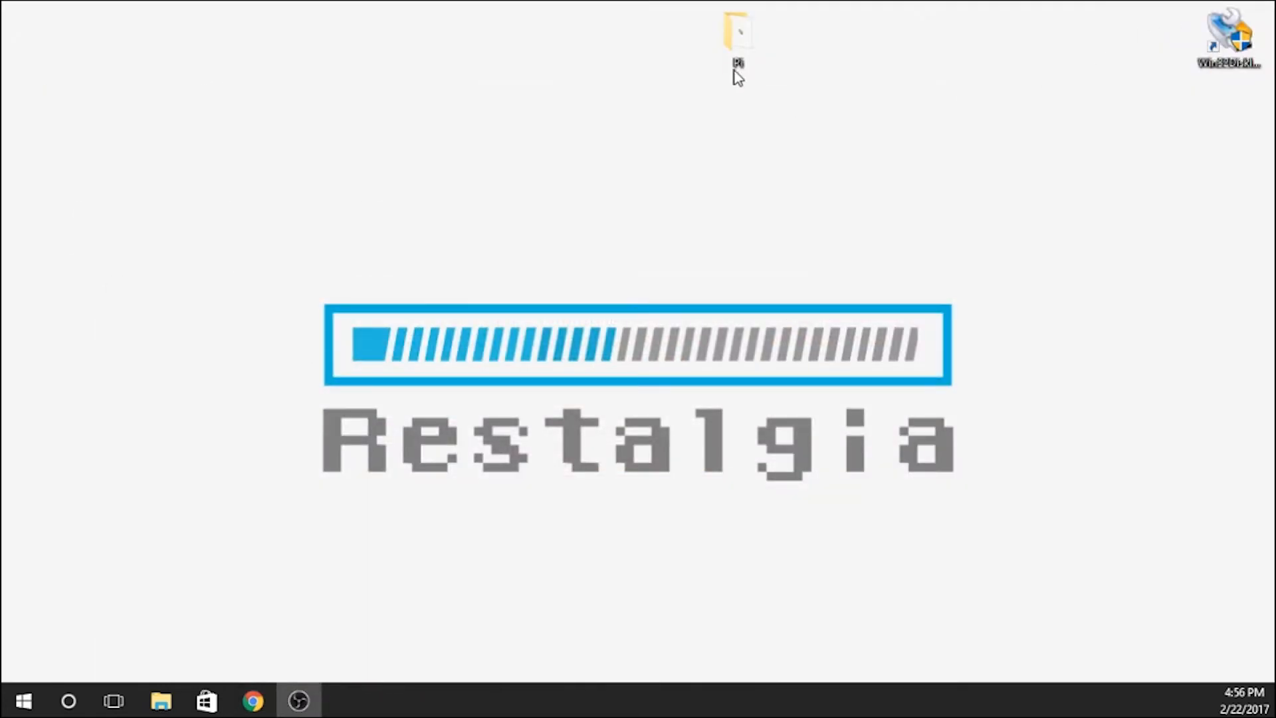
In the Pi folder, open the downloaded RetroPie image archive with WinZip
double_click(736, 37)
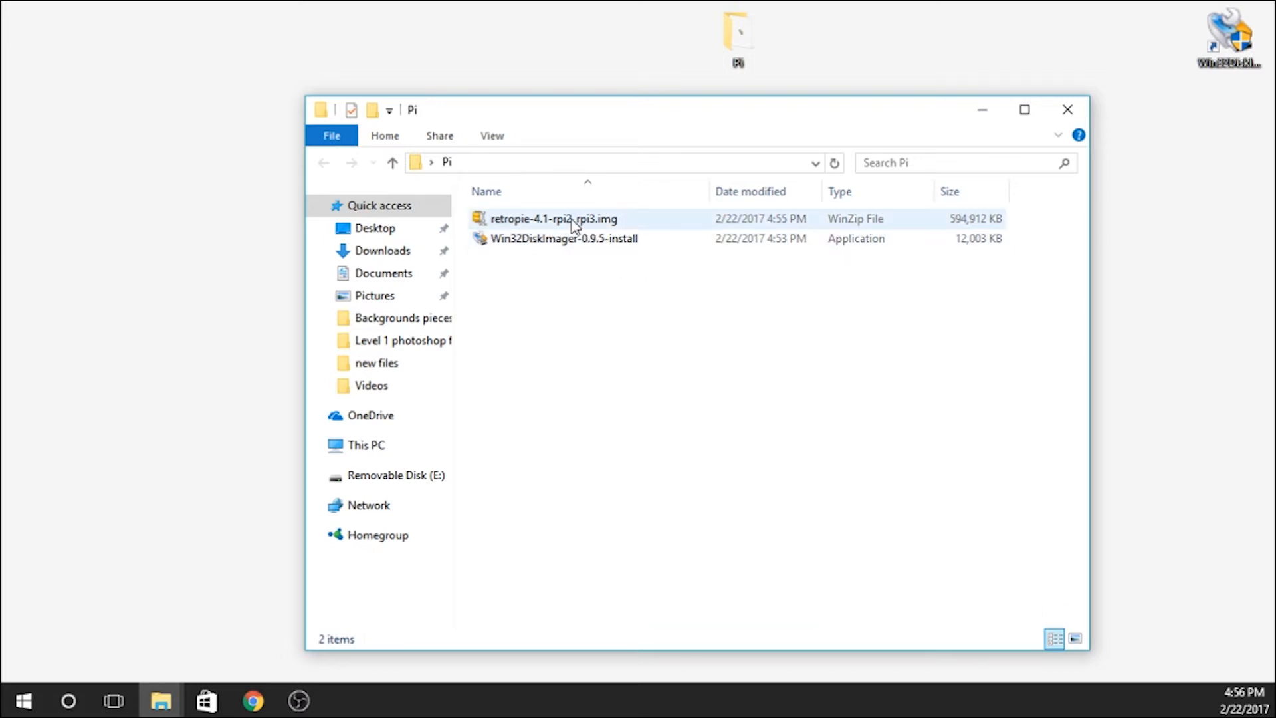
left_click(553, 219)
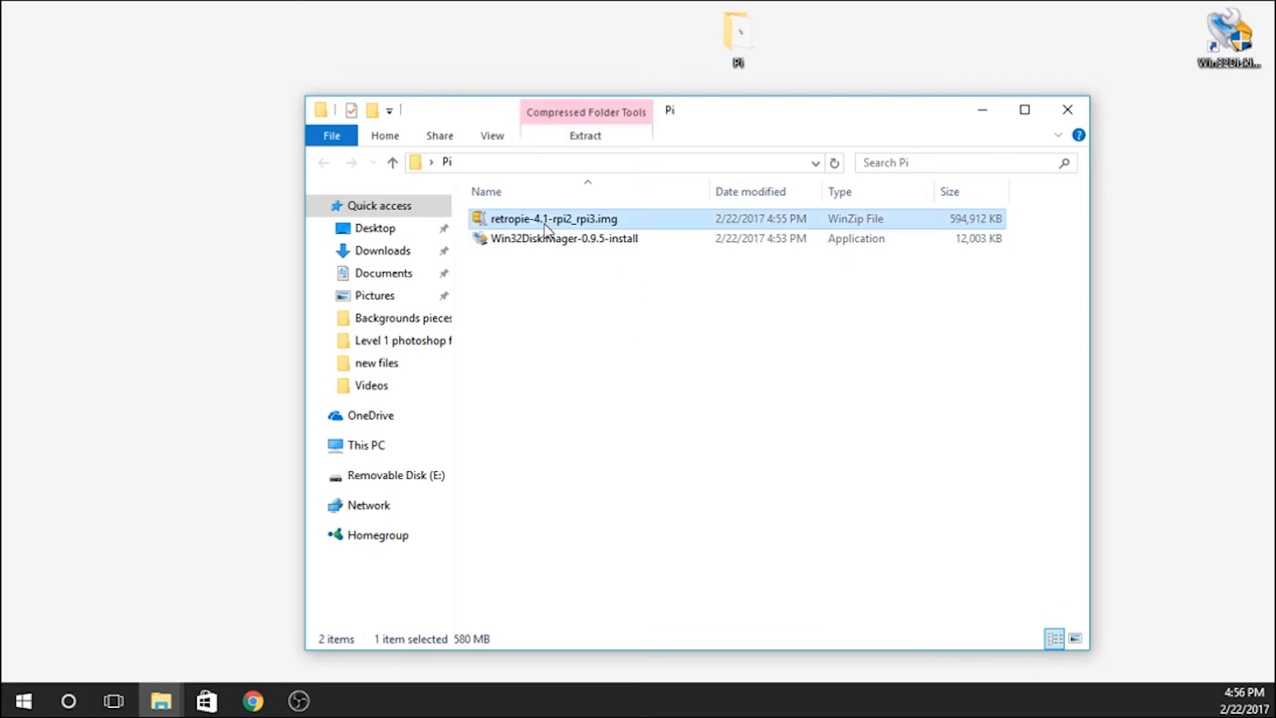
right_click(553, 218)
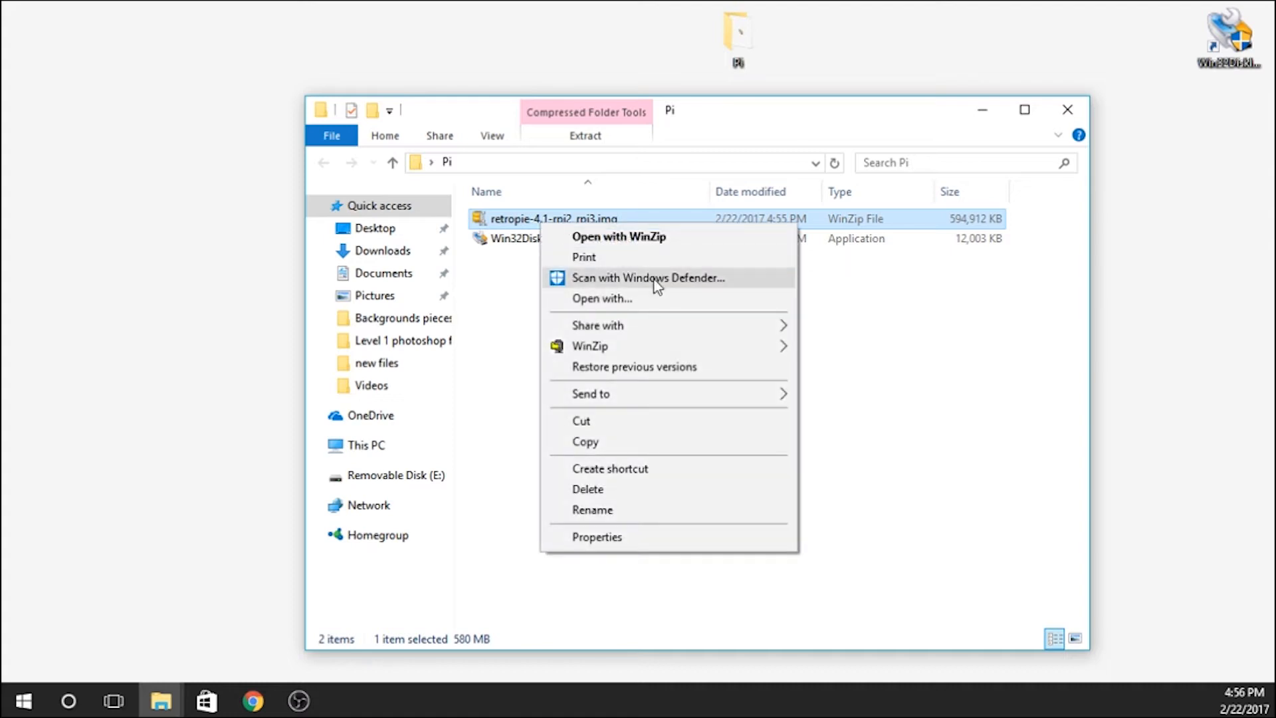
mouse_move(683, 242)
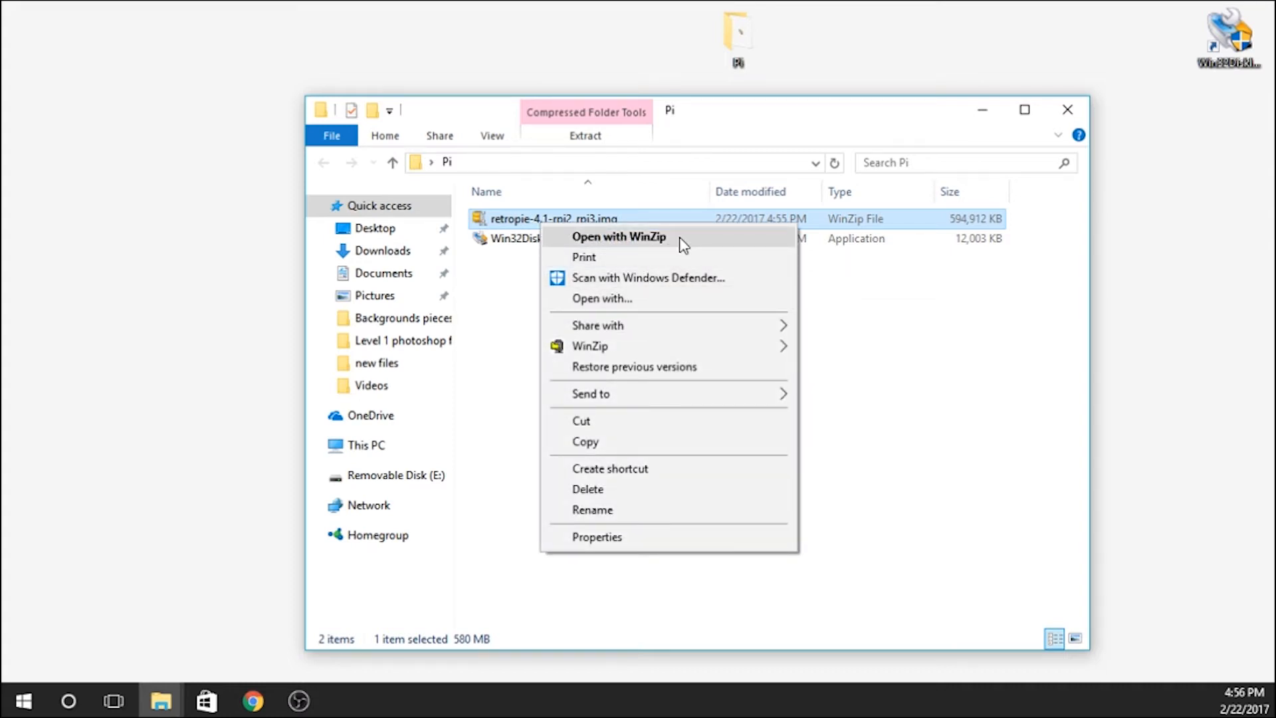
left_click(199, 231)
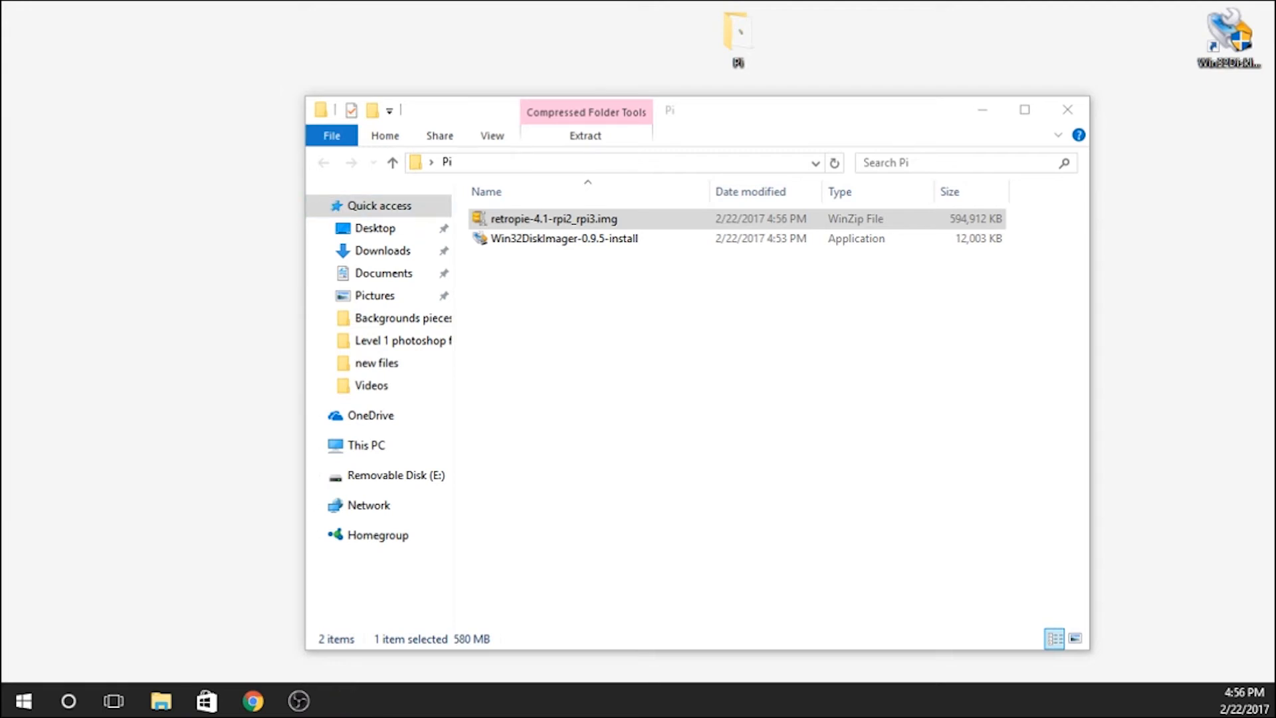
Unzip the retropie-4.1-rpi2_rpi3.img disc image and decline the performance scanner
double_click(553, 218)
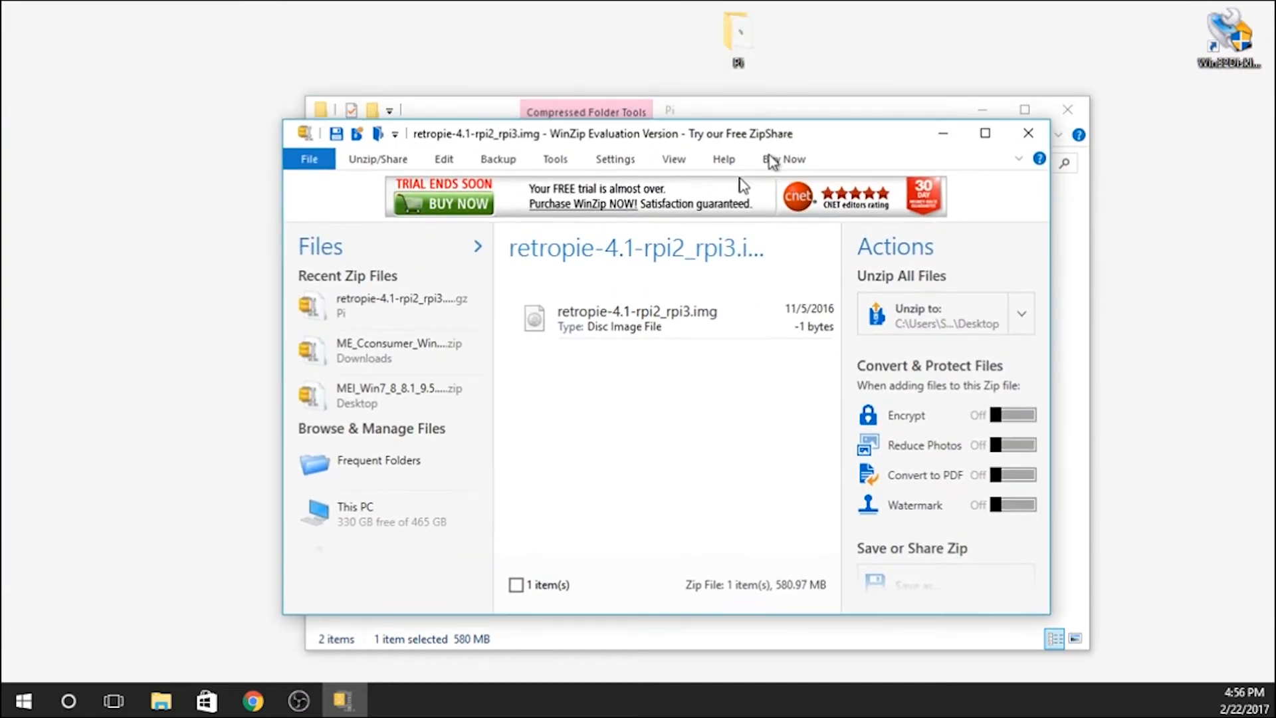
left_click(636, 322)
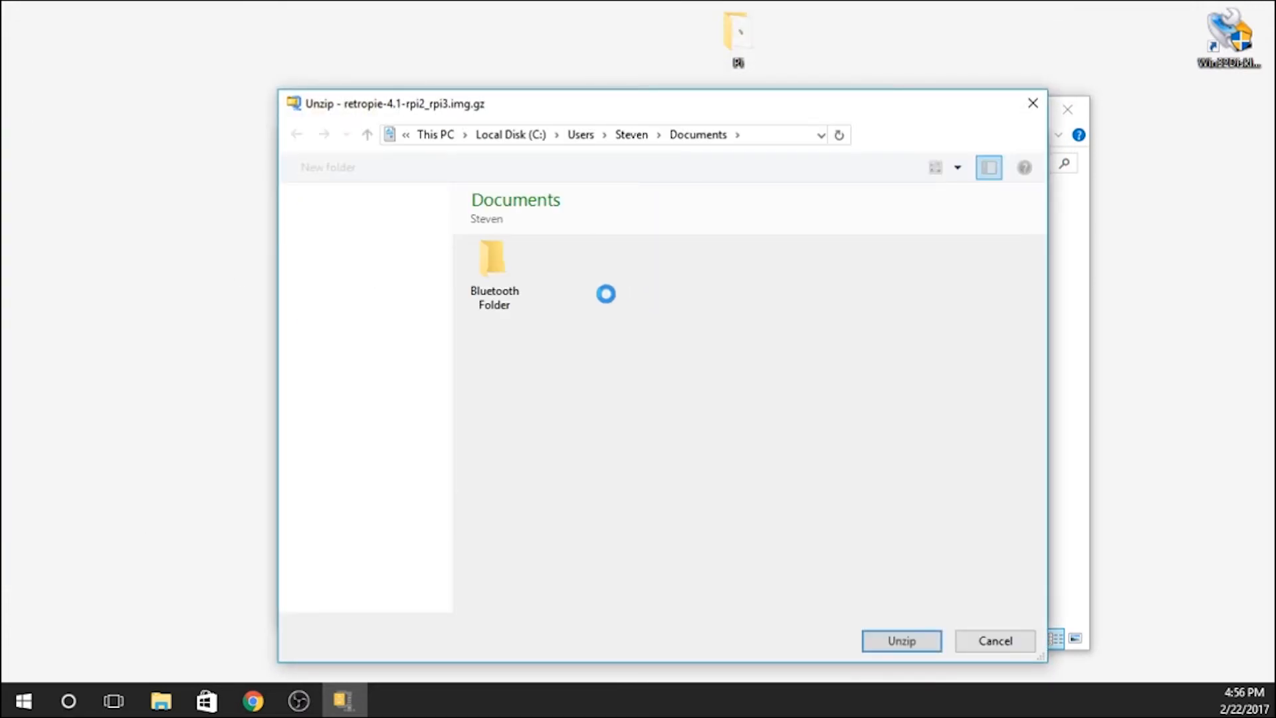
left_click(373, 239)
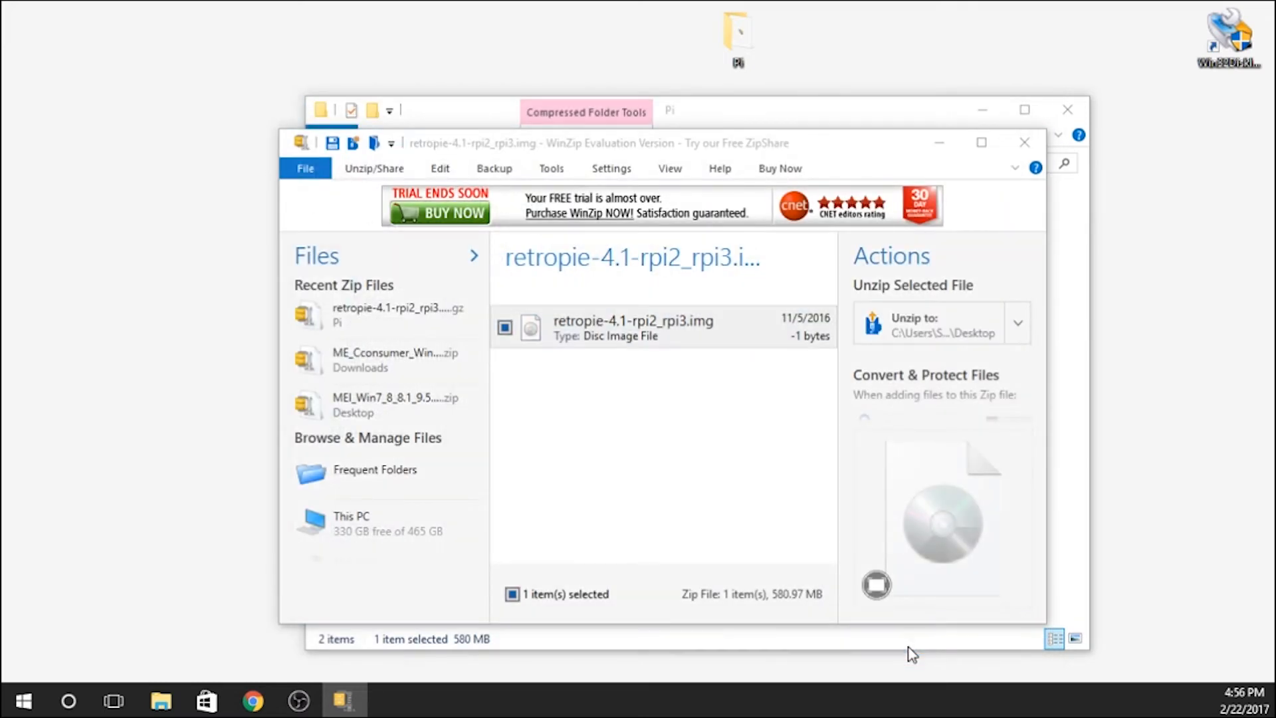
left_click(933, 322)
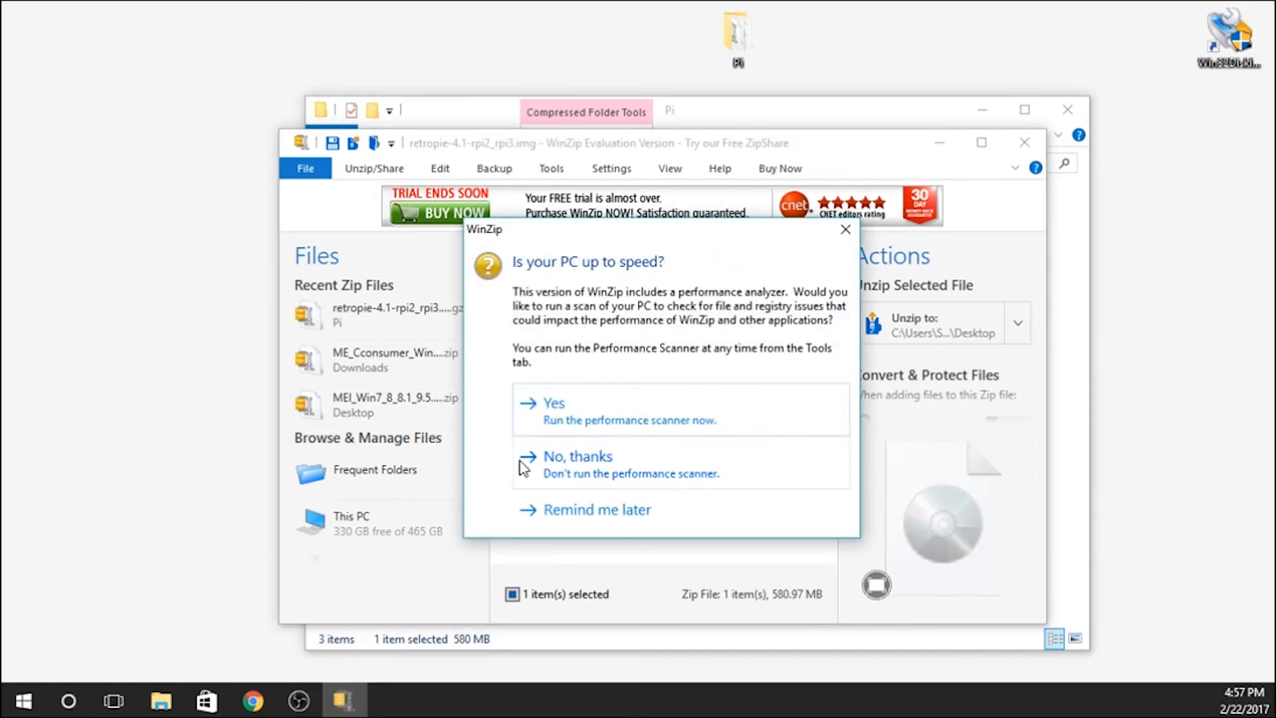
left_click(577, 456)
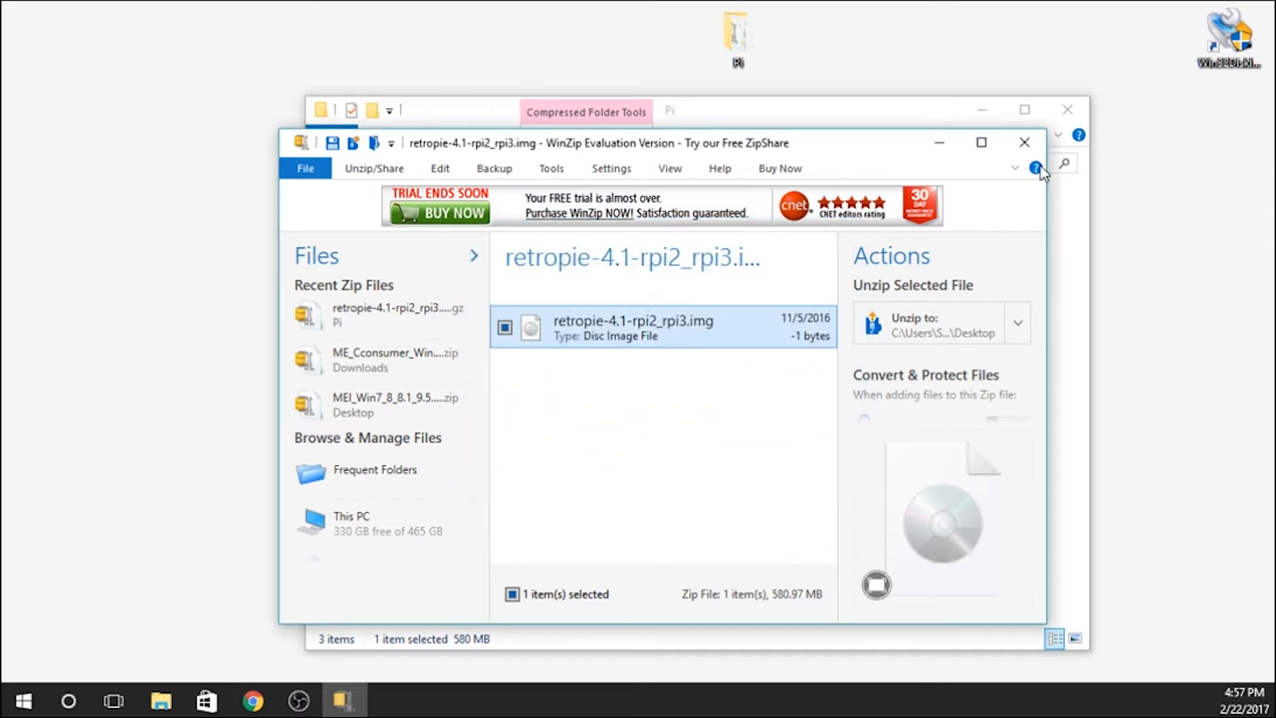
left_click(1025, 142)
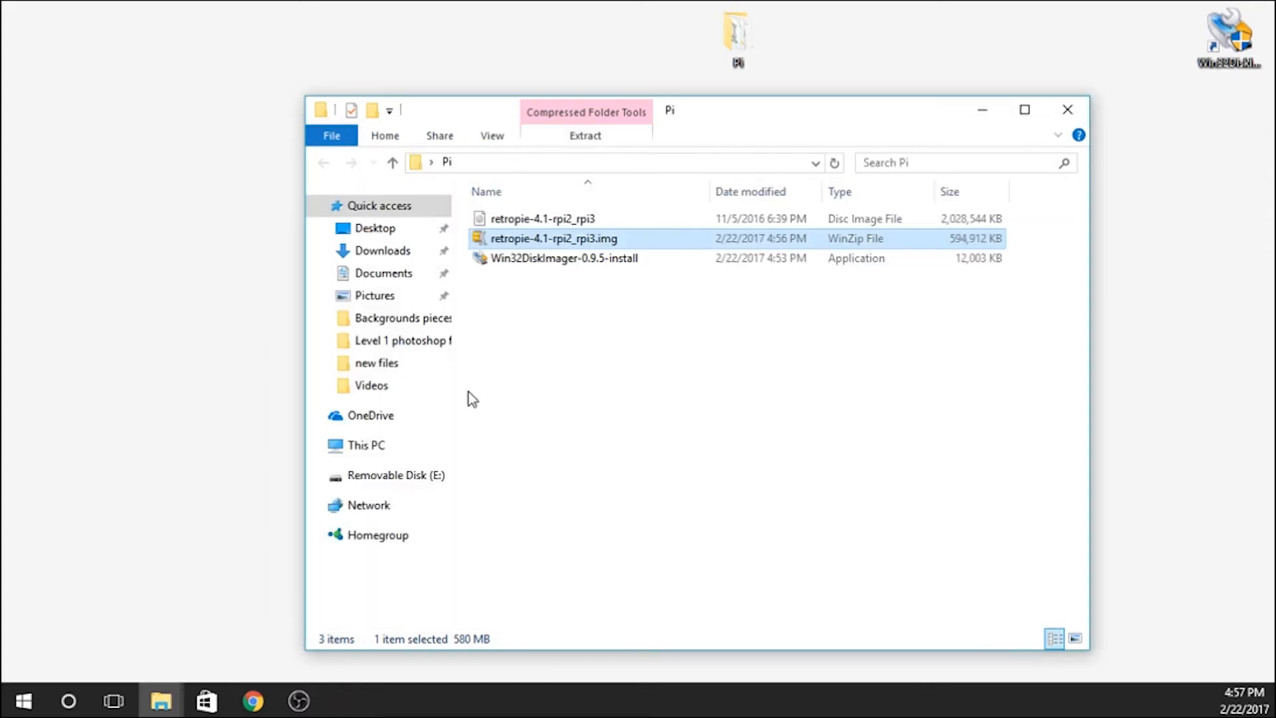
left_click(543, 219)
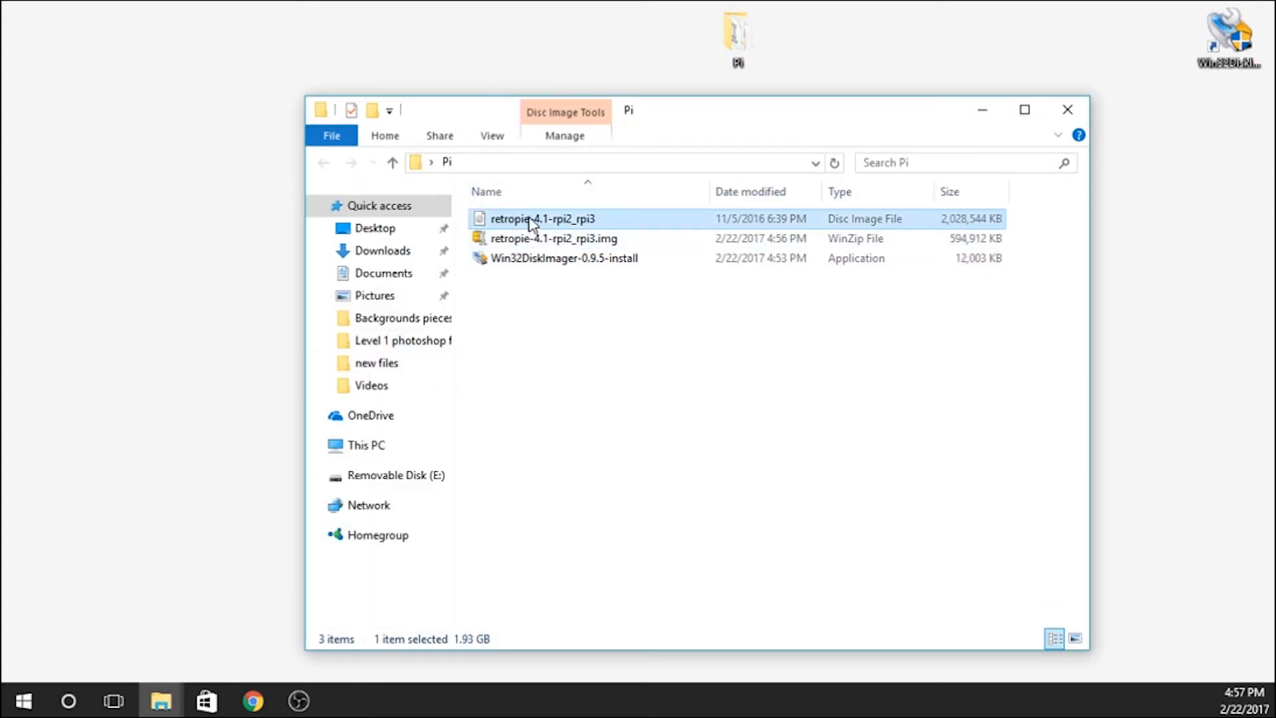
mouse_move(847, 230)
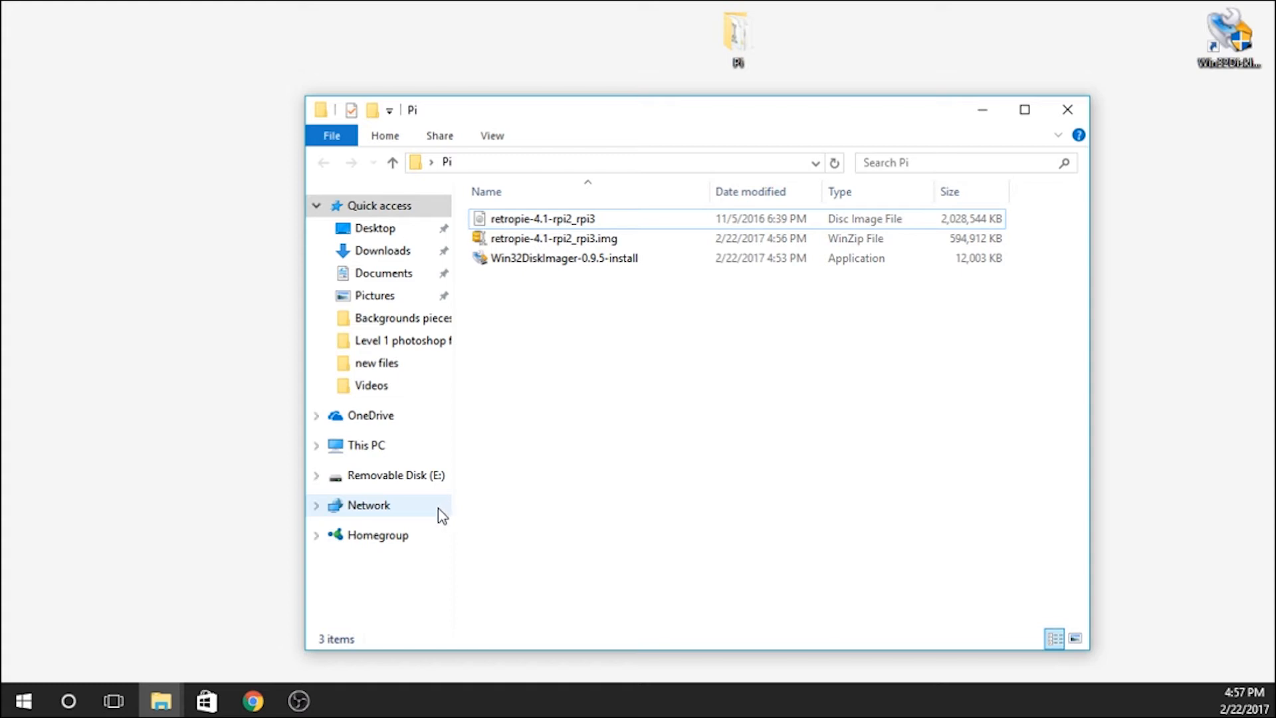
mouse_move(424, 509)
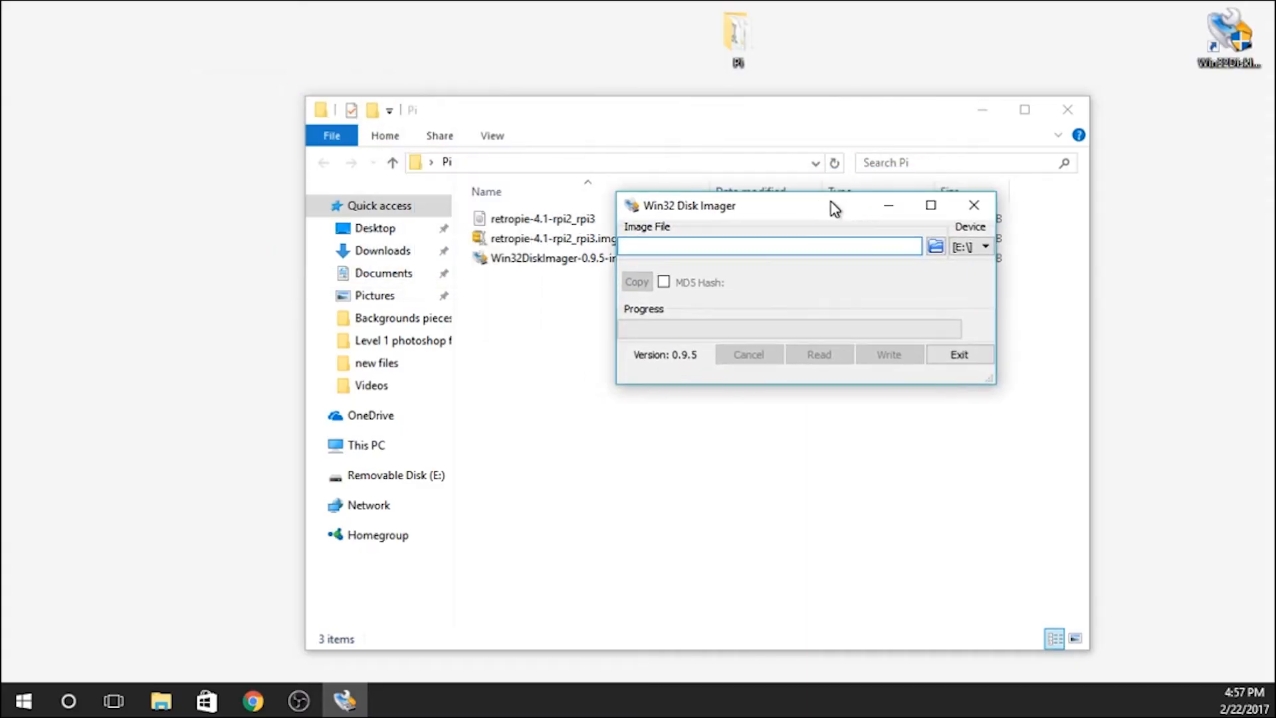
mouse_move(970, 245)
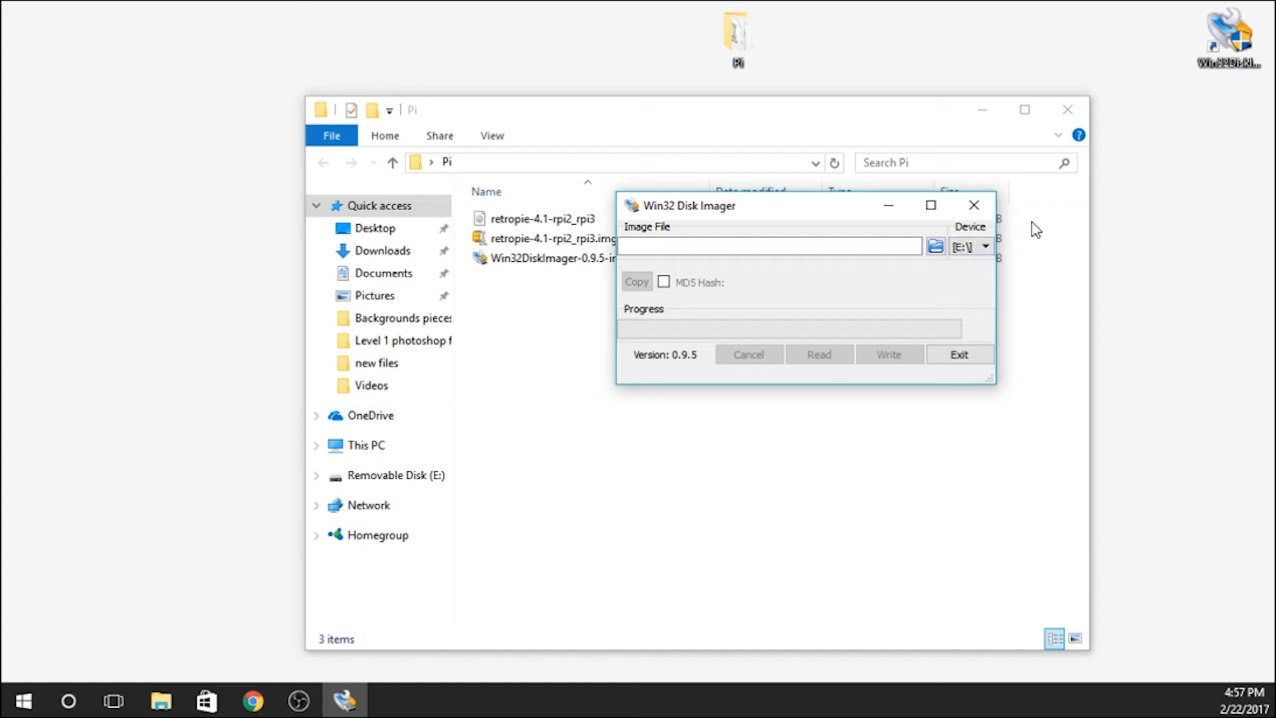
Load retropie-4.1-rpi2_rpi3.img from the Desktop Pi folder with drive E: as the target device
left_click(985, 246)
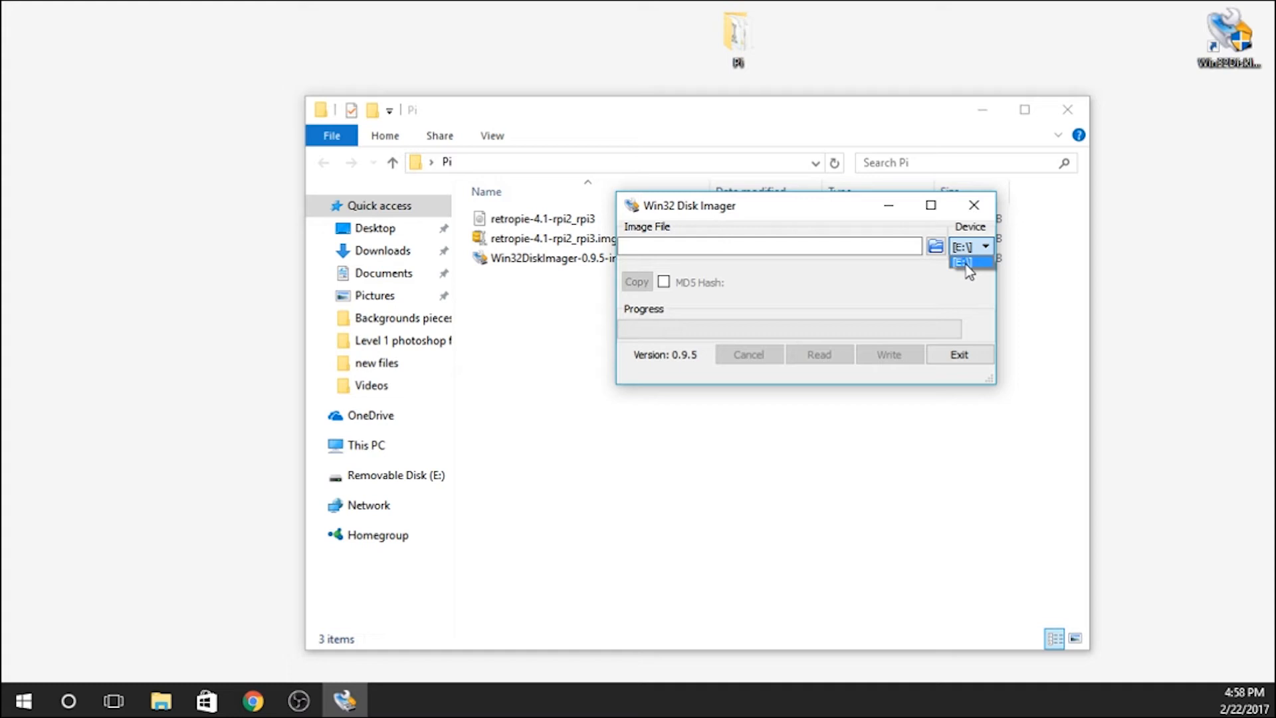
left_click(934, 247)
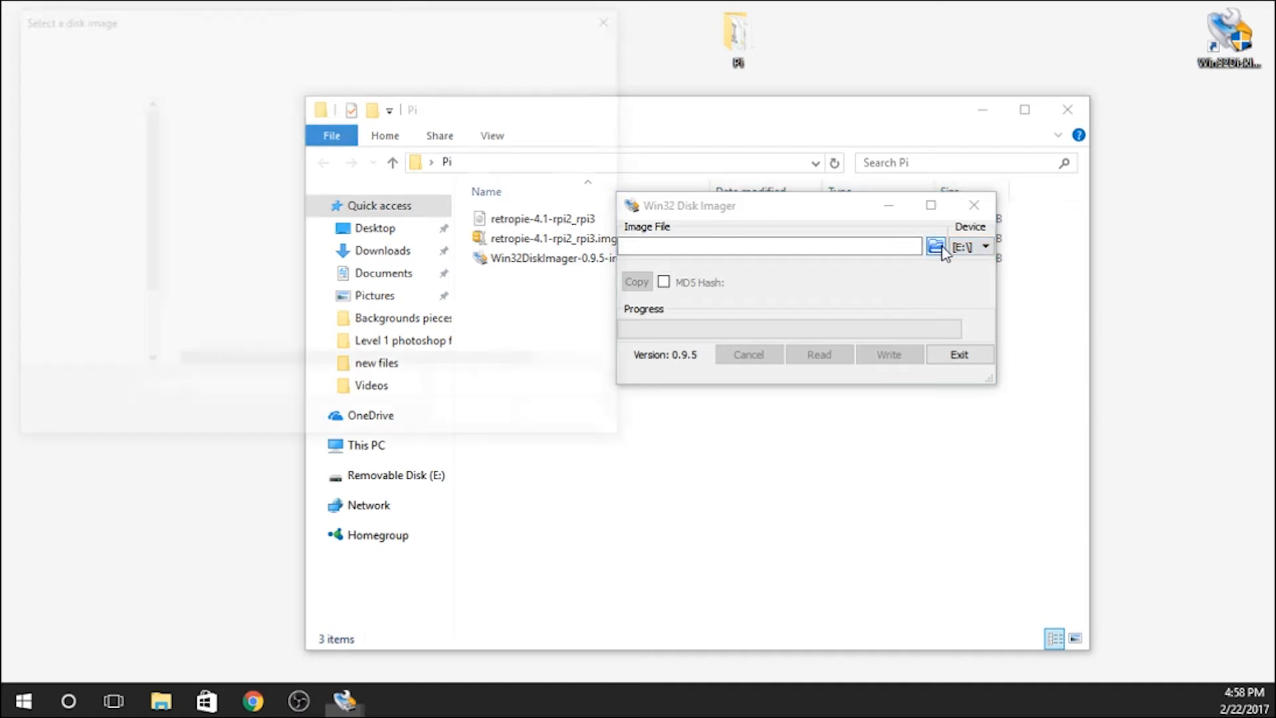
left_click(935, 246)
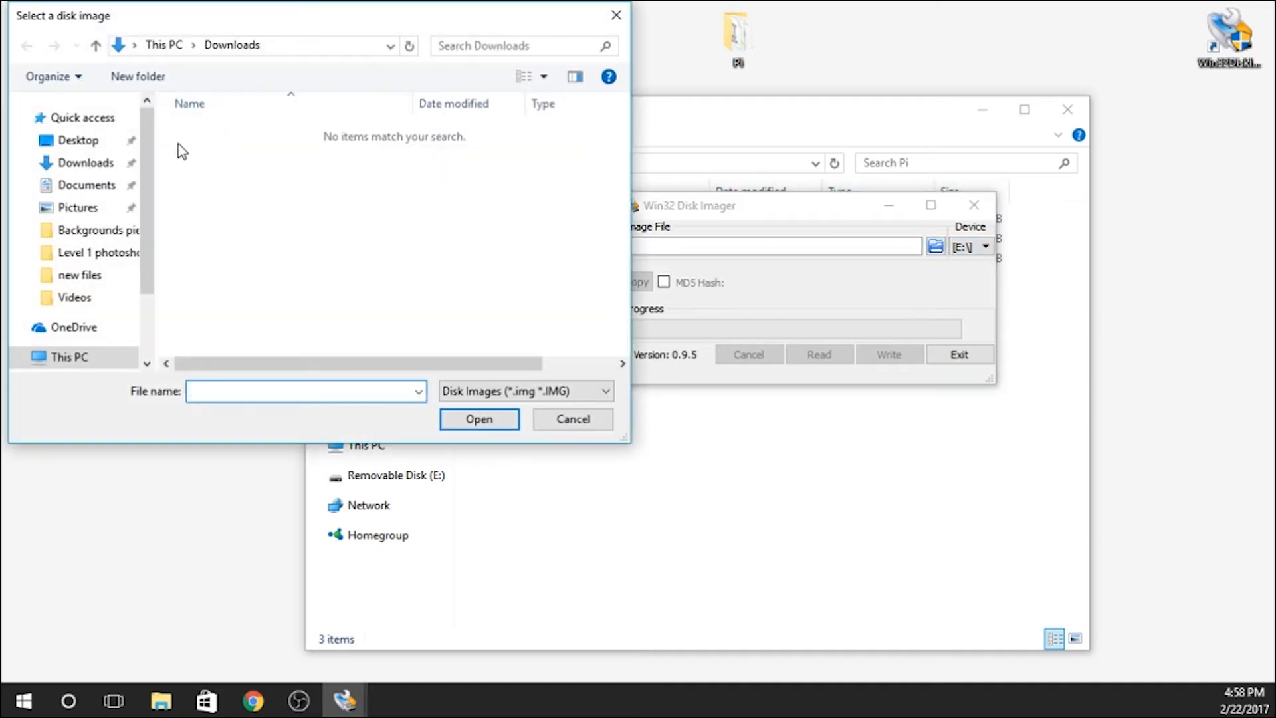
mouse_move(137, 154)
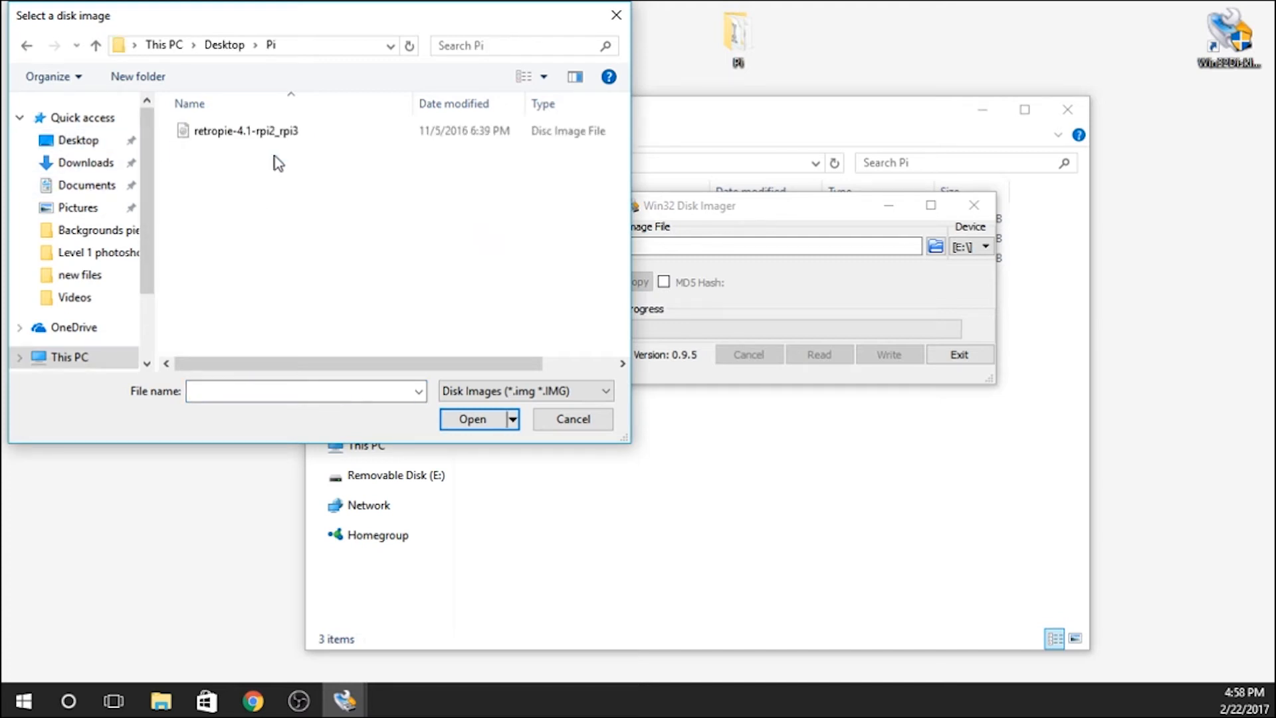
left_click(247, 132)
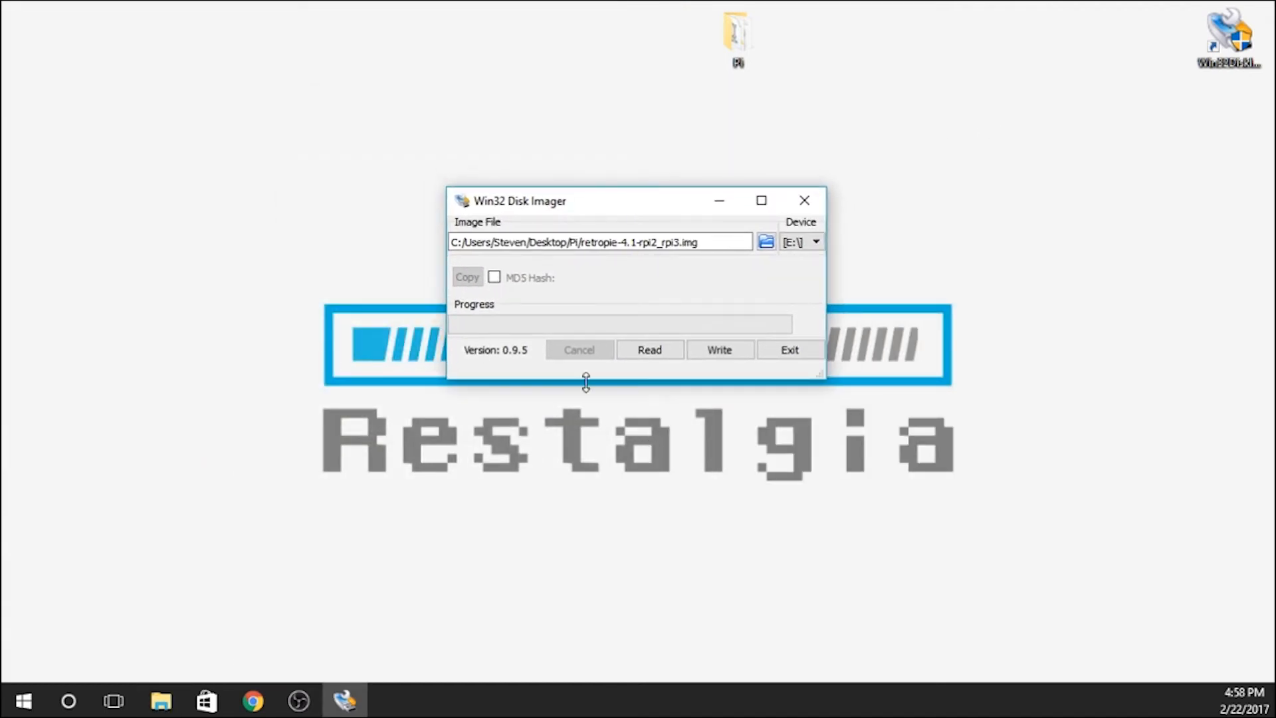
mouse_move(600, 334)
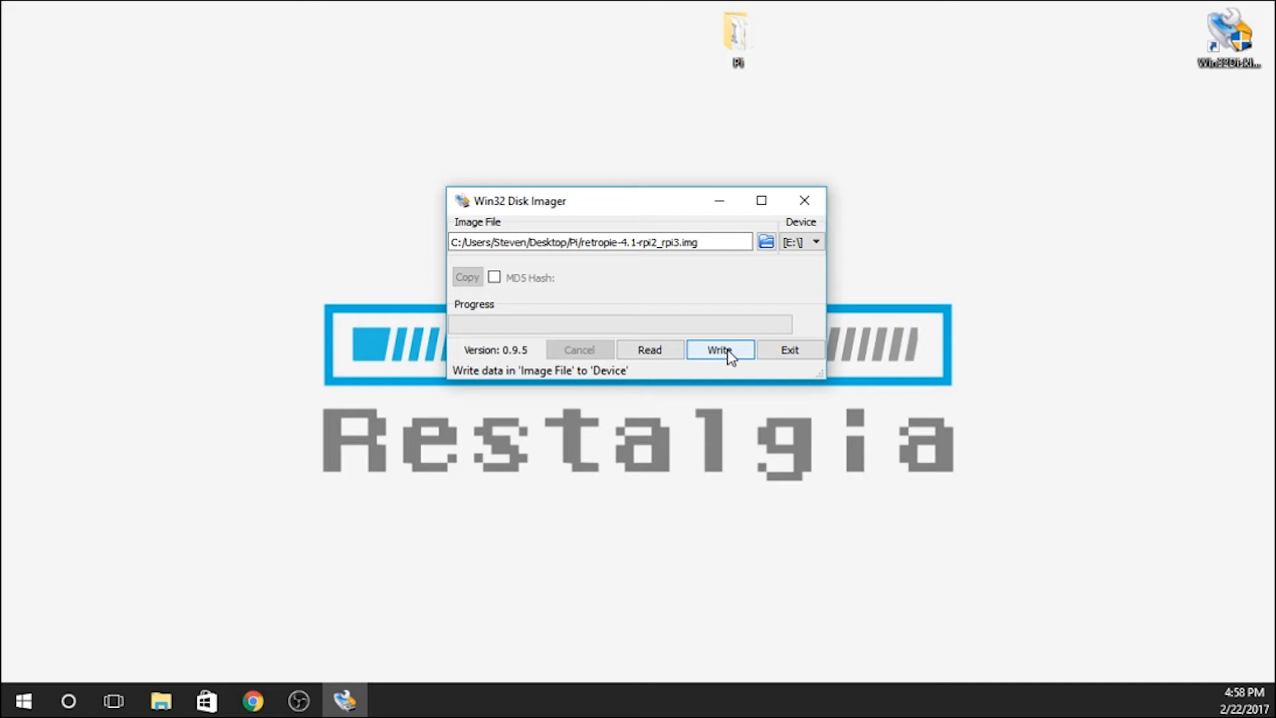
Write the image to drive E:, confirming the overwrite and acknowledging the successful write
left_click(719, 350)
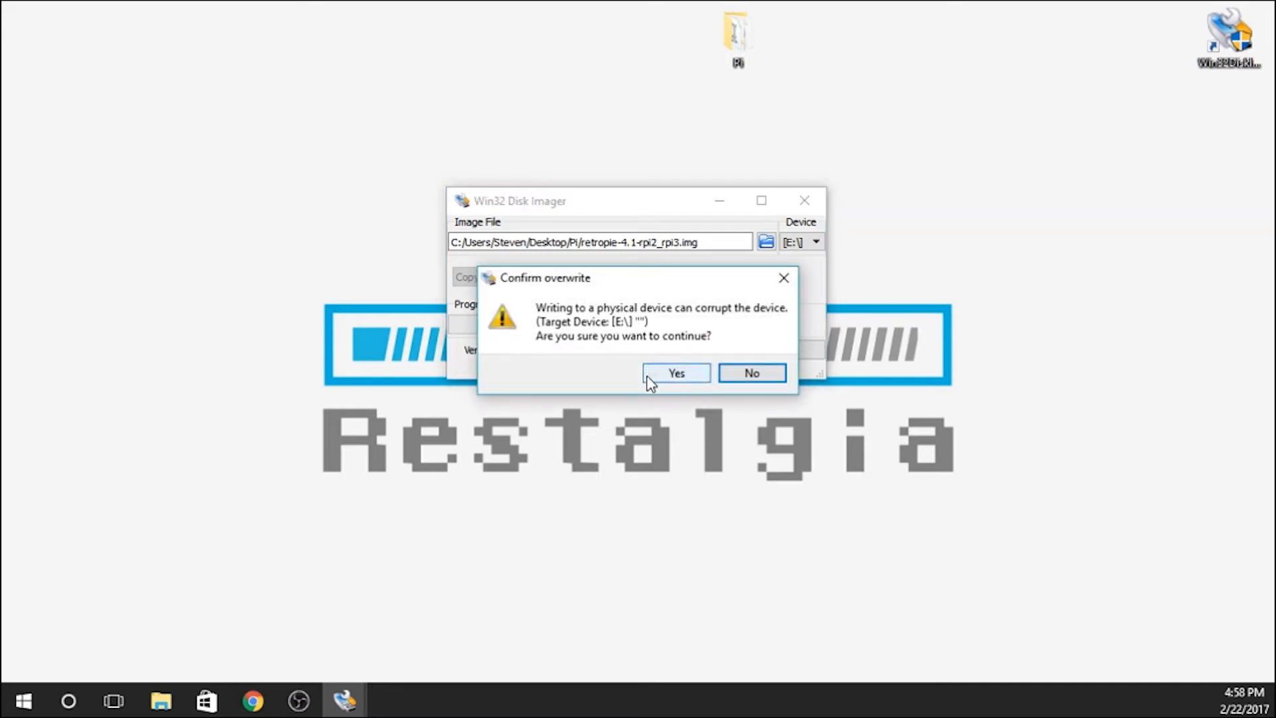
left_click(675, 372)
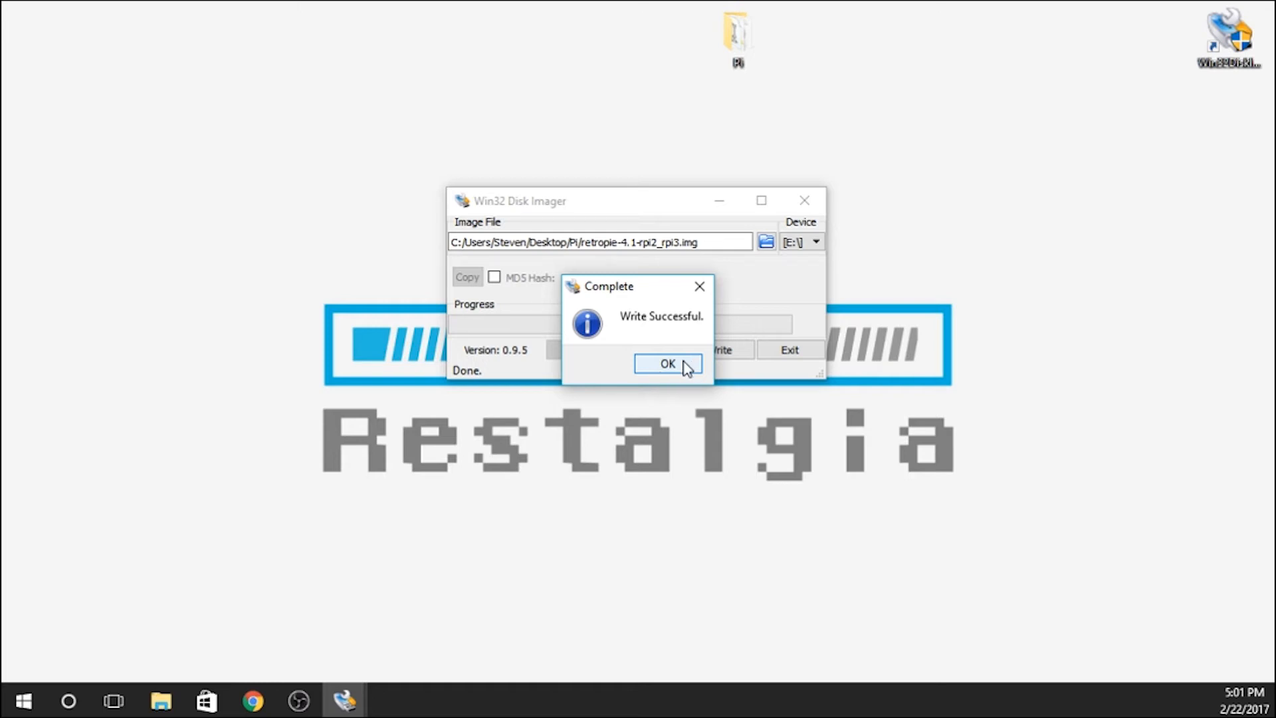
left_click(666, 362)
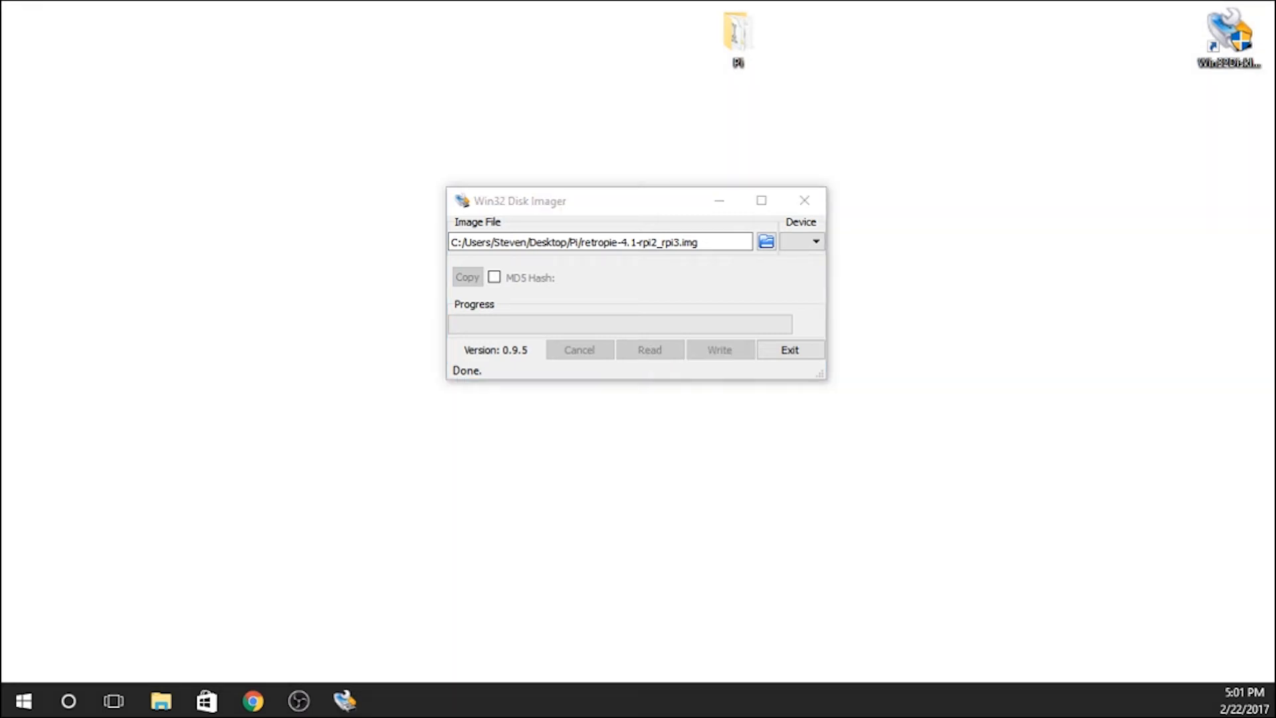
mouse_move(805, 200)
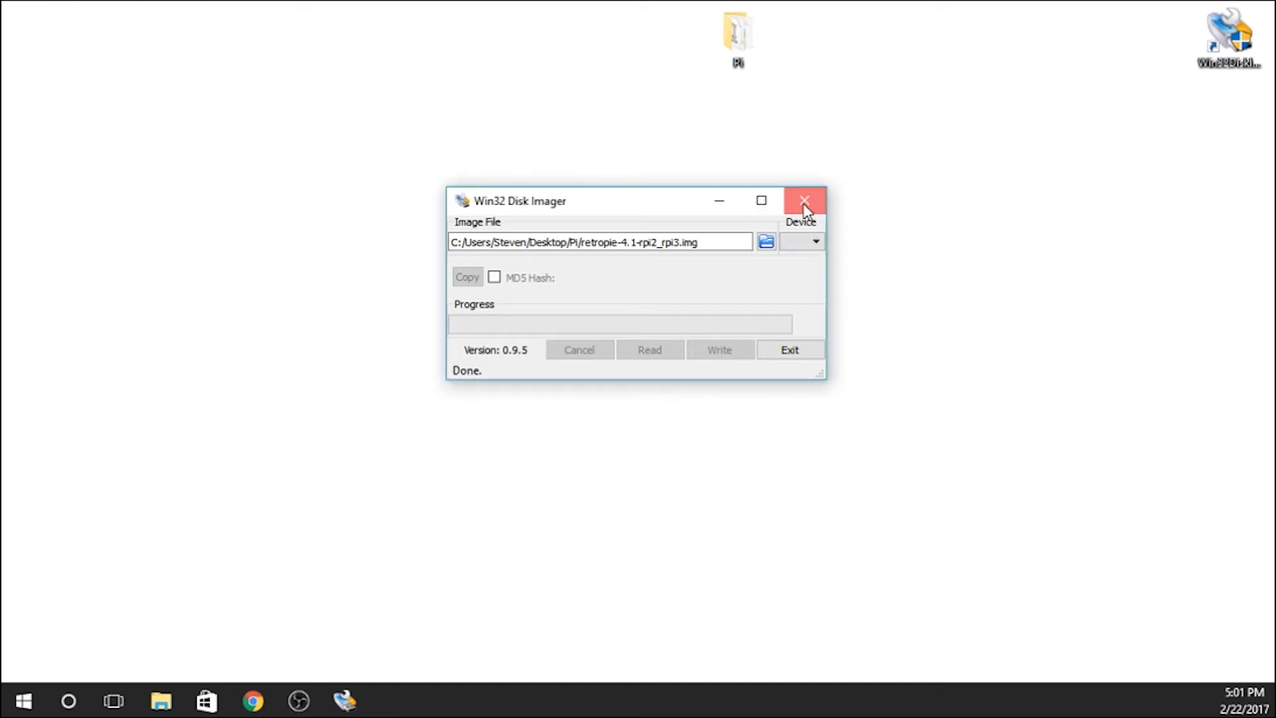
Close the Win32 Disk Imager window, leaving the desktop
left_click(804, 201)
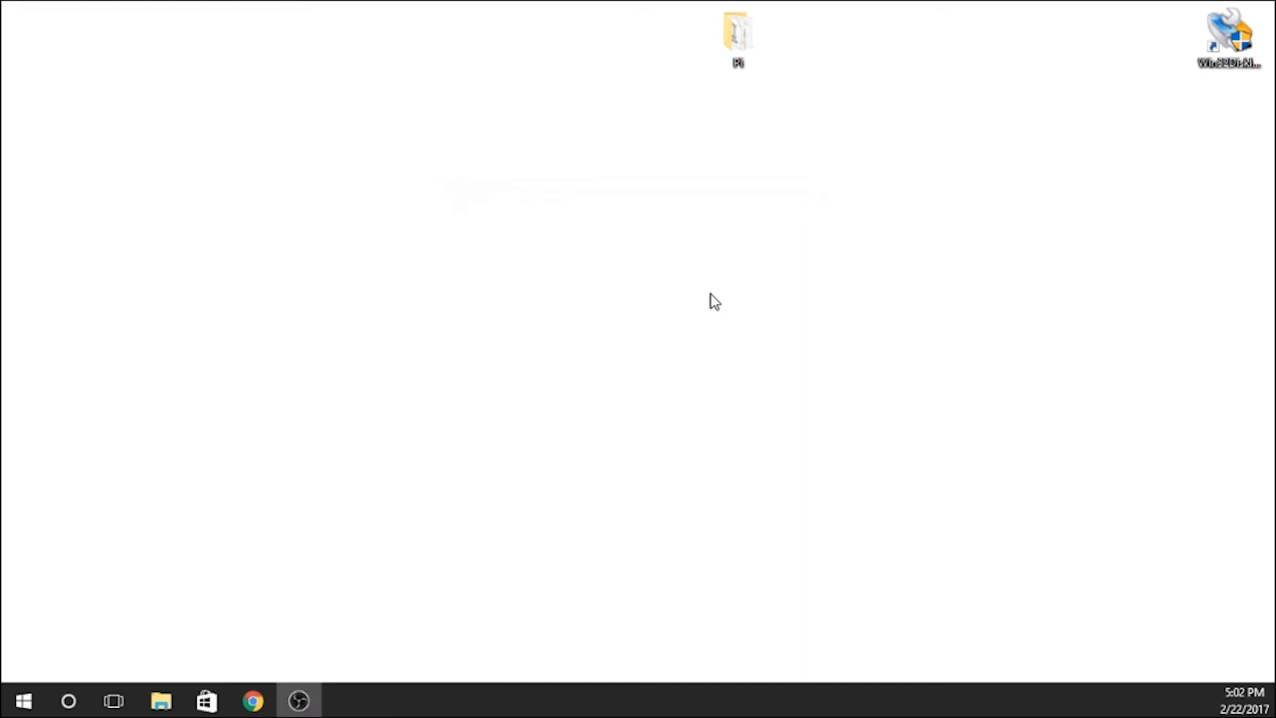
mouse_move(415, 636)
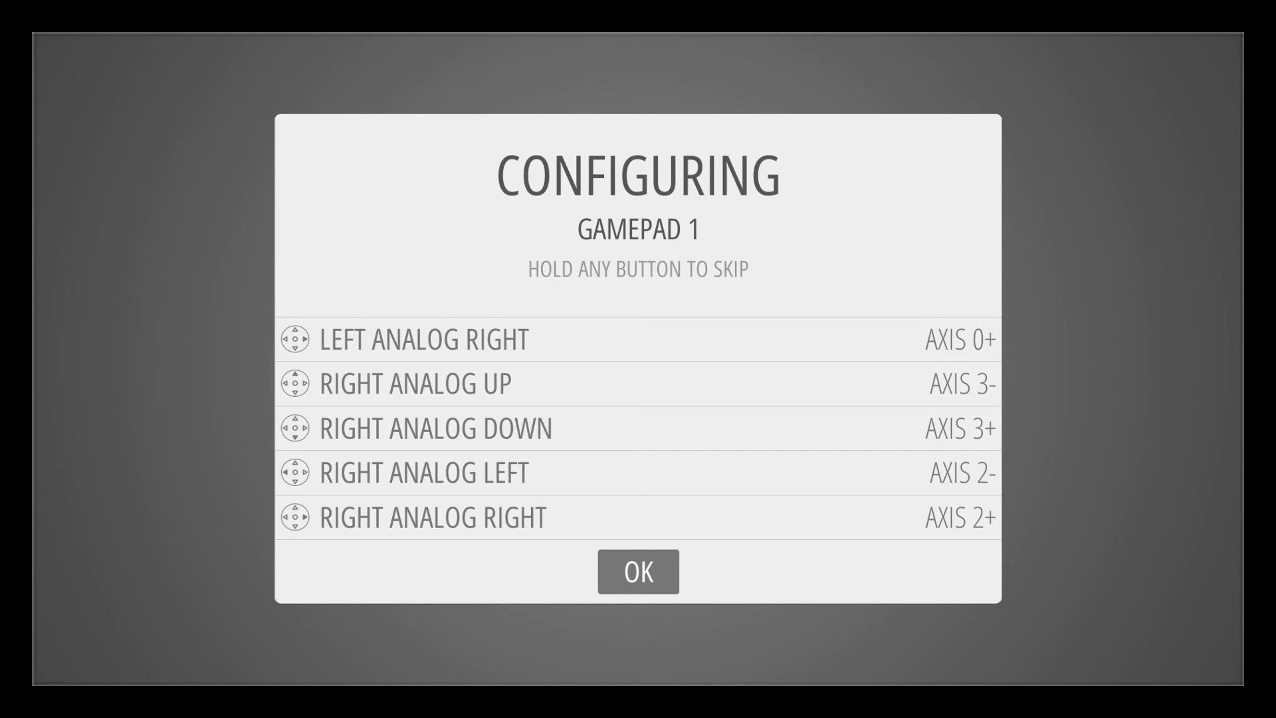
Confirm the gamepad mapping and launch WIFI from the RetroPie system menu
left_click(637, 571)
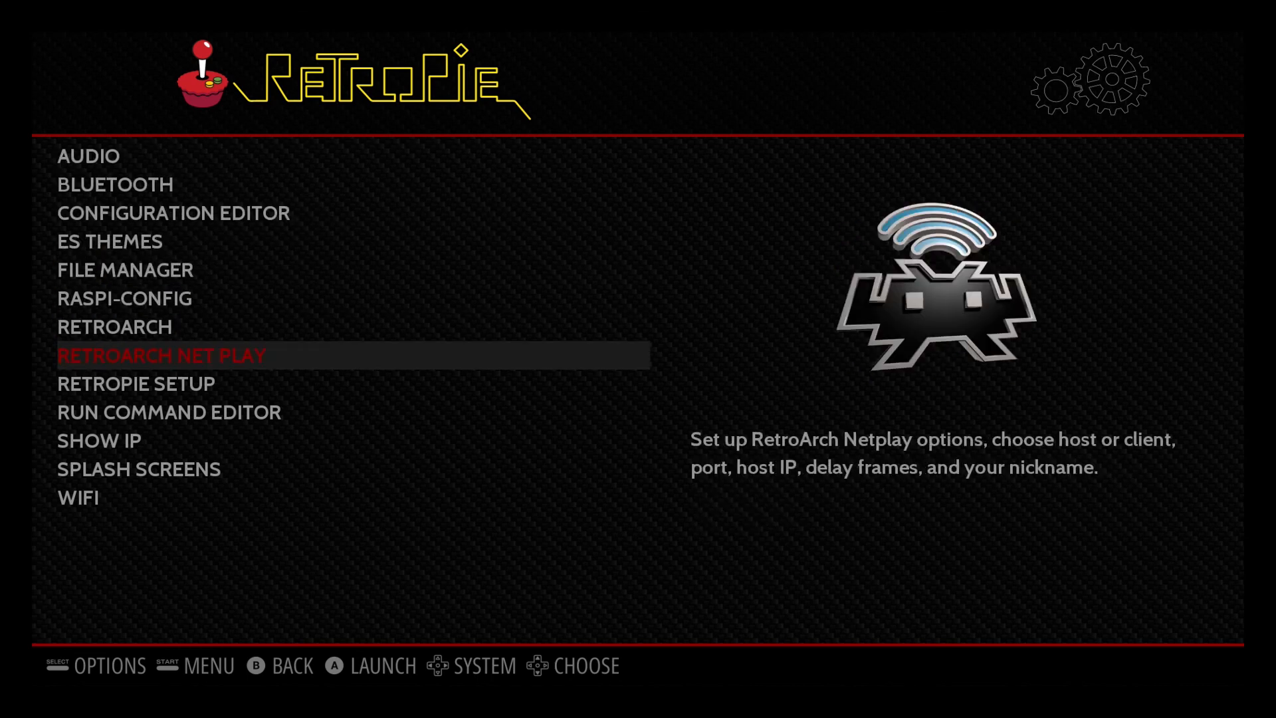
key("down")
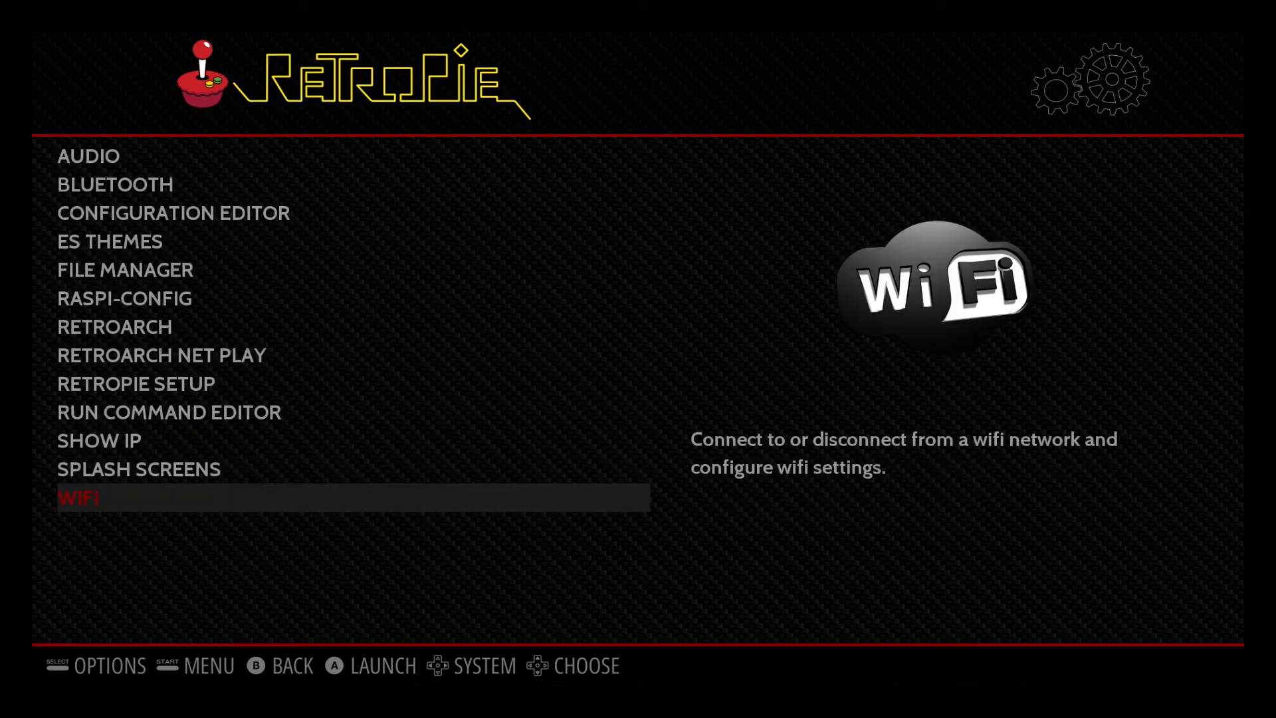
left_click(79, 498)
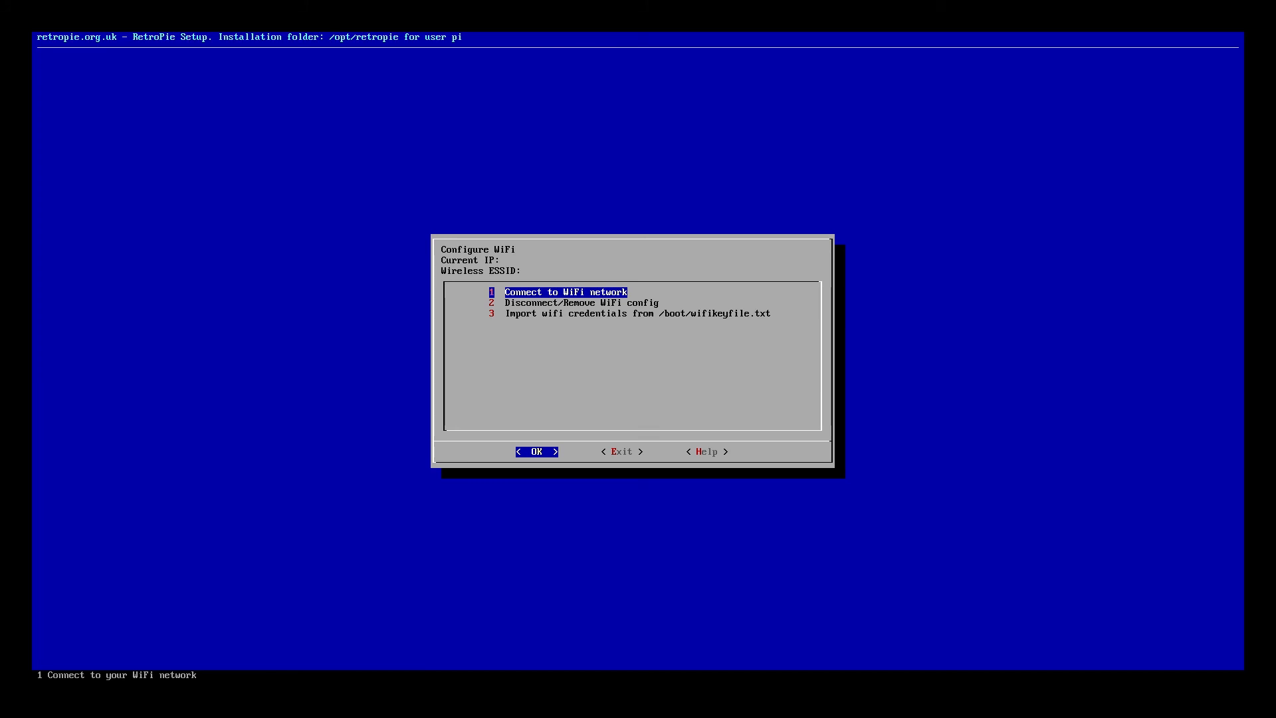
Choose 'Connect to WiFi network' to list the nearby wireless networks
left_click(536, 450)
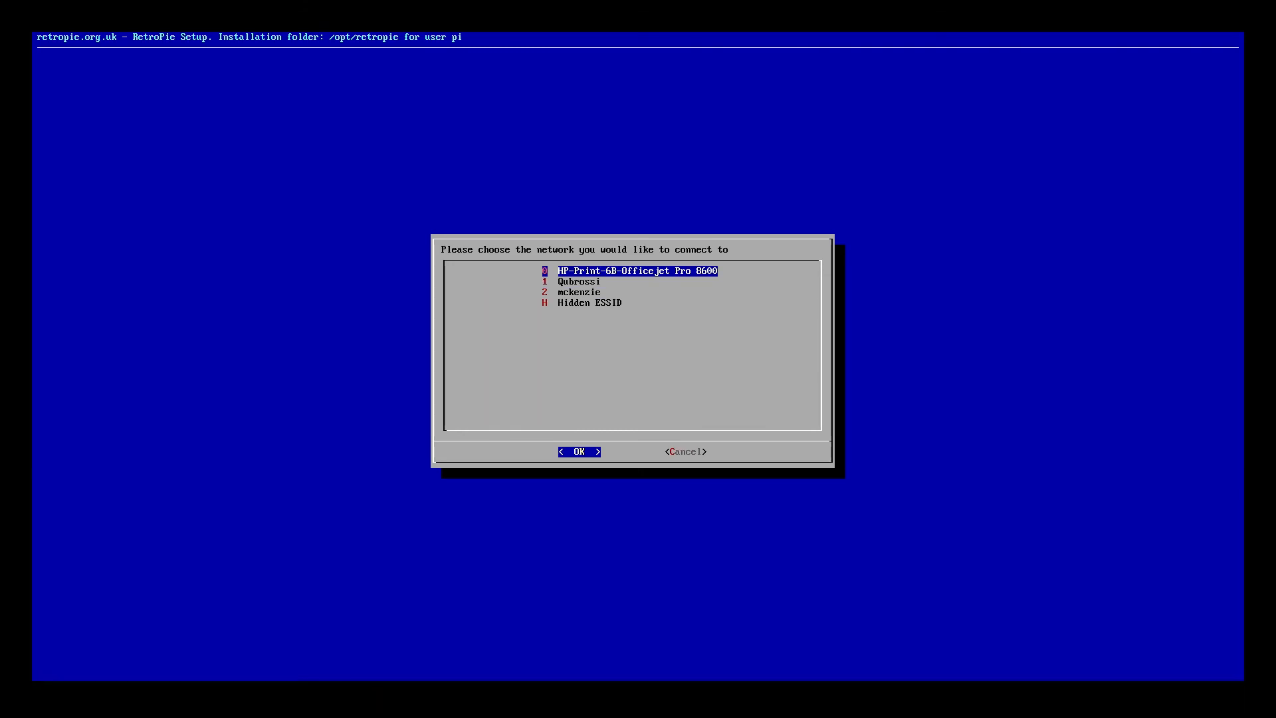
key("Down")
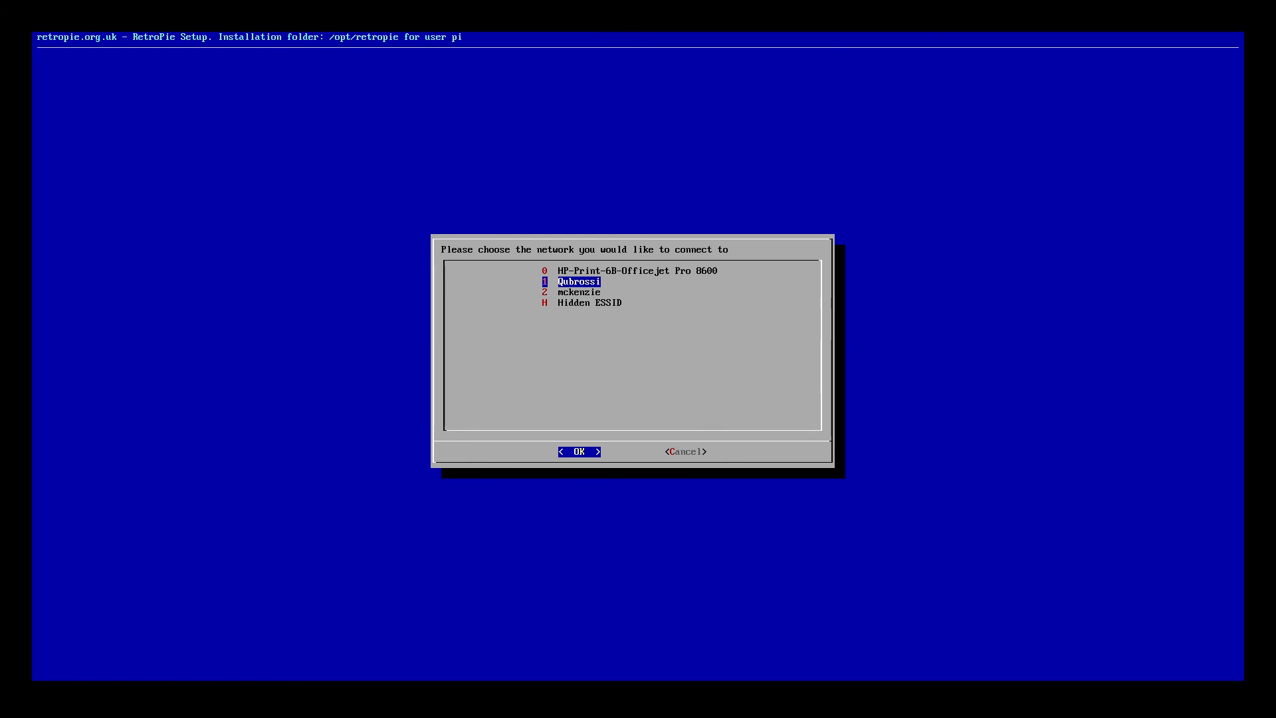
Select the Qubrossi network and submit its WiFi password
left_click(578, 451)
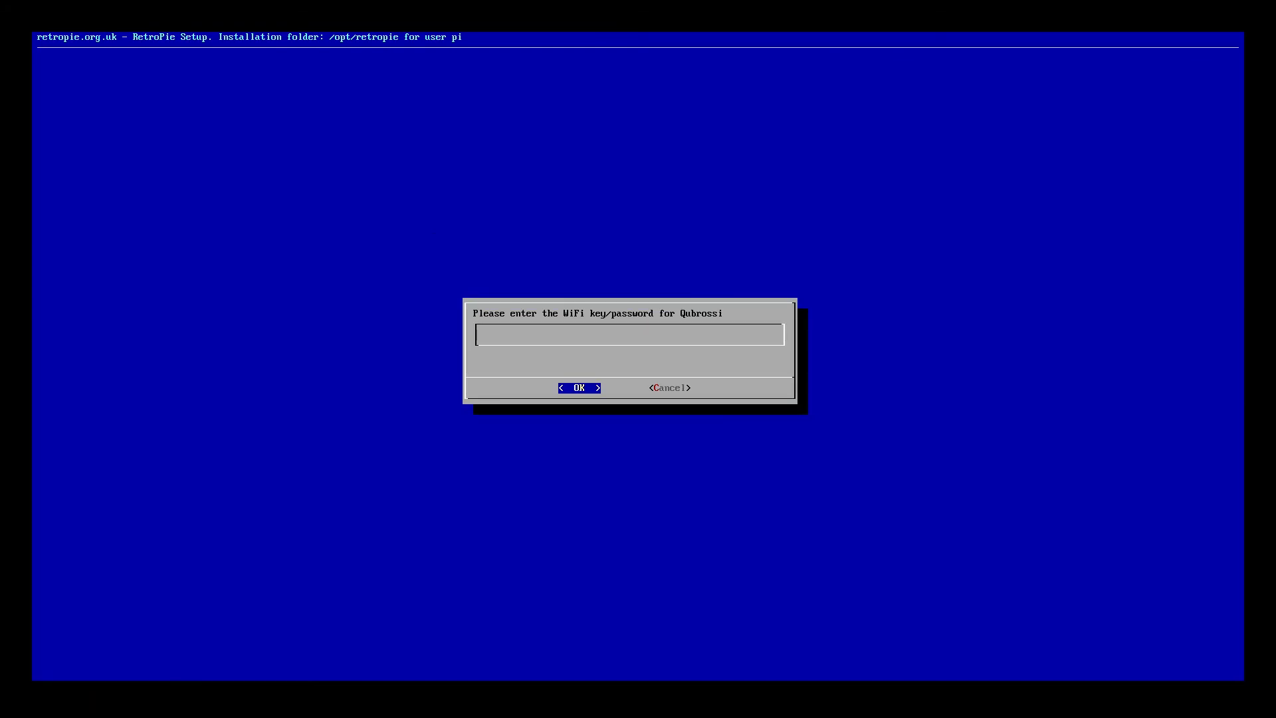
type("***")
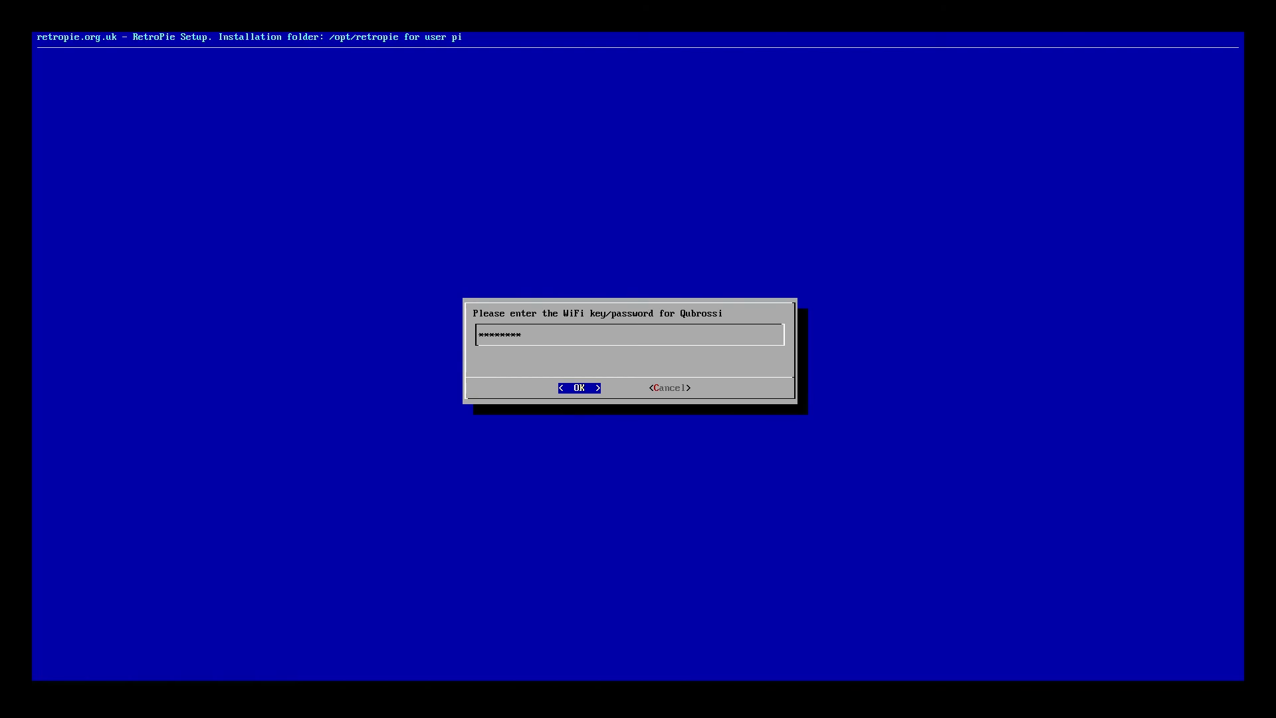
left_click(578, 387)
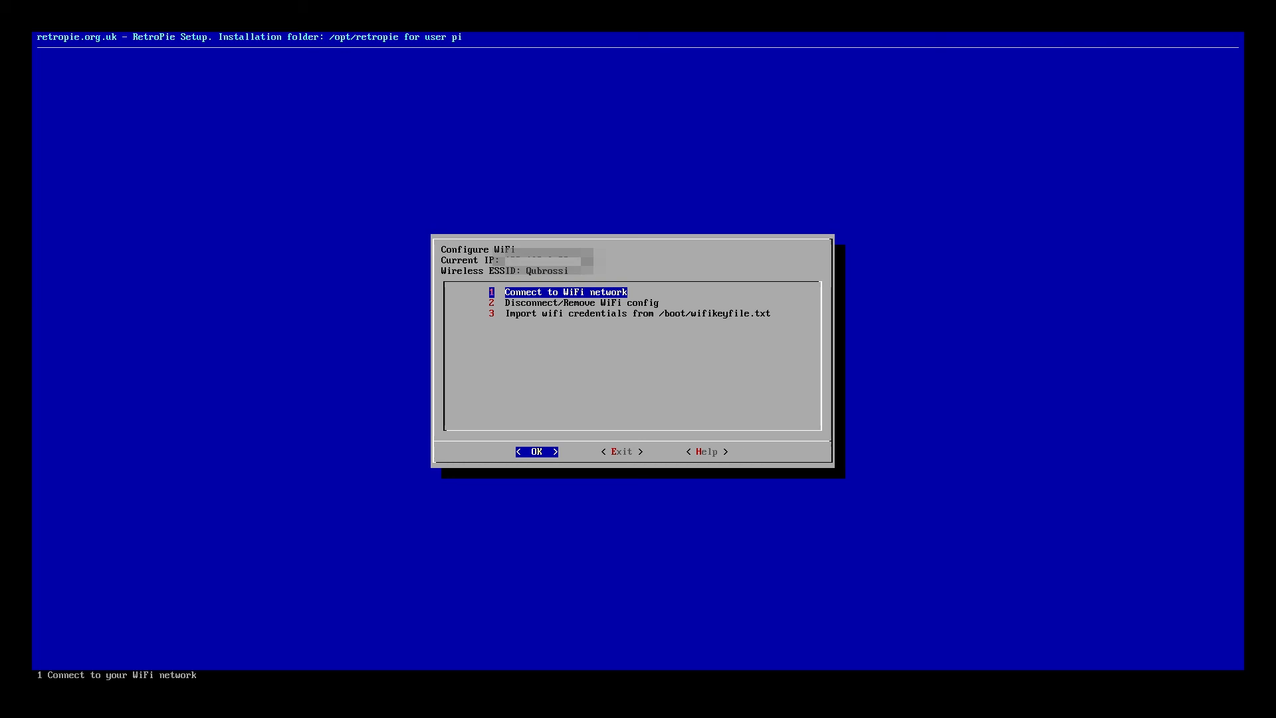
Move to Exit once the menu reports the Qubrossi connection and IP address
key("Tab")
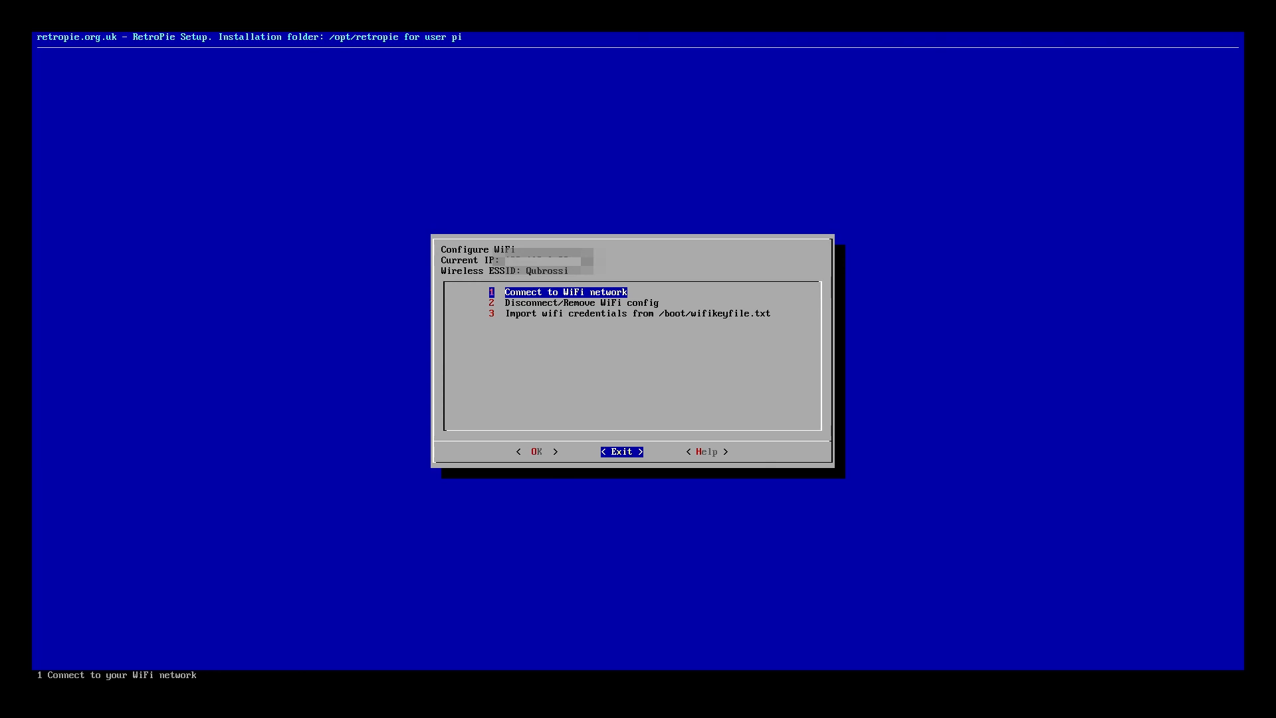